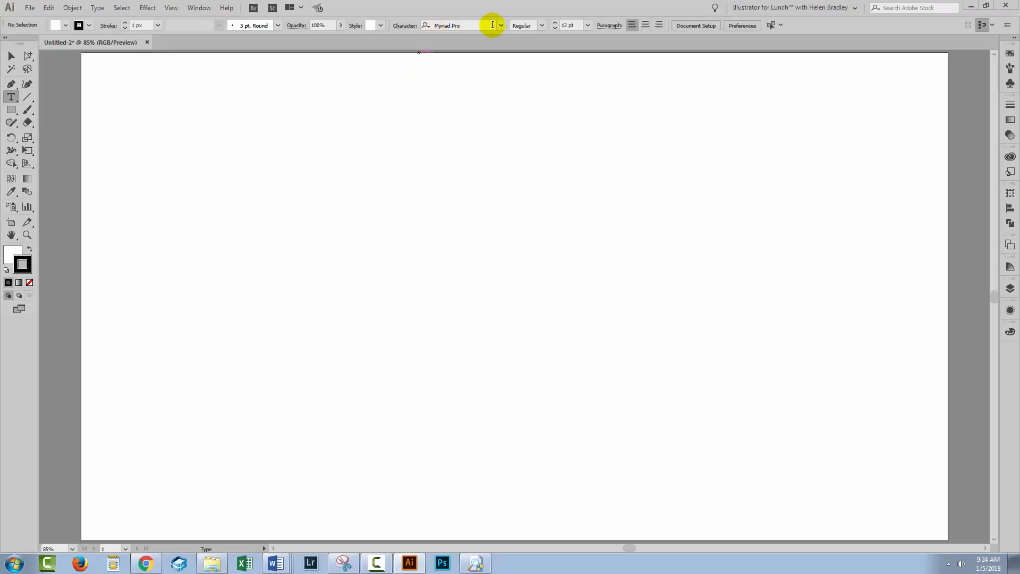
# Step: Choose the Angelina font for new type from the Character font list
pyautogui.click(501, 25)
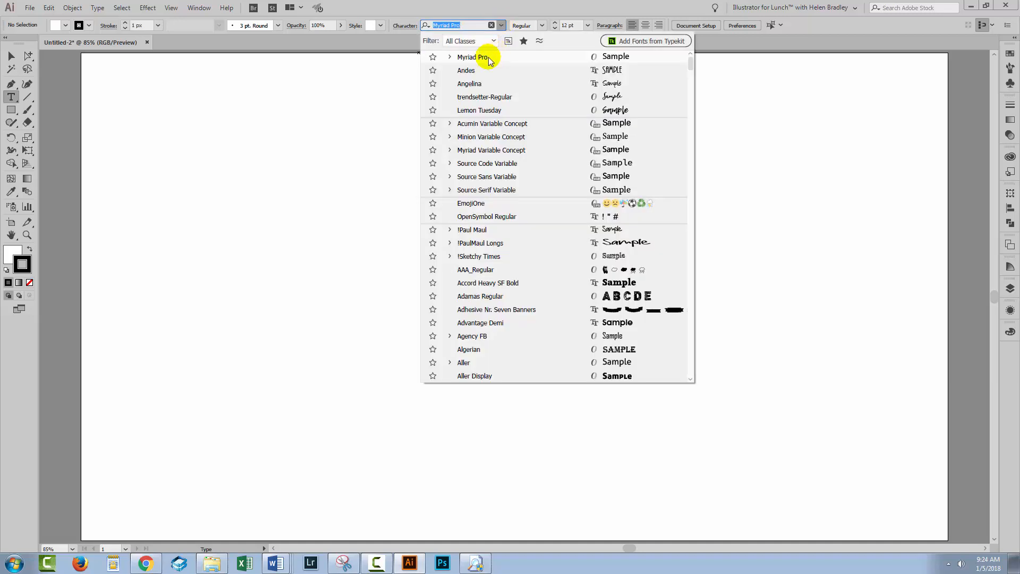
pyautogui.click(469, 82)
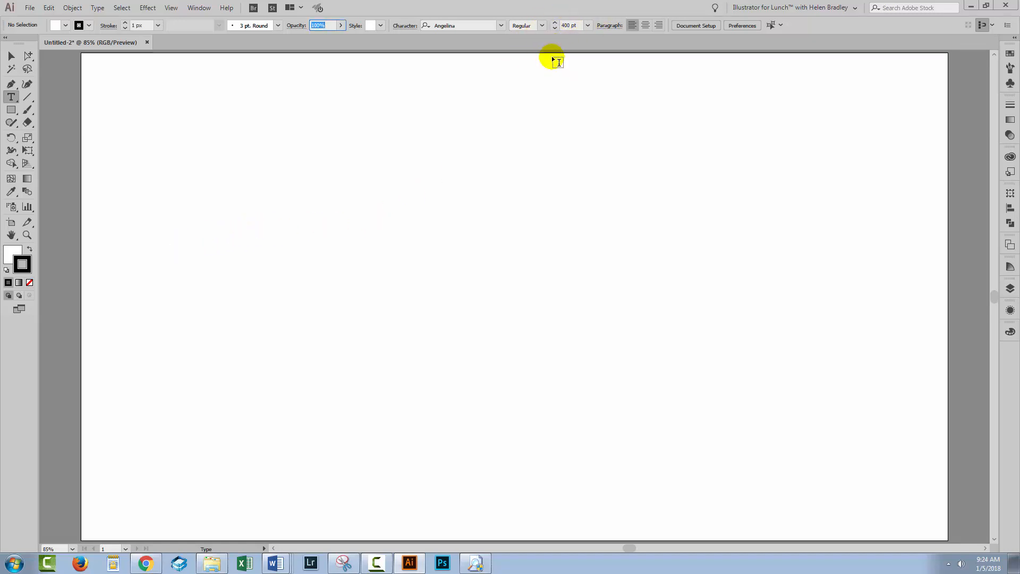
pyautogui.moveTo(186, 256)
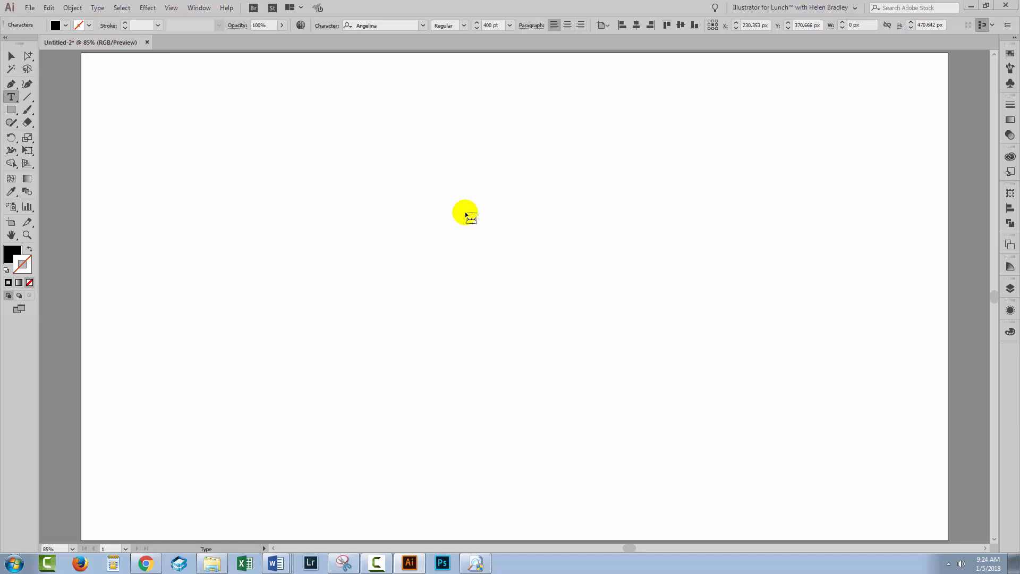
# Step: Type 'Meraki' and move the text object toward the artboard centre
pyautogui.write('Merak')
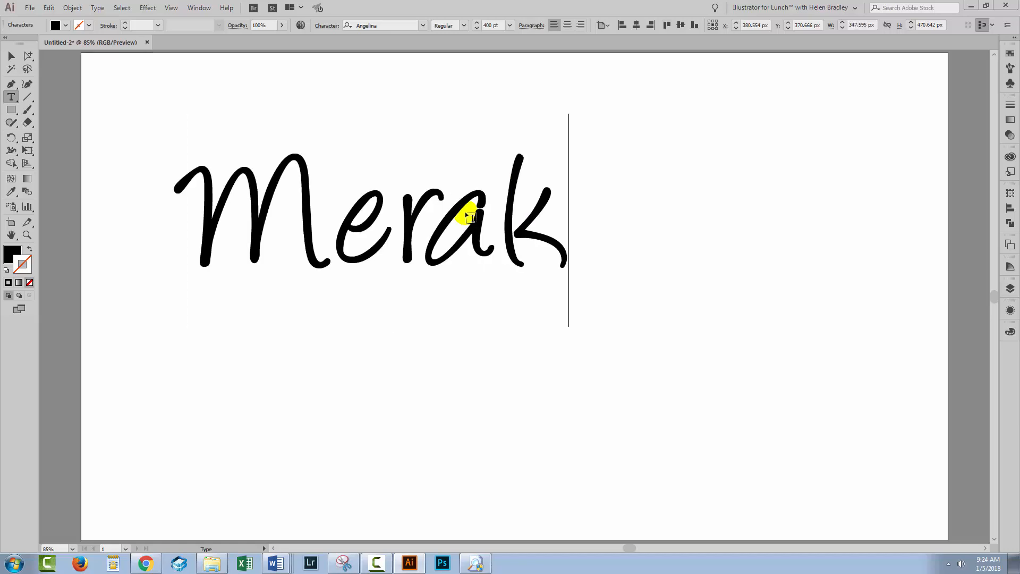
pyautogui.write('i')
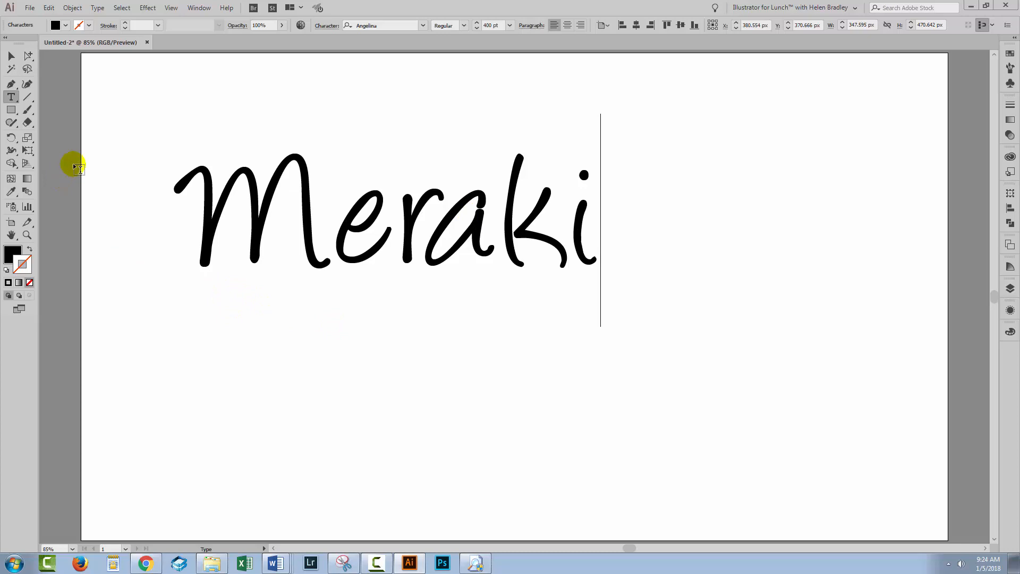
pyautogui.click(10, 55)
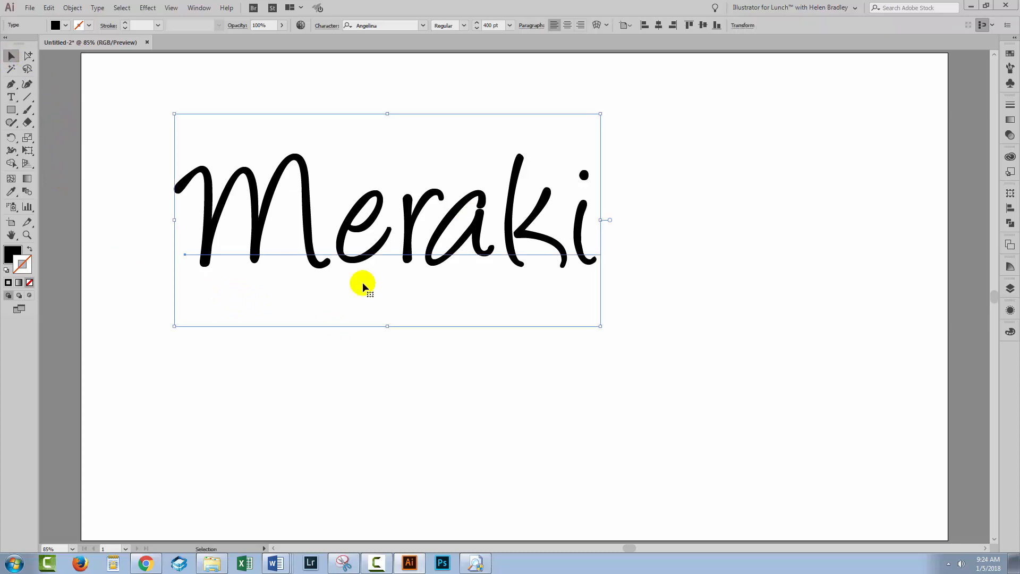
pyautogui.moveTo(364, 286); pyautogui.dragTo(494, 380)
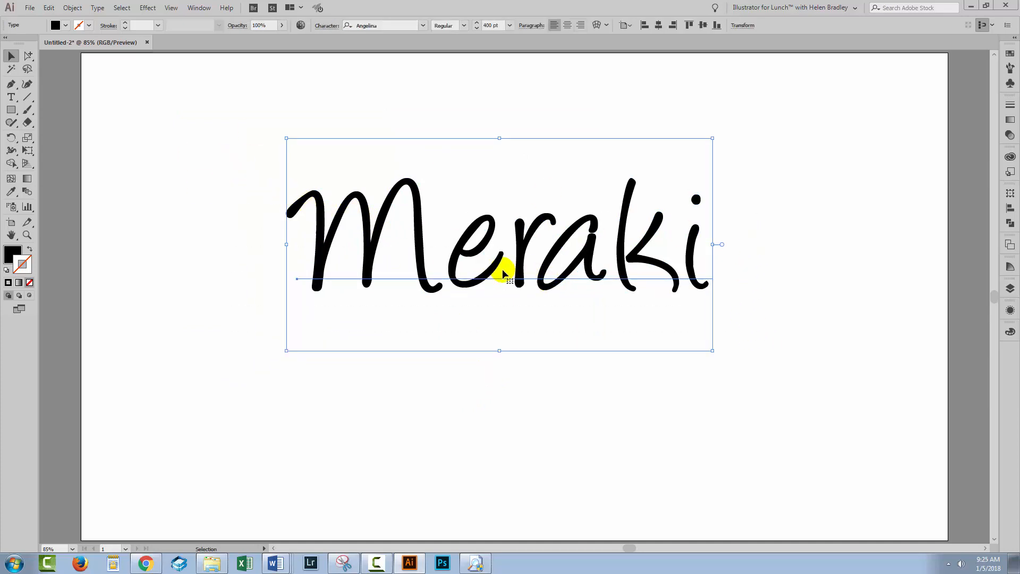
pyautogui.moveTo(713, 277)
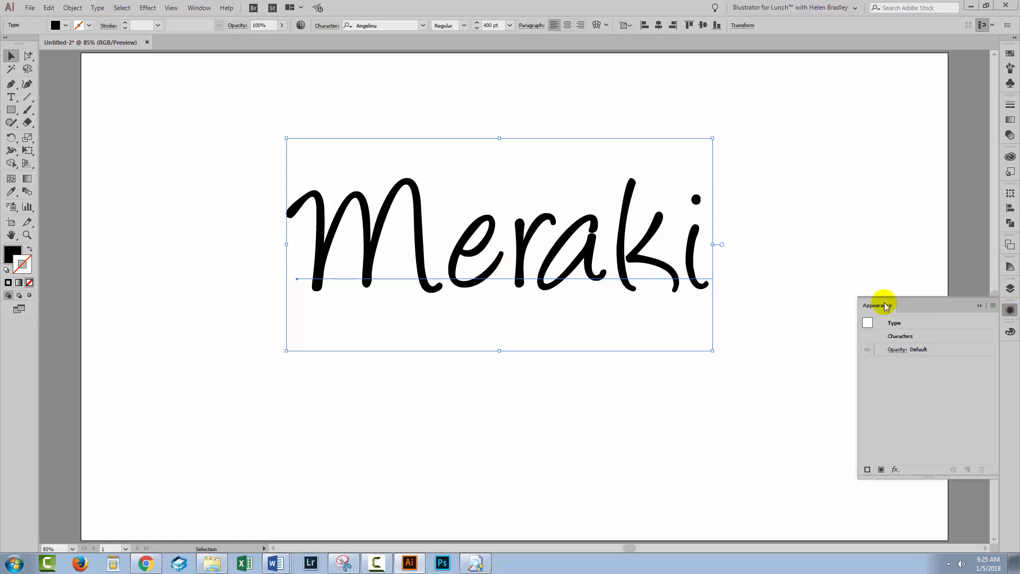
# Step: Dock the Appearance panel beside Meraki and move its fill and stroke from characters to the type object
pyautogui.moveTo(878, 304); pyautogui.dragTo(812, 149)
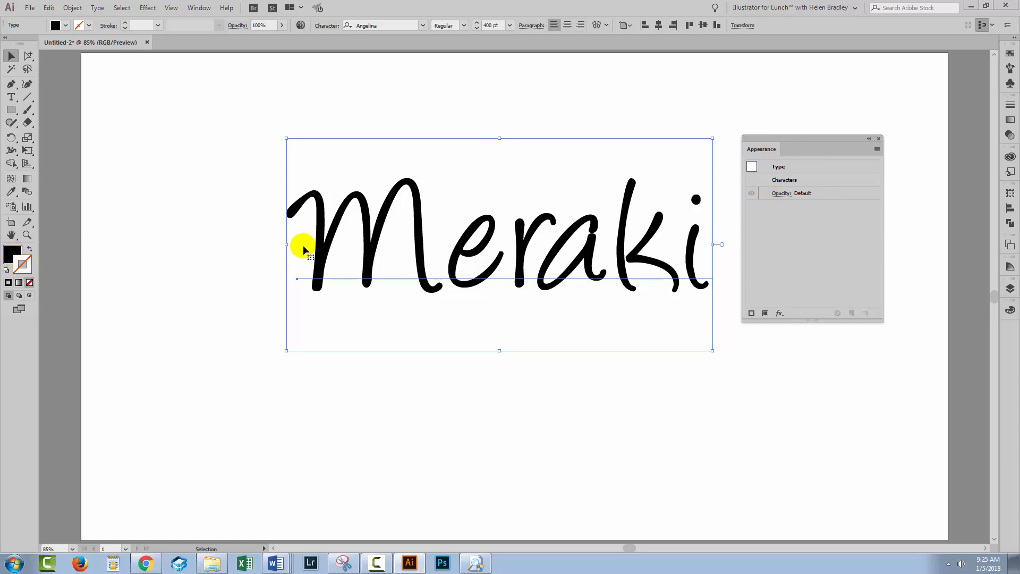
pyautogui.moveTo(783, 230)
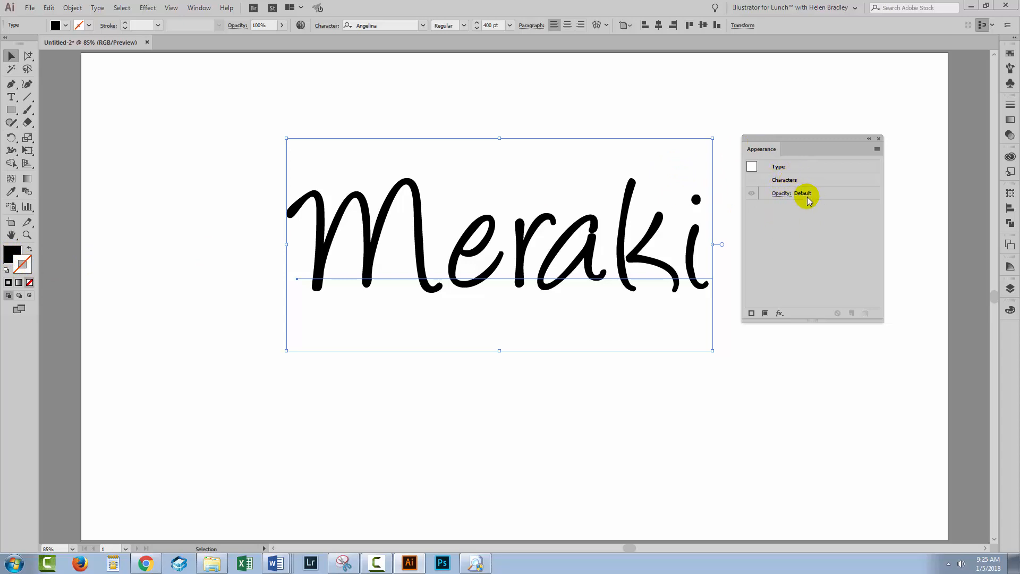
pyautogui.moveTo(788, 182)
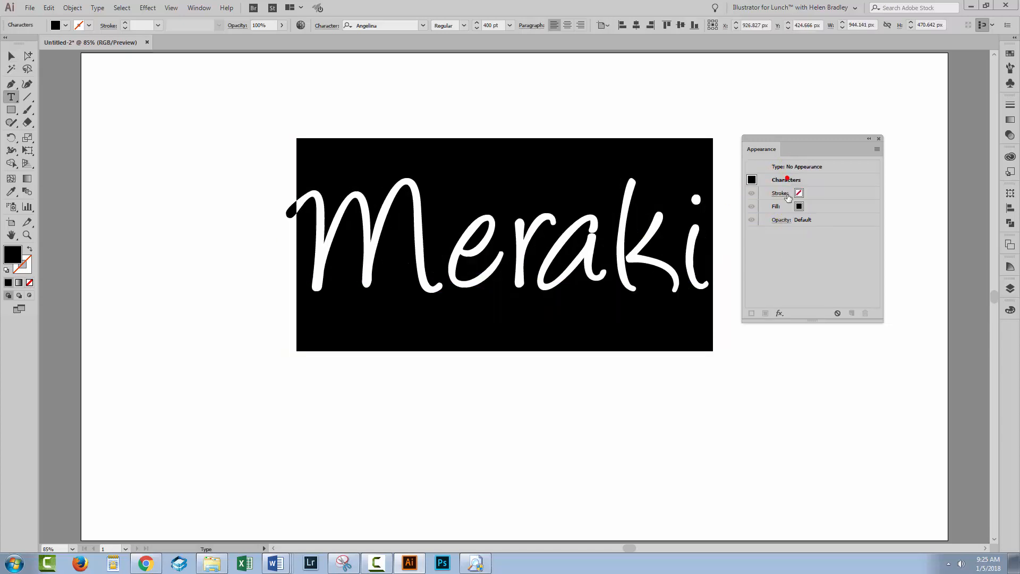
pyautogui.click(775, 206)
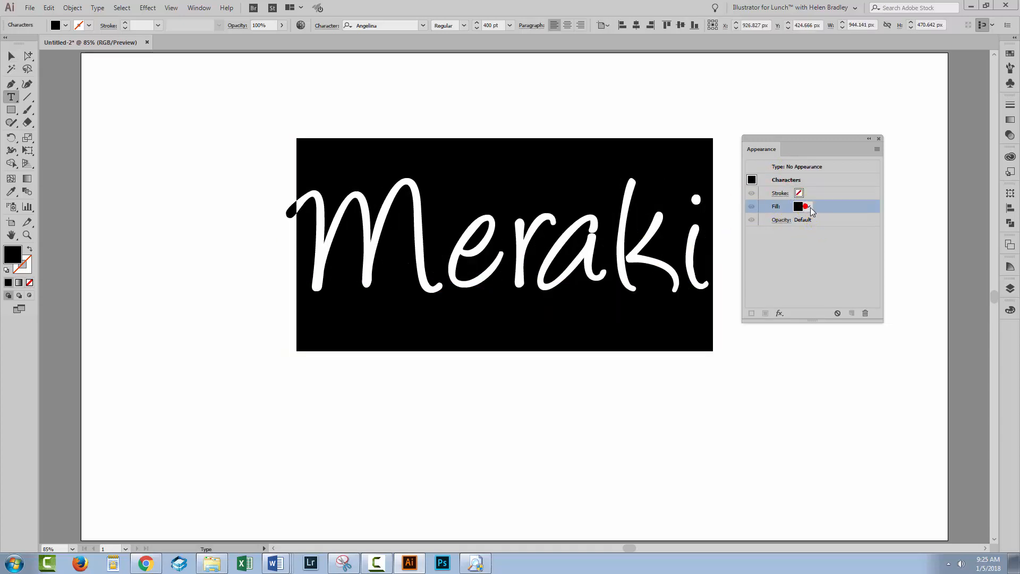
pyautogui.click(799, 206)
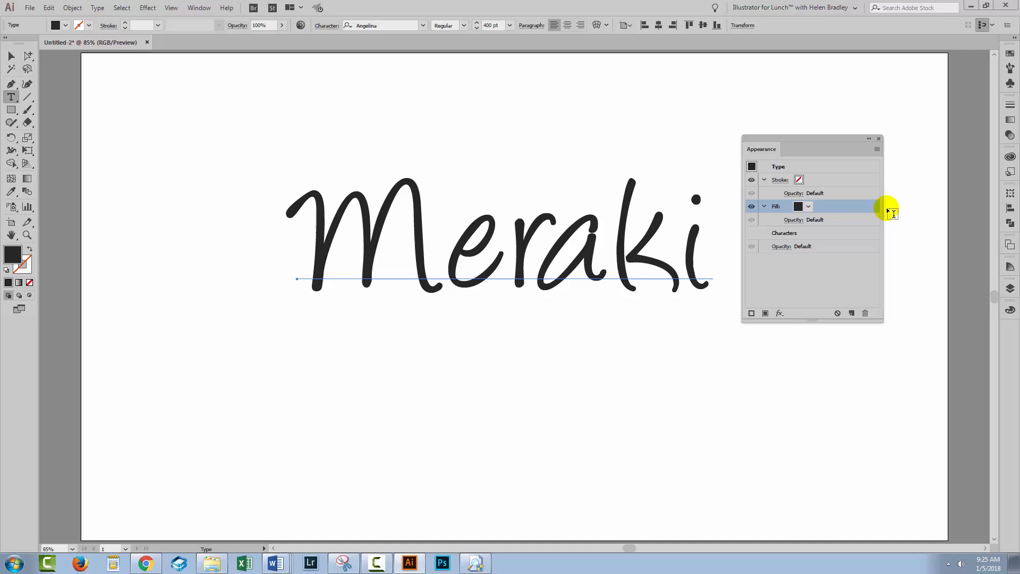
# Step: Change Meraki's type-level fill to a pale cream swatch
pyautogui.click(807, 206)
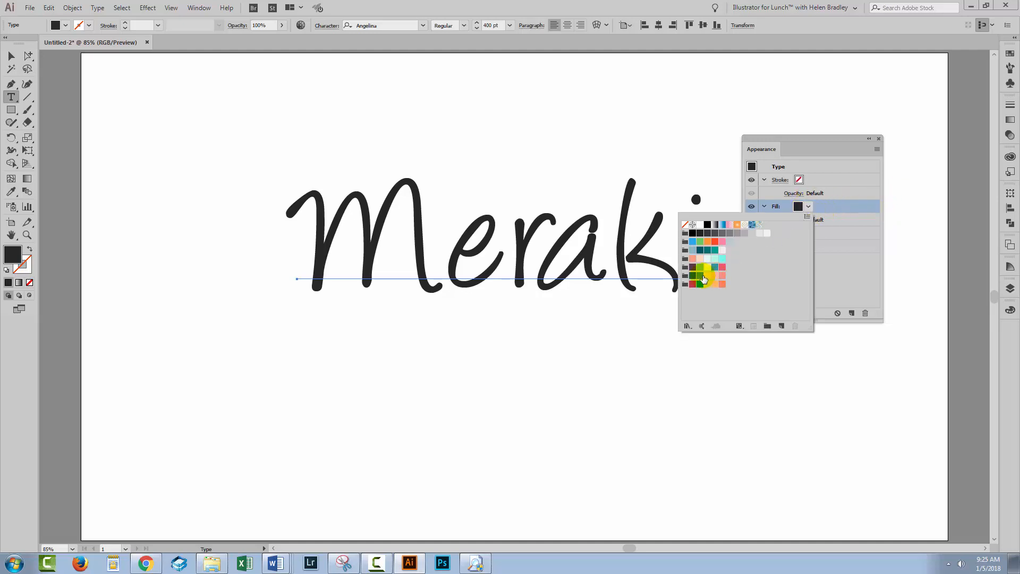
pyautogui.click(705, 266)
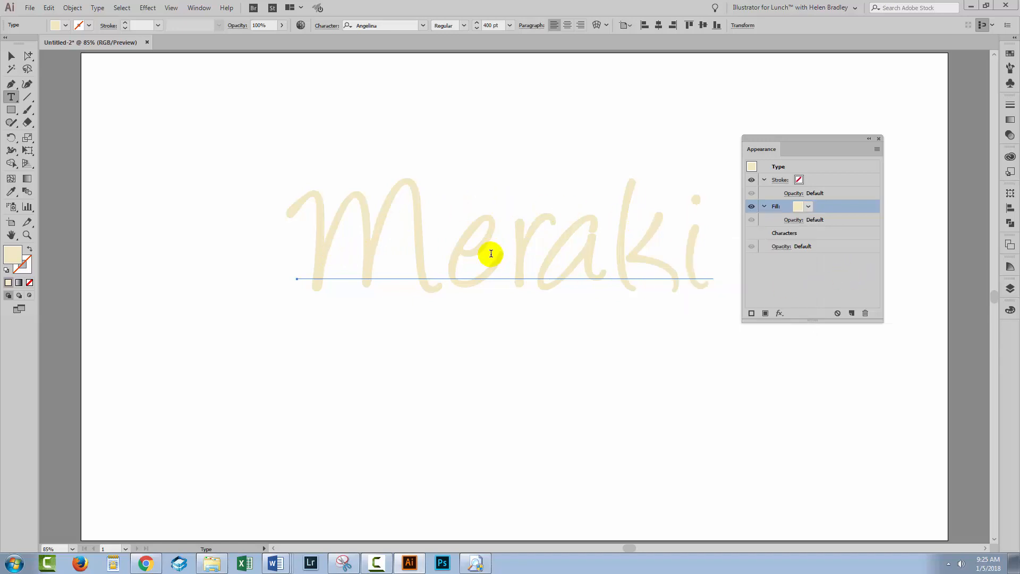
pyautogui.moveTo(460, 257)
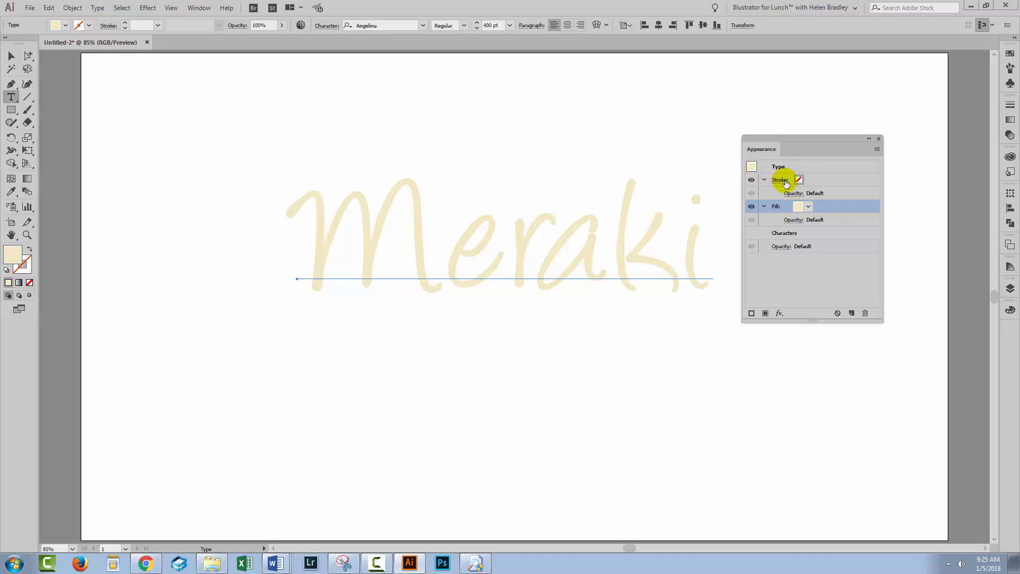
# Step: Give Meraki a thick pinkish-red stroke, trying weights of 40 px and 70 px
pyautogui.click(799, 180)
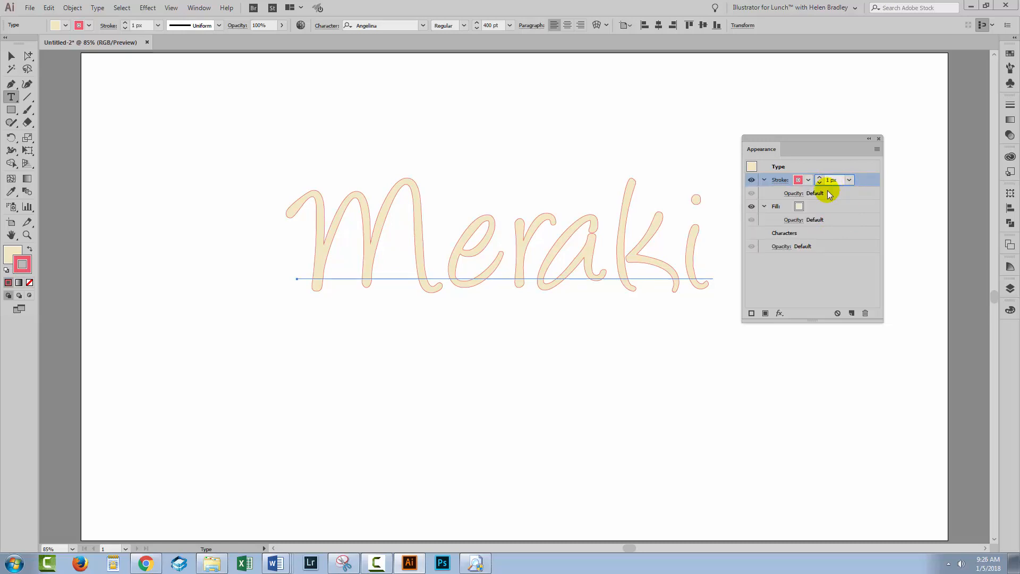
pyautogui.write('40 px')
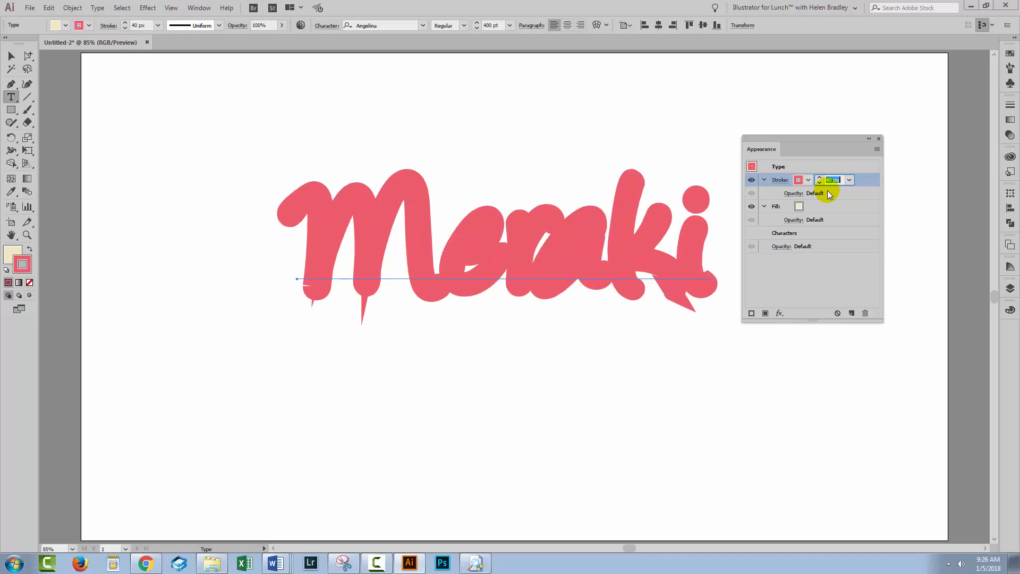
pyautogui.write('70')
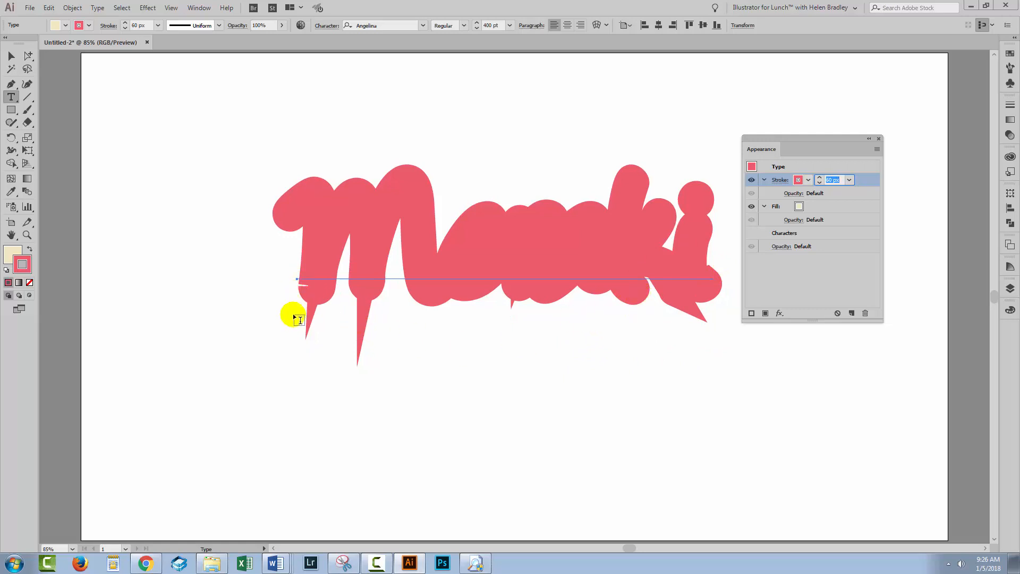
pyautogui.moveTo(355, 306)
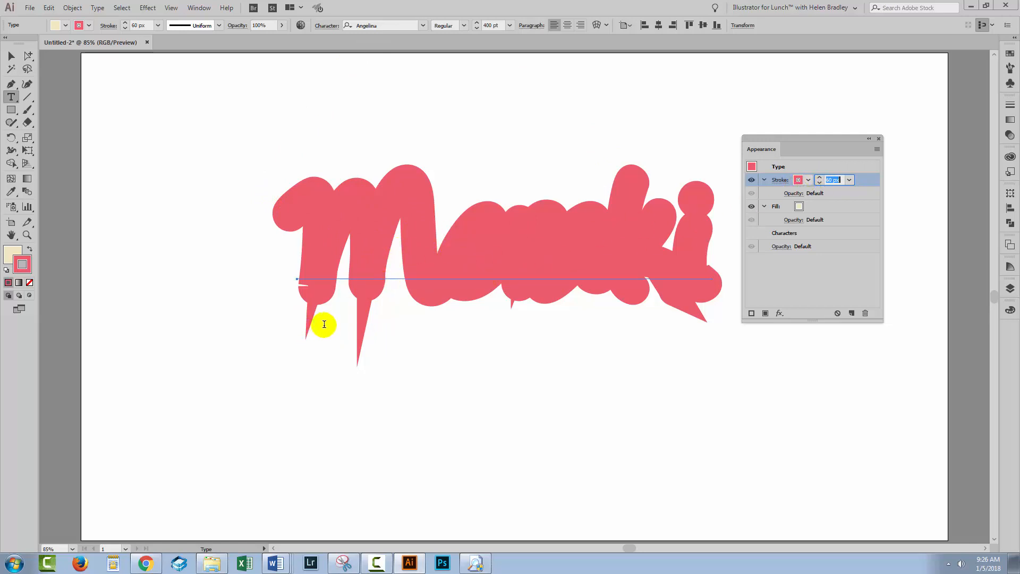
# Step: Set the red stroke's corners to Round Join so the spikes below the letters disappear
pyautogui.click(771, 179)
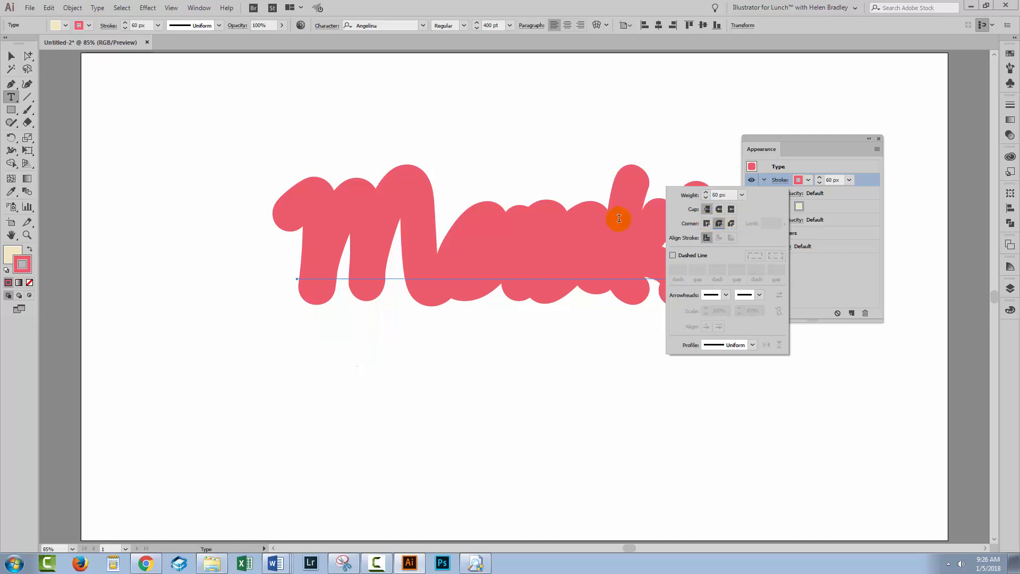
pyautogui.click(731, 223)
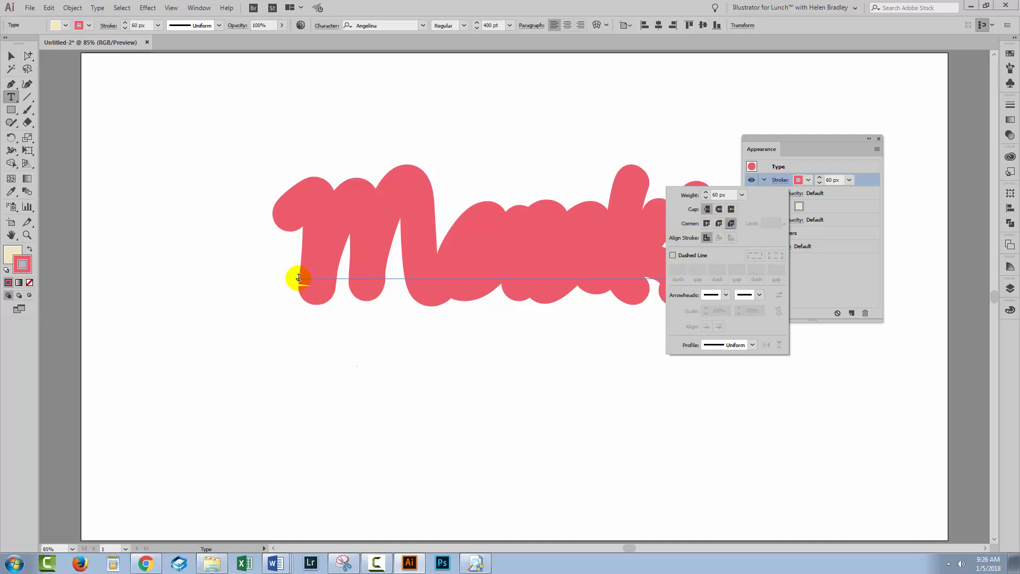
pyautogui.moveTo(301, 286)
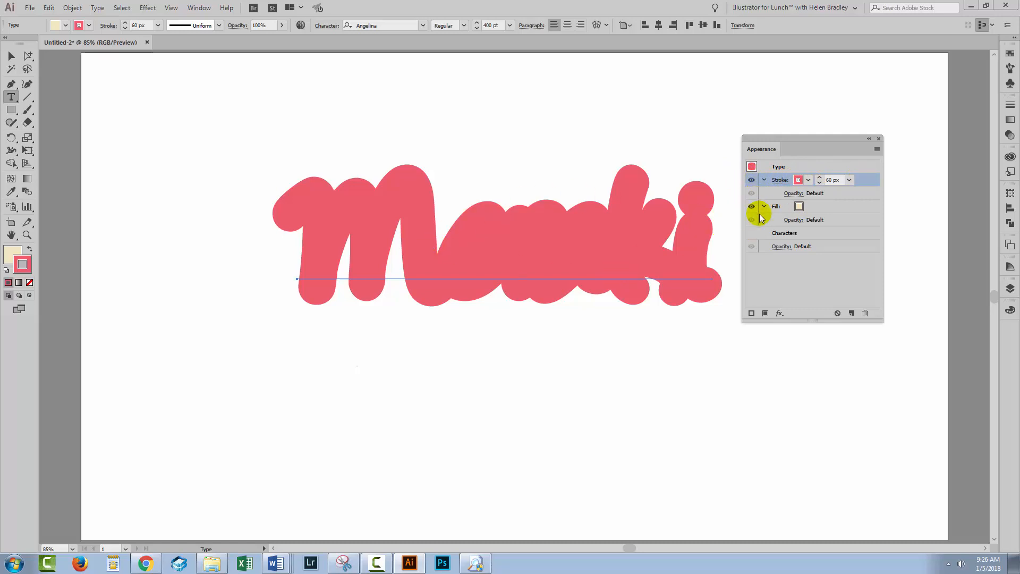
# Step: Reorder the Appearance stack so the red stroke sits beneath the cream fill
pyautogui.click(765, 179)
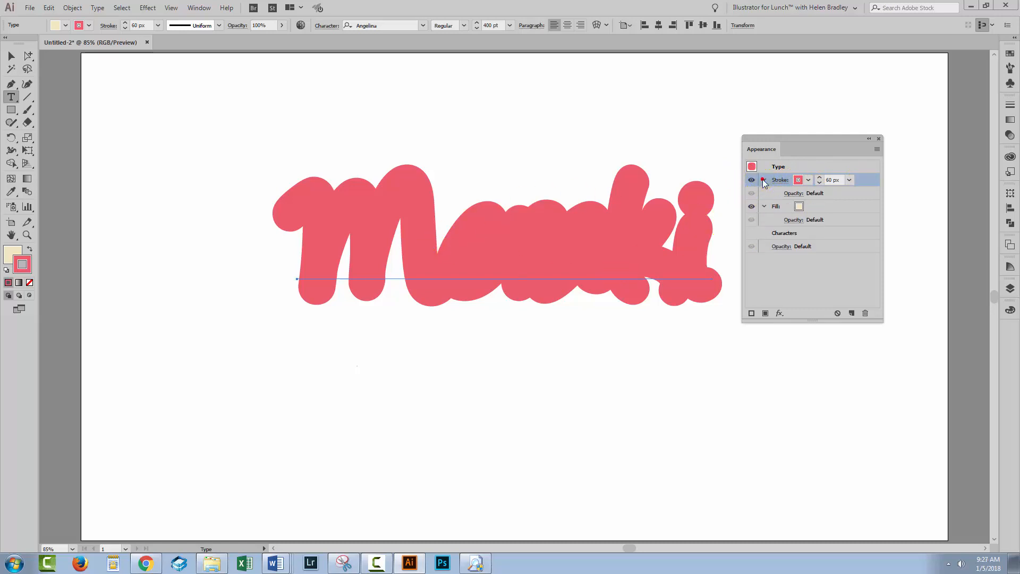
pyautogui.click(764, 179)
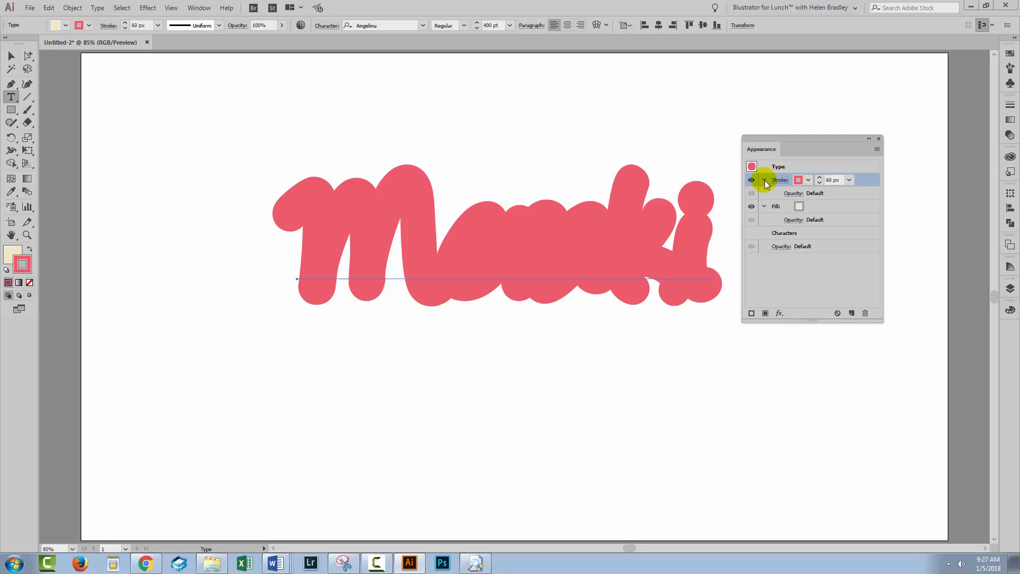
pyautogui.click(764, 179)
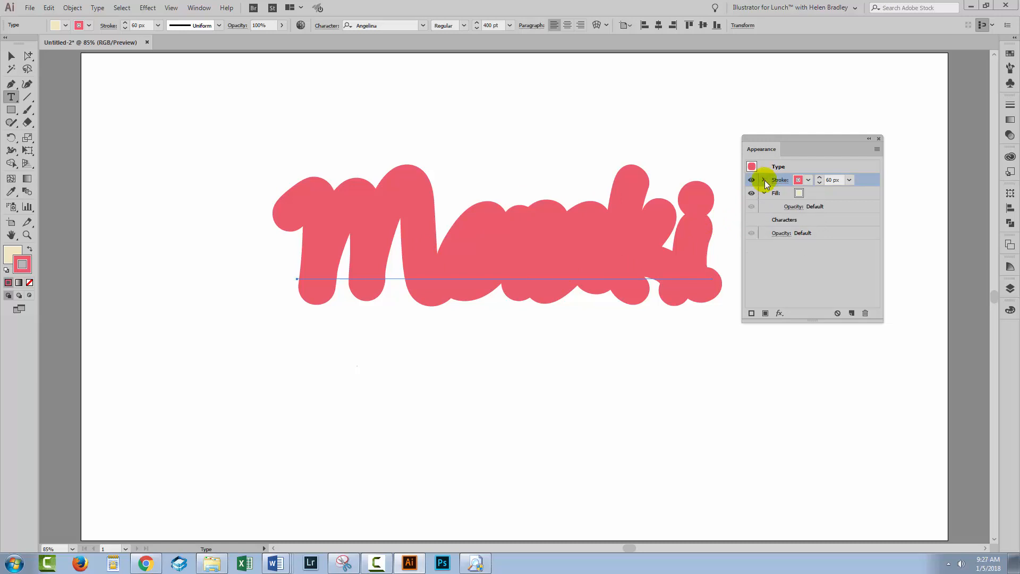
pyautogui.click(765, 179)
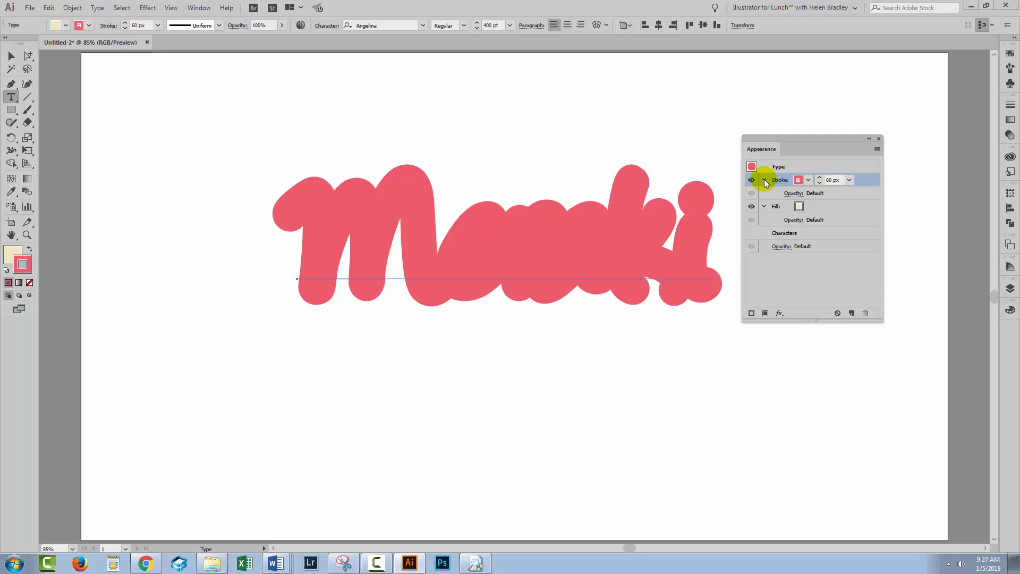
pyautogui.click(765, 180)
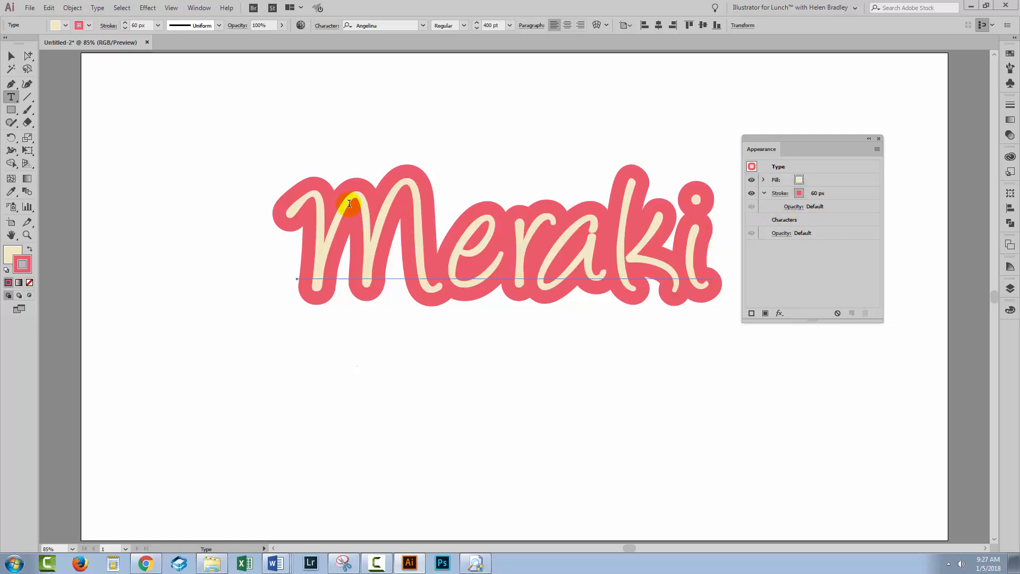
pyautogui.click(720, 273)
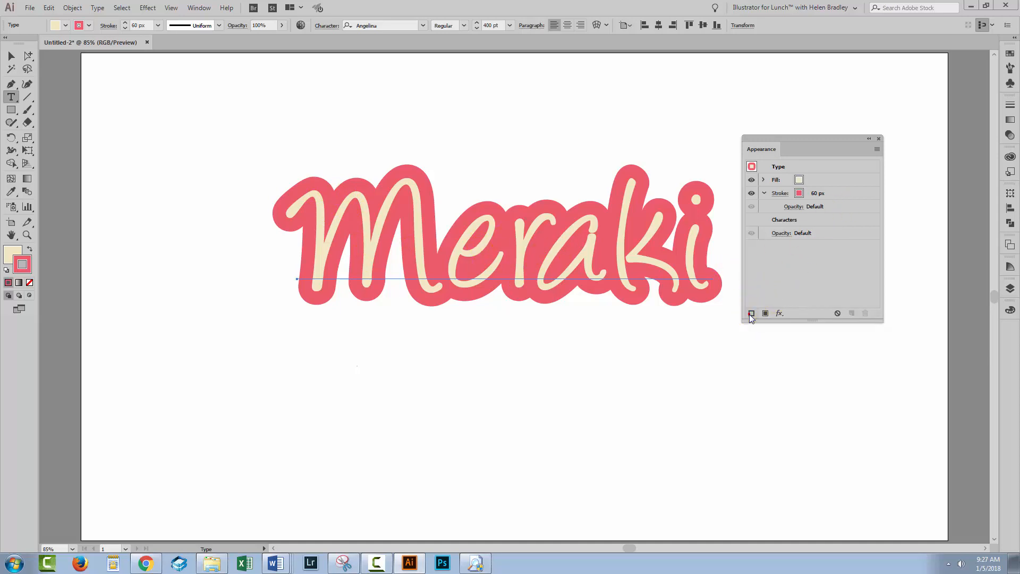
# Step: Add a second teal stroke, widen it to about 90 px and open its stroke options
pyautogui.click(751, 312)
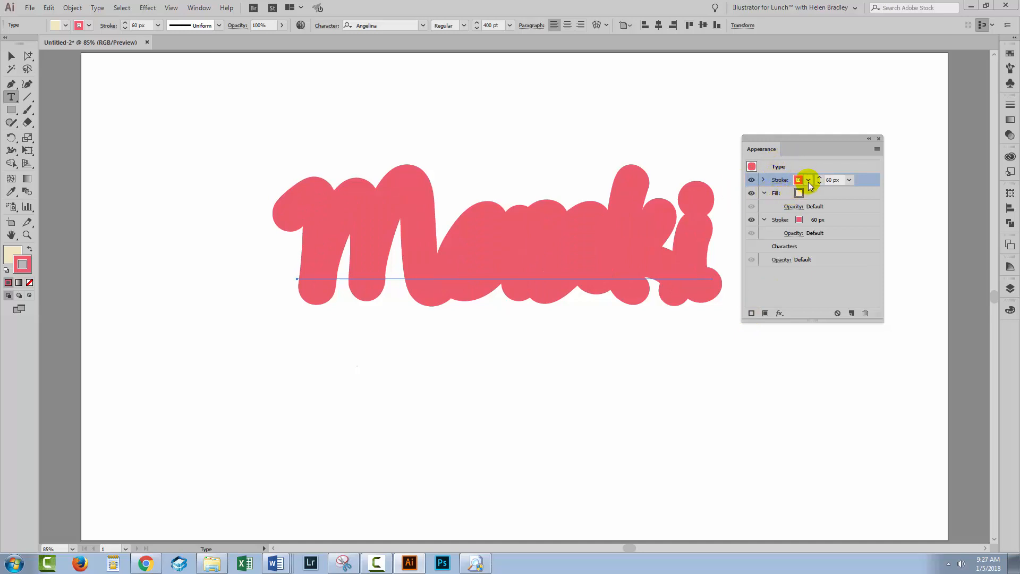
pyautogui.click(809, 179)
pyautogui.write('80')
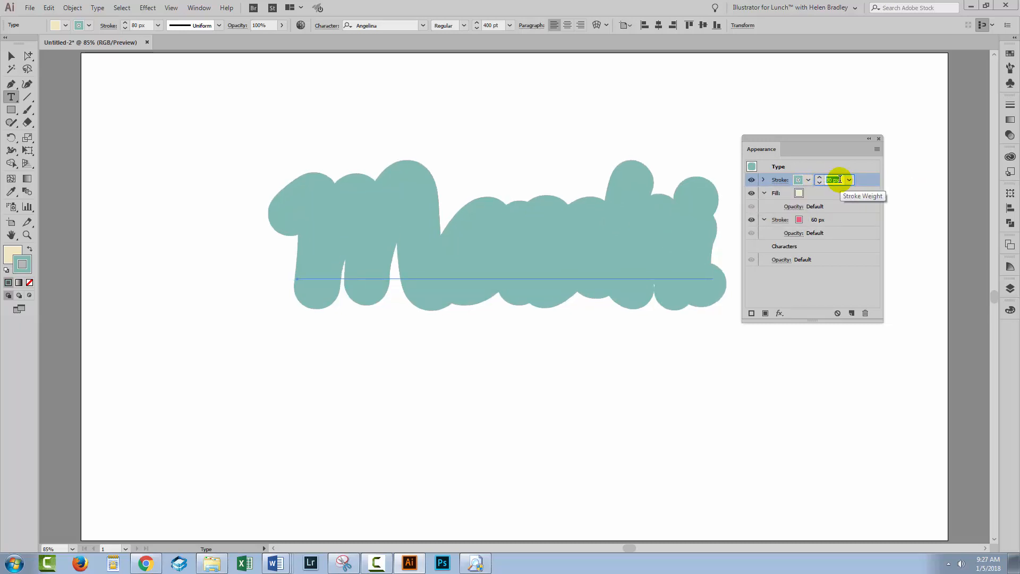
pyautogui.click(819, 176)
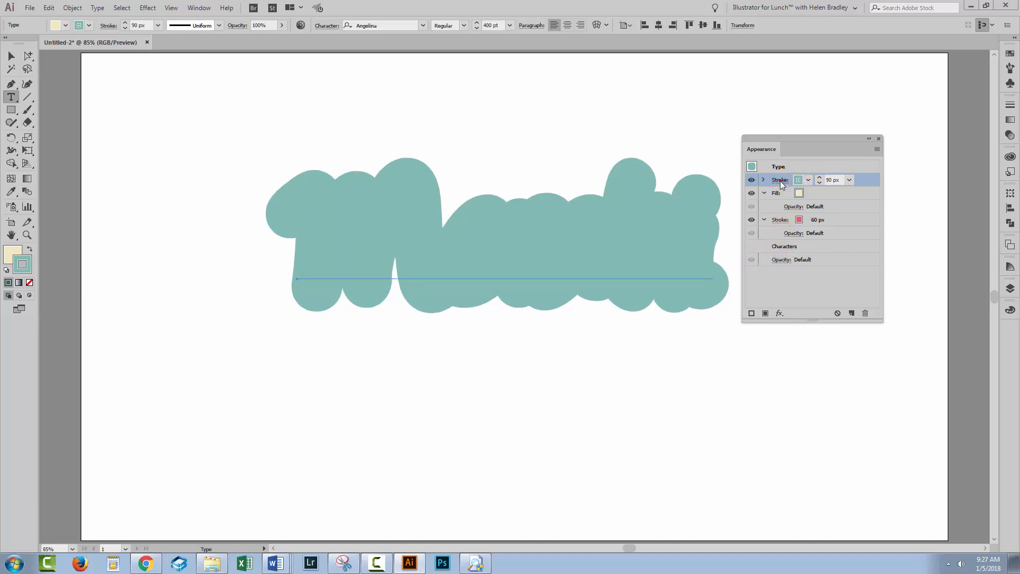
pyautogui.click(780, 179)
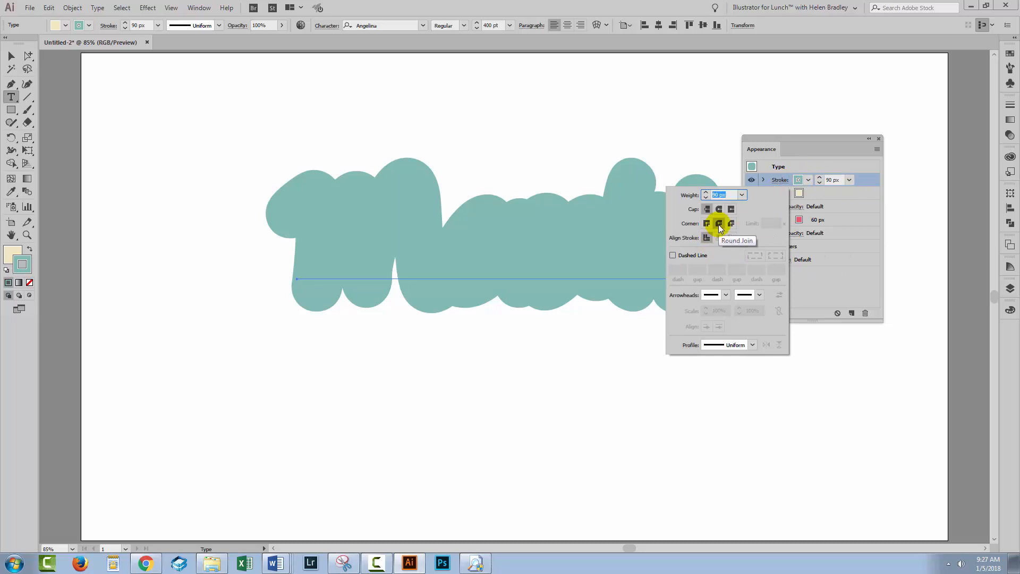
pyautogui.moveTo(616, 265)
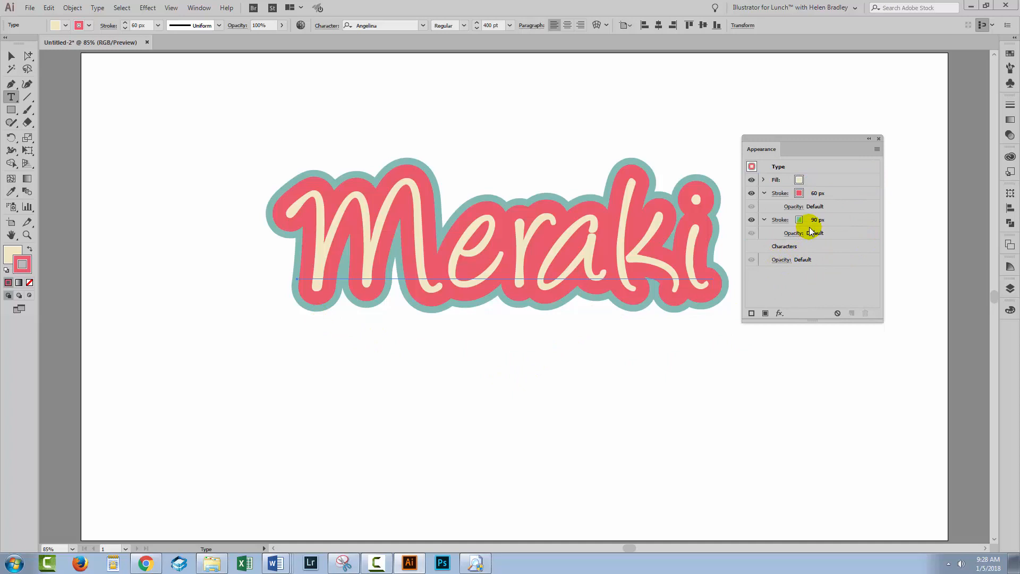
# Step: Widen the teal outer stroke to 110 px and select the whole Meraki text object
pyautogui.click(818, 218)
pyautogui.write('110')
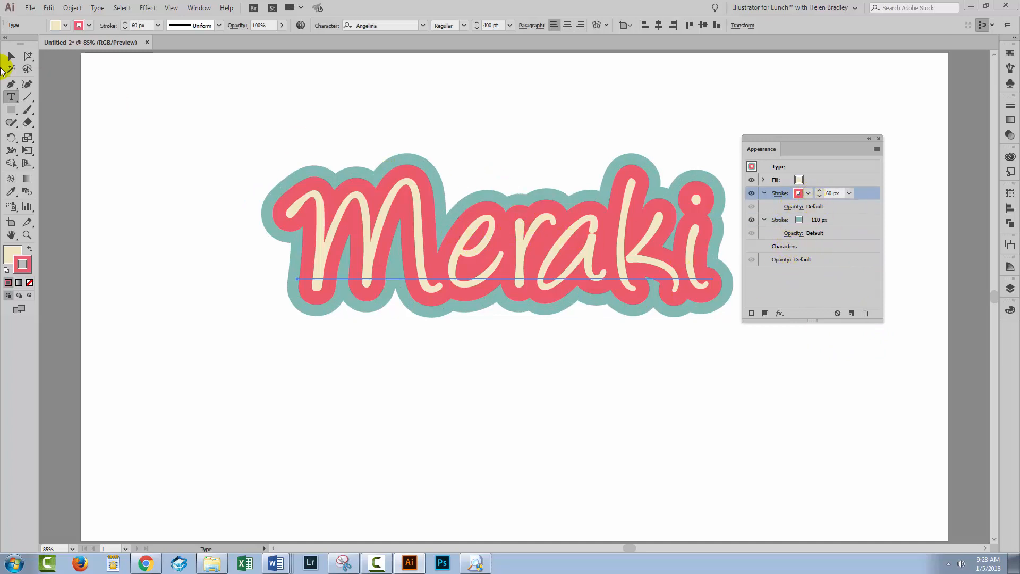
pyautogui.click(11, 55)
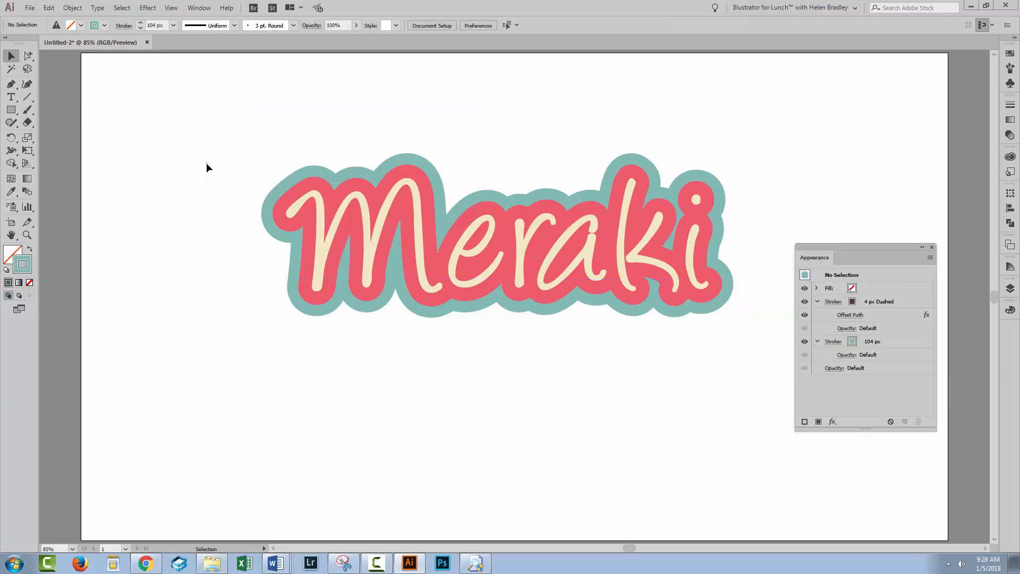
pyautogui.click(568, 231)
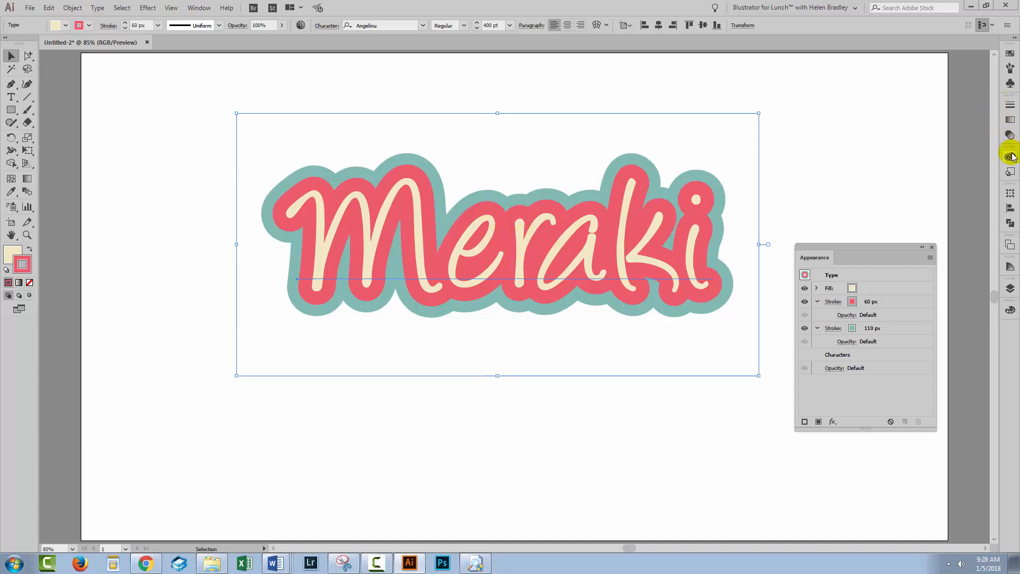
# Step: Save Meraki's layered cream, red and teal appearance as a new graphic style
pyautogui.click(1010, 157)
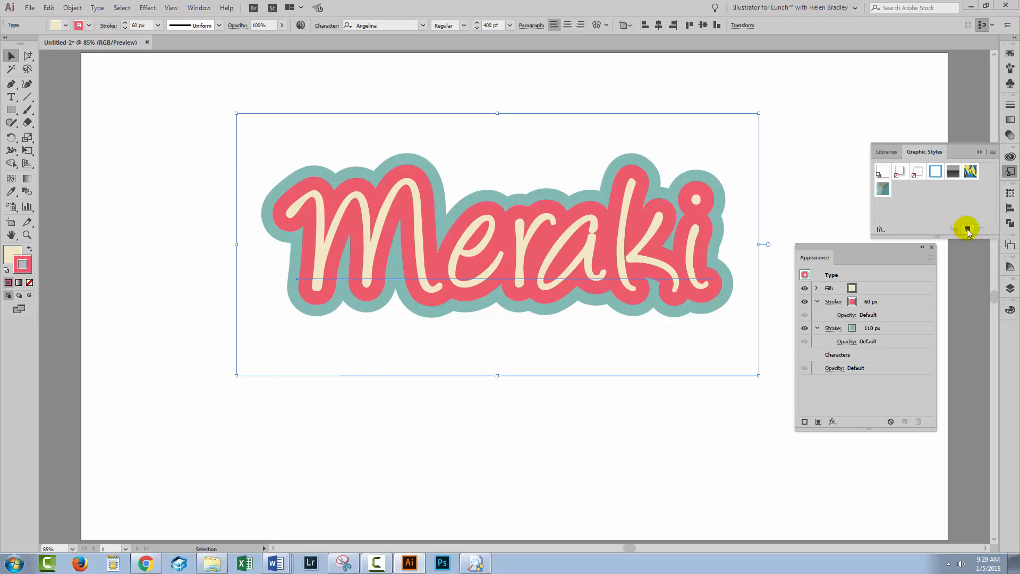
pyautogui.click(969, 229)
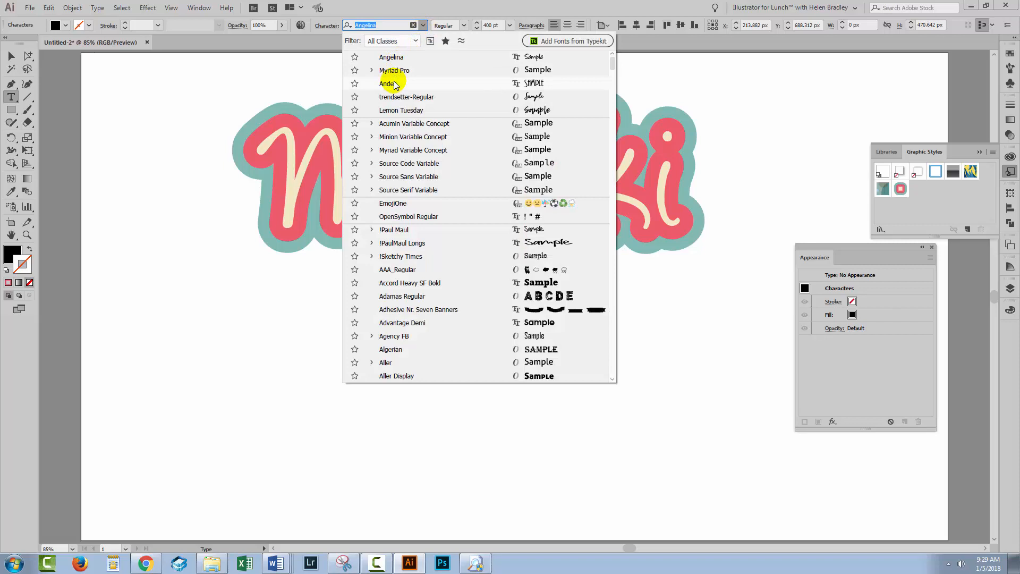
# Step: Type the word HOLIDAYS in the Andes typeface below Meraki
pyautogui.click(386, 83)
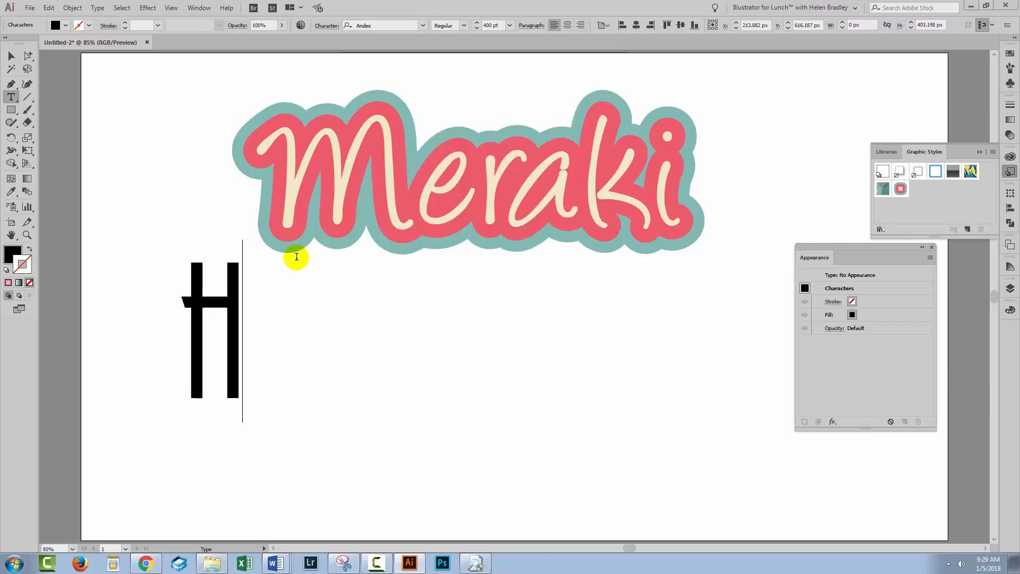
pyautogui.write('O')
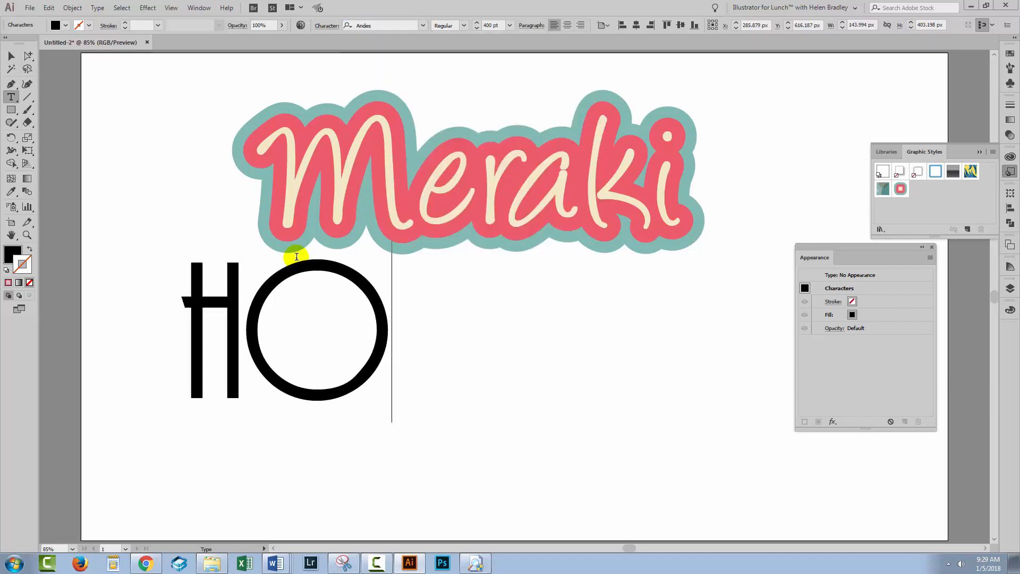
pyautogui.write('LIDAT')
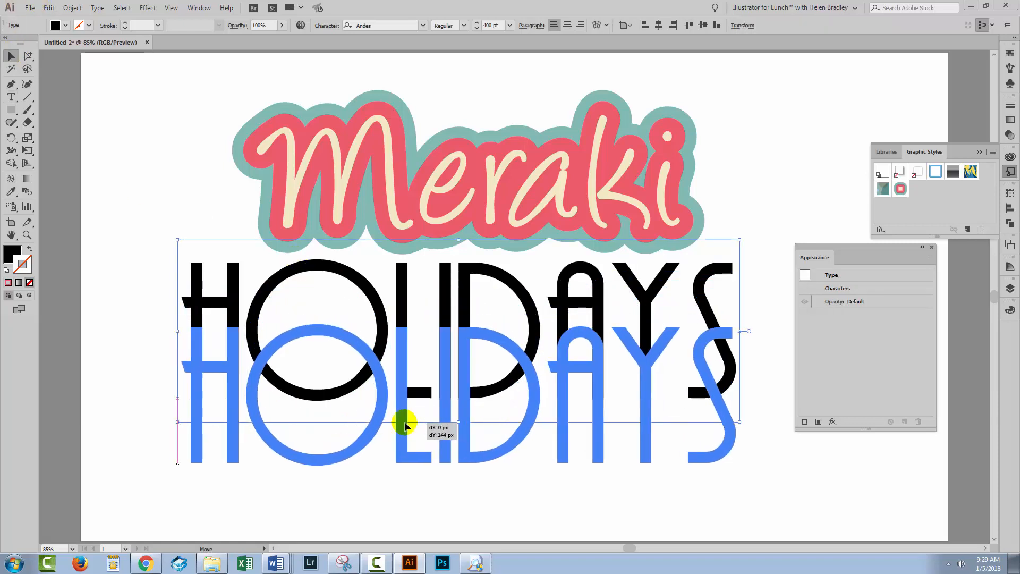
# Step: Place HOLIDAYS below Meraki and apply the saved Meraki graphic style to it
pyautogui.click(900, 189)
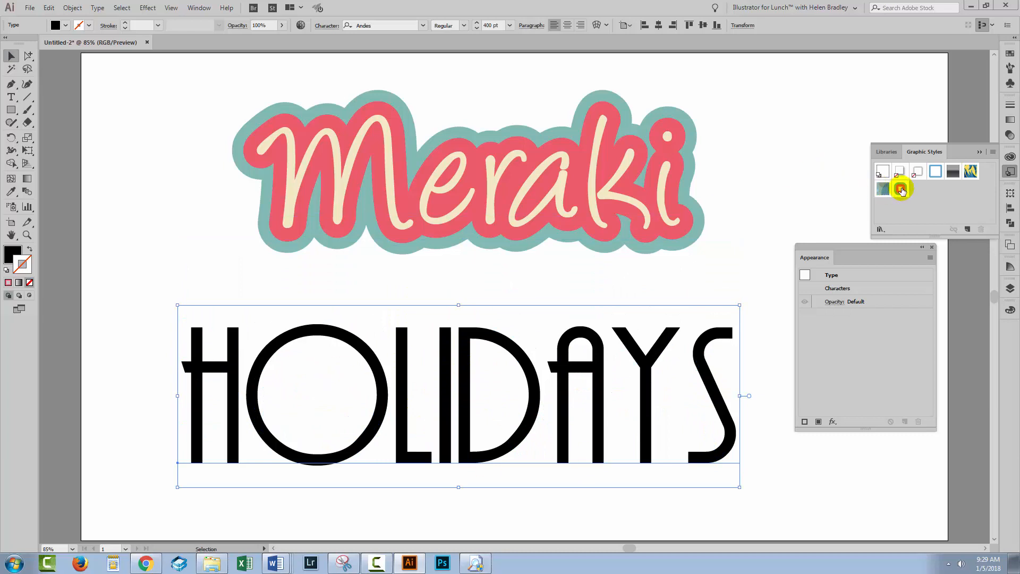
pyautogui.click(901, 189)
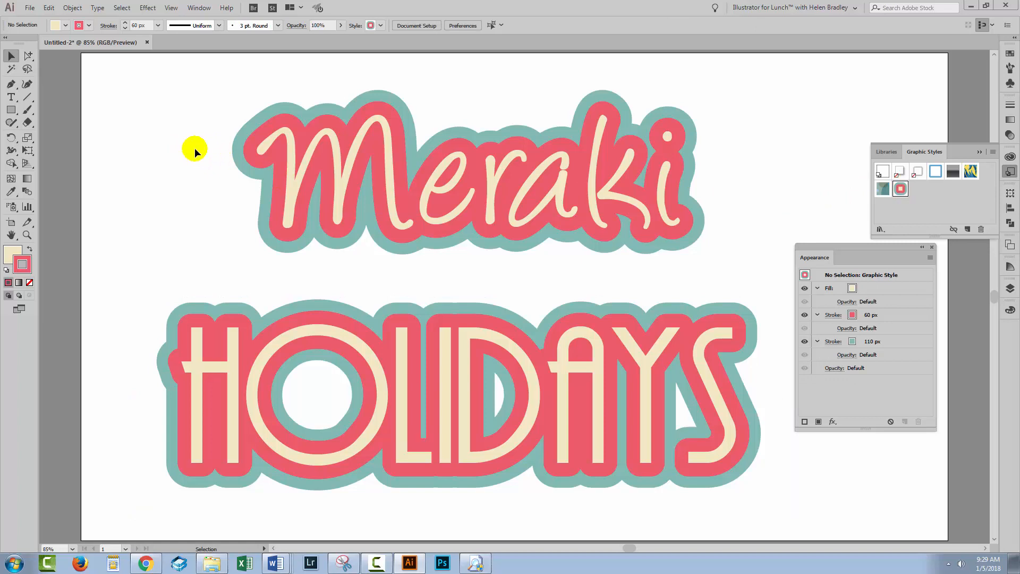
pyautogui.moveTo(181, 302)
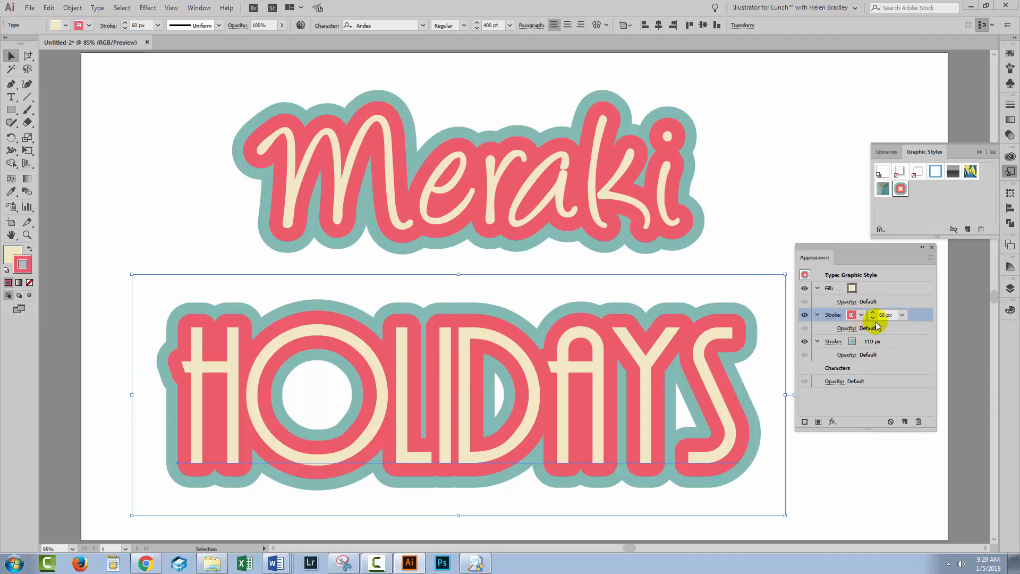
# Step: Thin the red stroke on HOLIDAYS down to 23 px and deselect
pyautogui.click(873, 318)
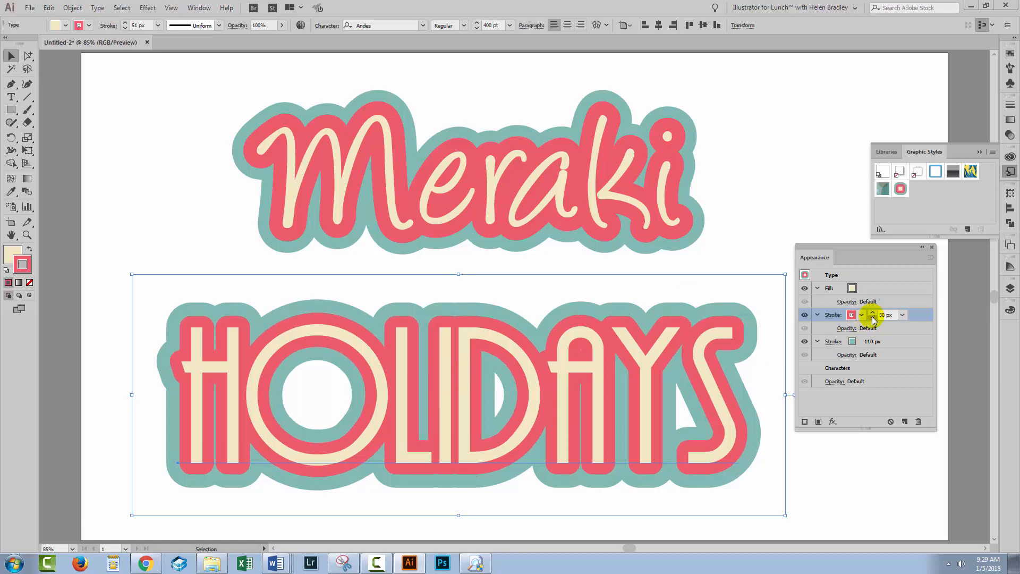
pyautogui.click(872, 318)
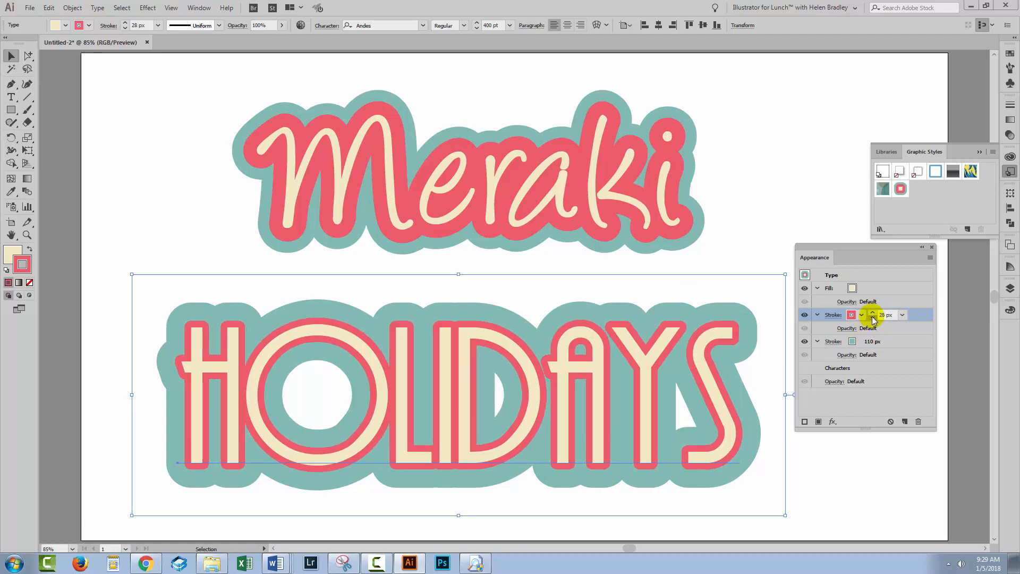
pyautogui.click(872, 312)
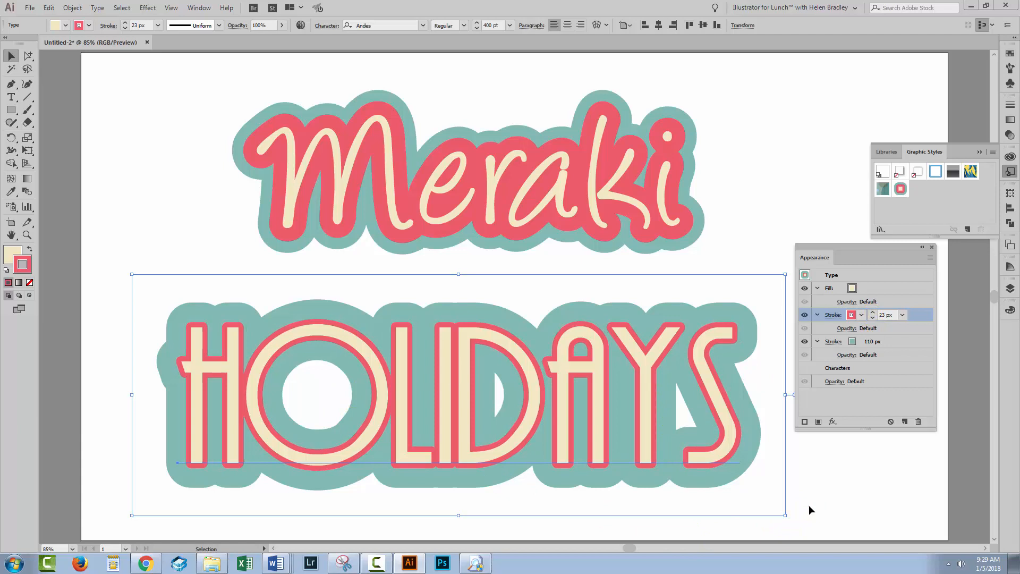
pyautogui.click(368, 324)
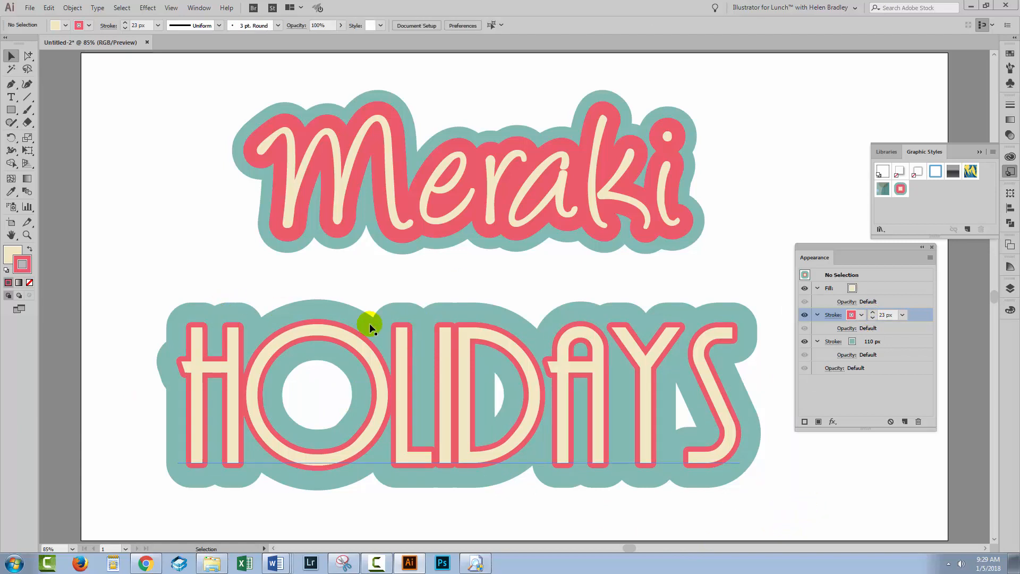
pyautogui.moveTo(378, 397)
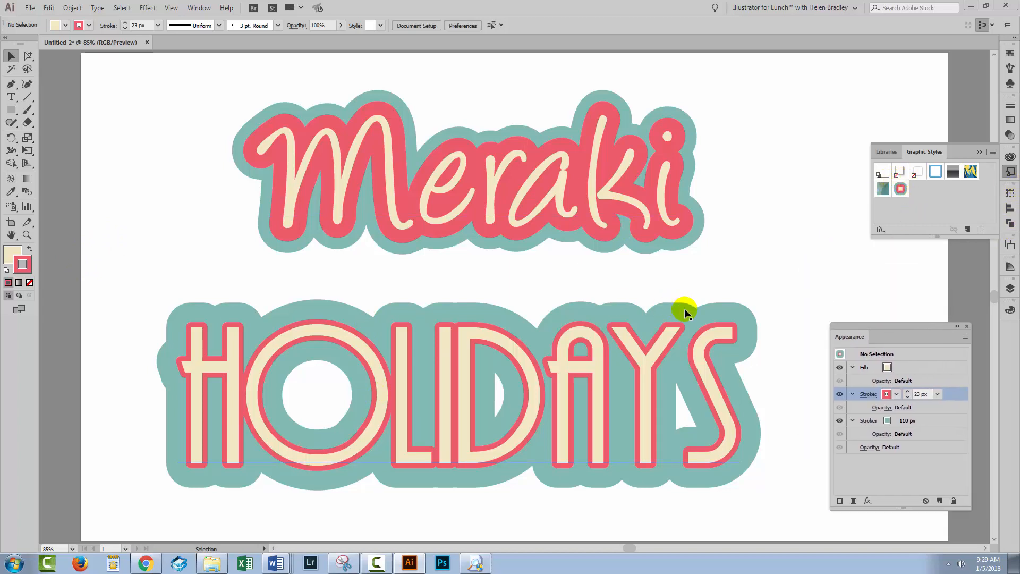
pyautogui.moveTo(726, 286)
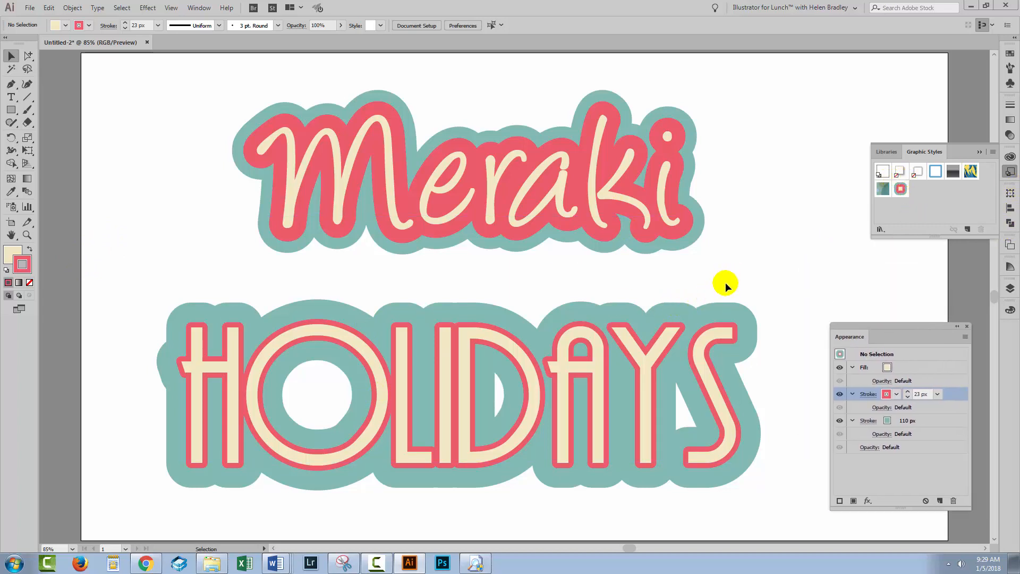
pyautogui.moveTo(759, 278)
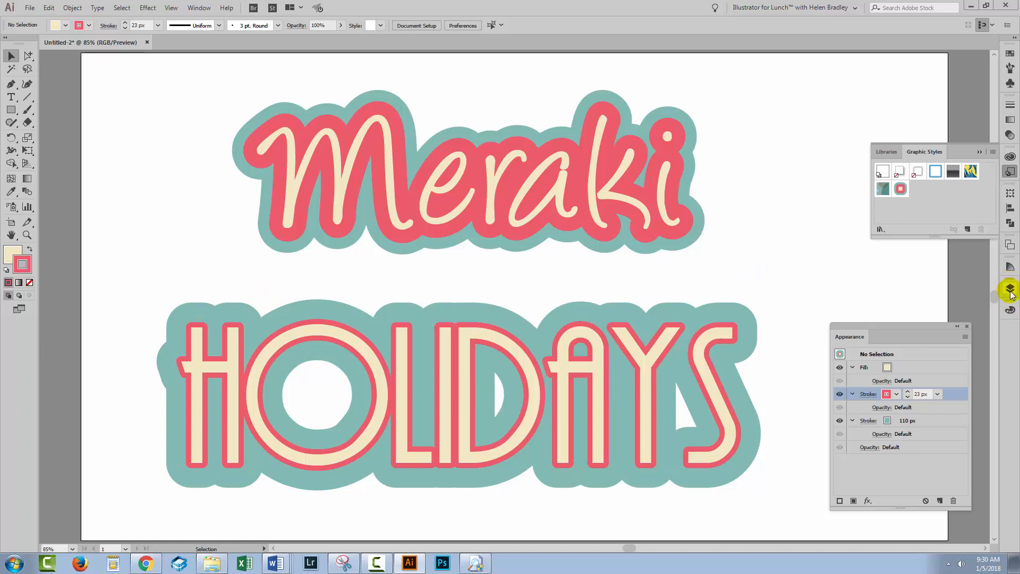
# Step: Show the Layers panel listing the HOLIDAYS and Meraki objects
pyautogui.click(1011, 287)
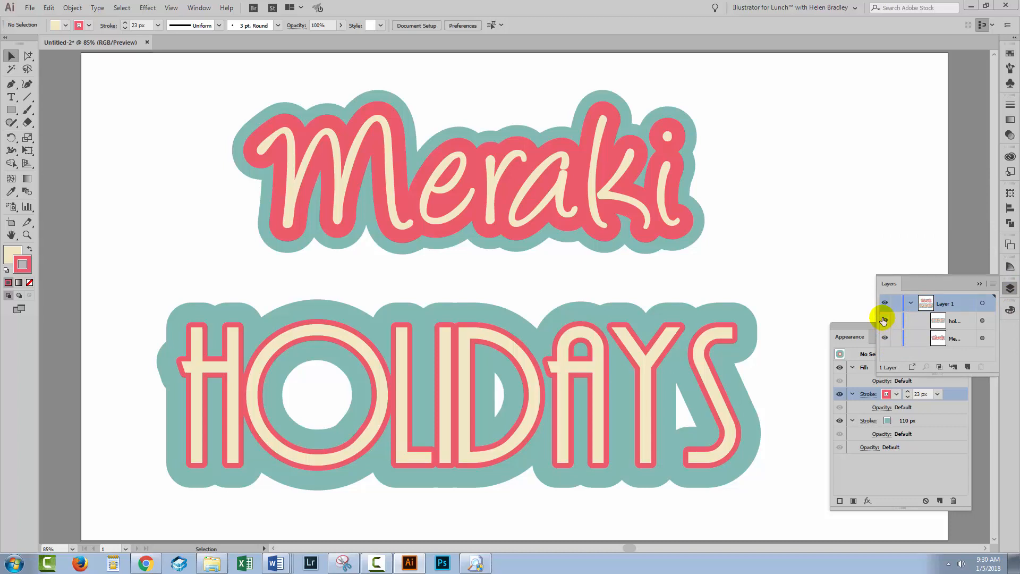
# Step: Give Meraki a duplicated 4 px dark stroke above its cream fill and target it for editing
pyautogui.click(884, 320)
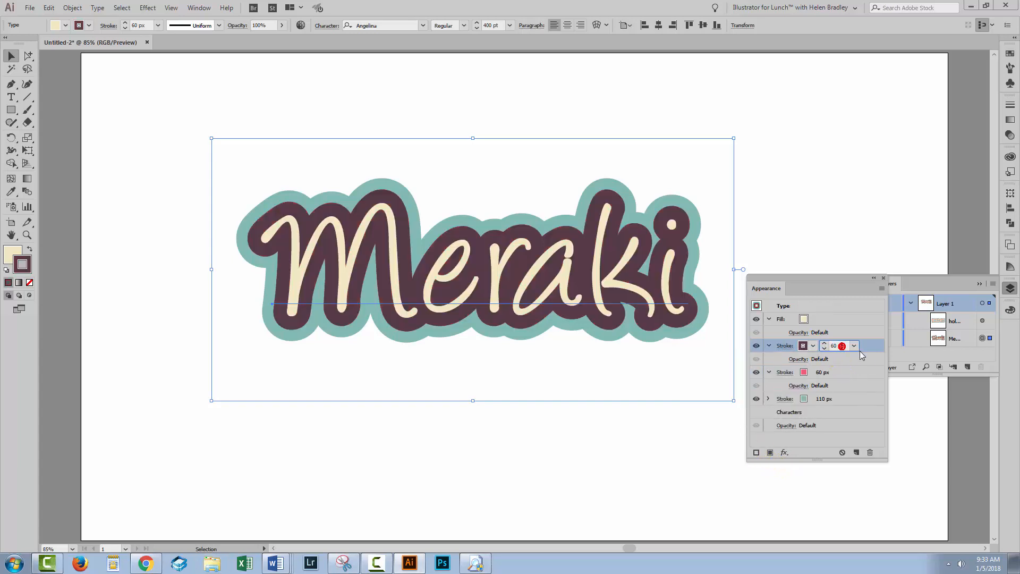
pyautogui.click(835, 345)
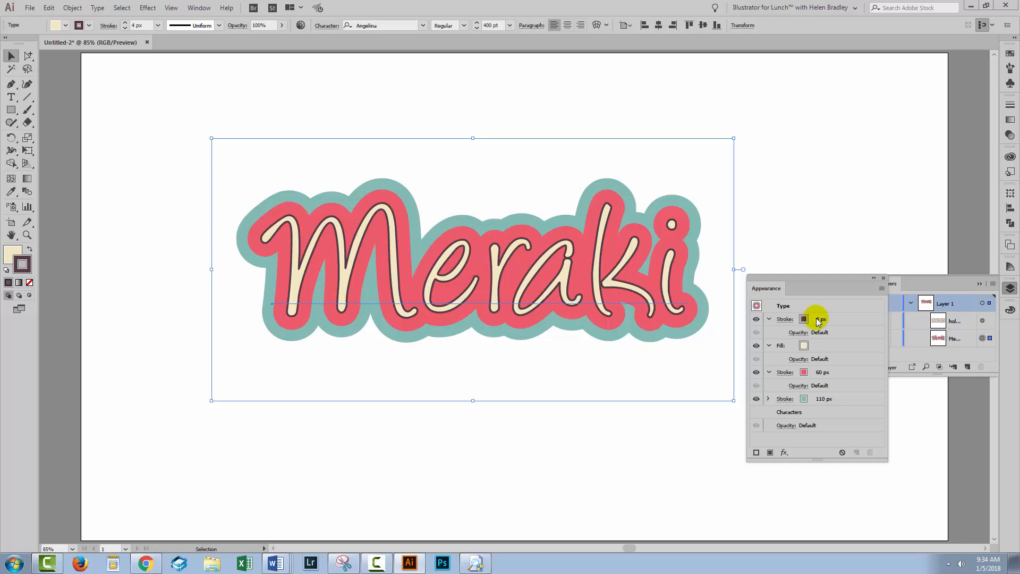
pyautogui.click(814, 319)
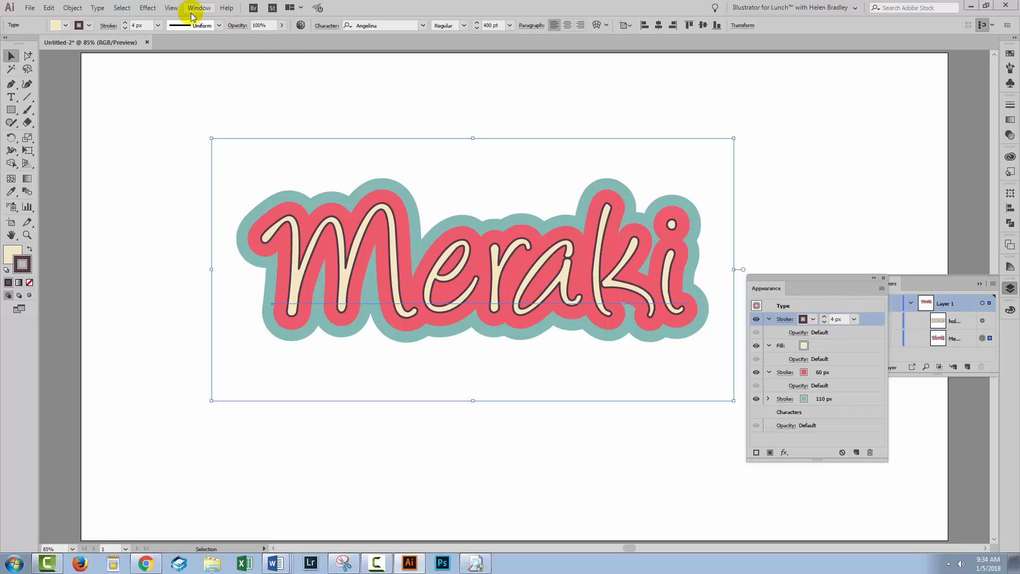
# Step: Add an Offset Path effect of 46 px to Meraki's thin dark stroke
pyautogui.click(147, 8)
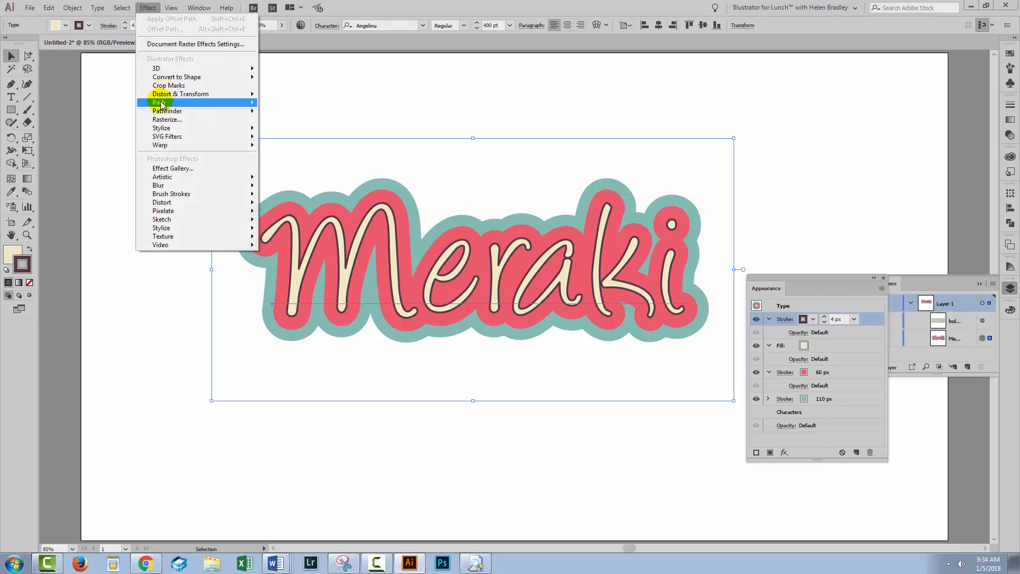
pyautogui.click(159, 102)
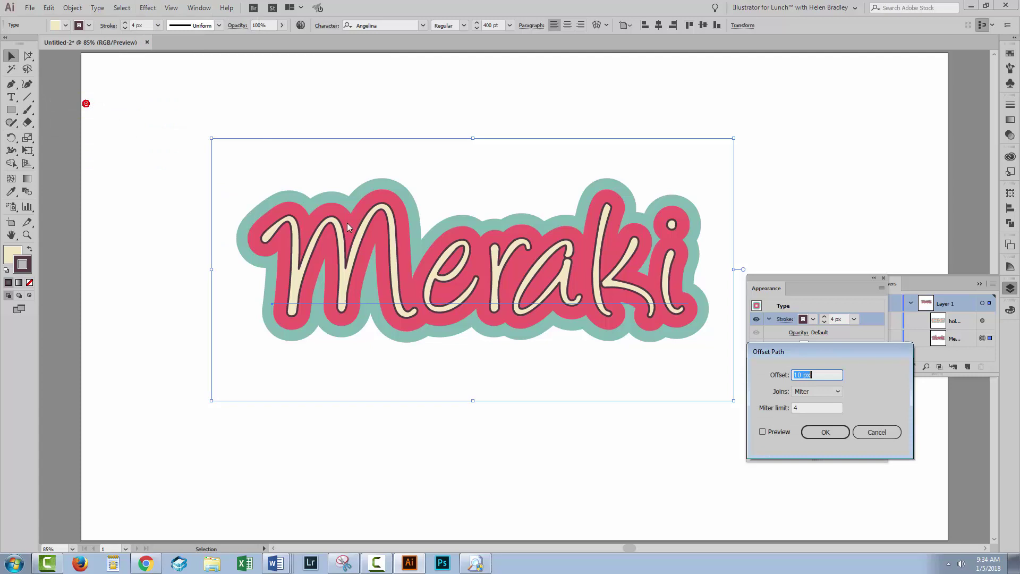
pyautogui.click(762, 431)
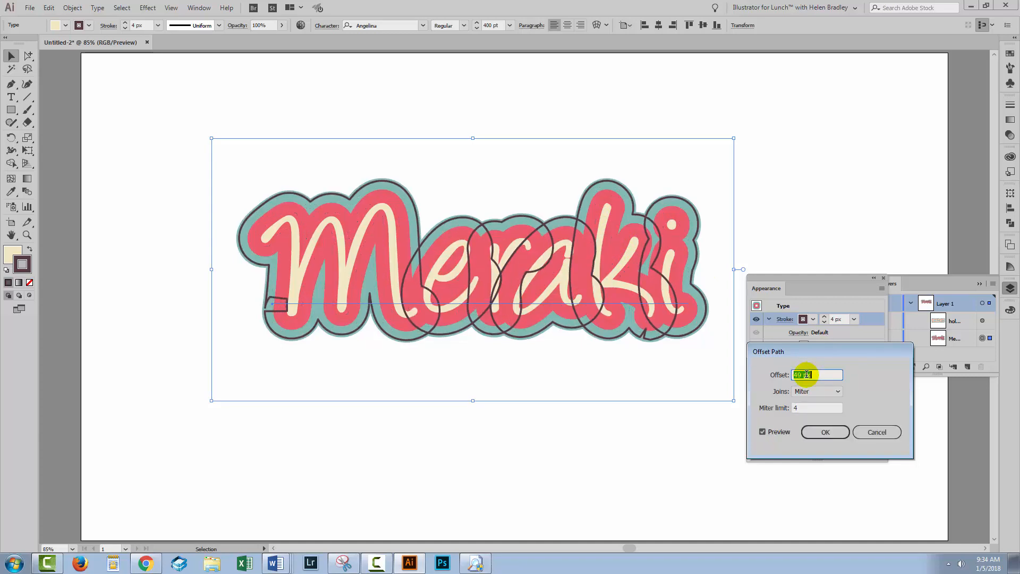
pyautogui.write('46 px')
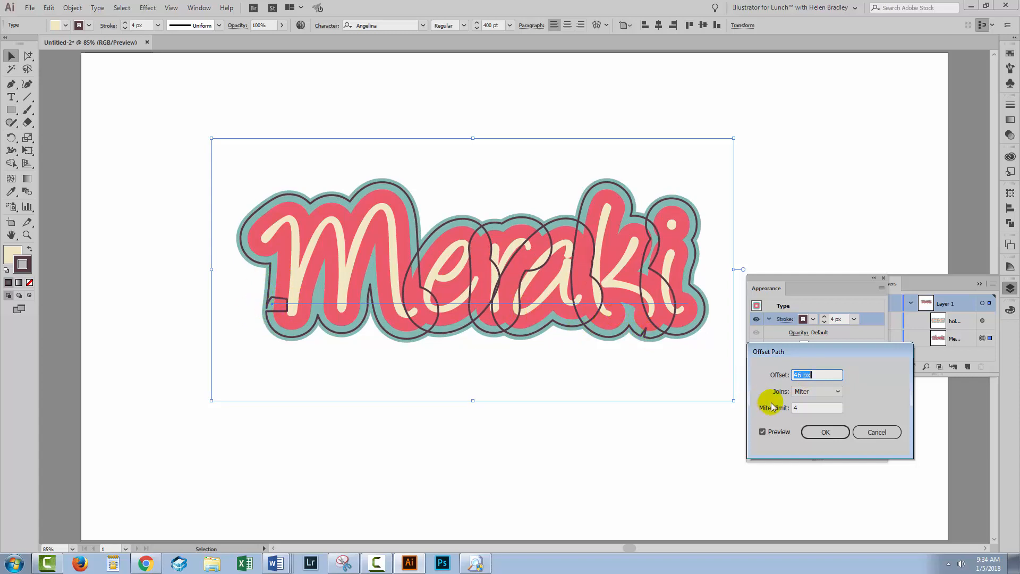
# Step: Try bevel joins, settle on round joins for the offset outline and confirm
pyautogui.click(816, 391)
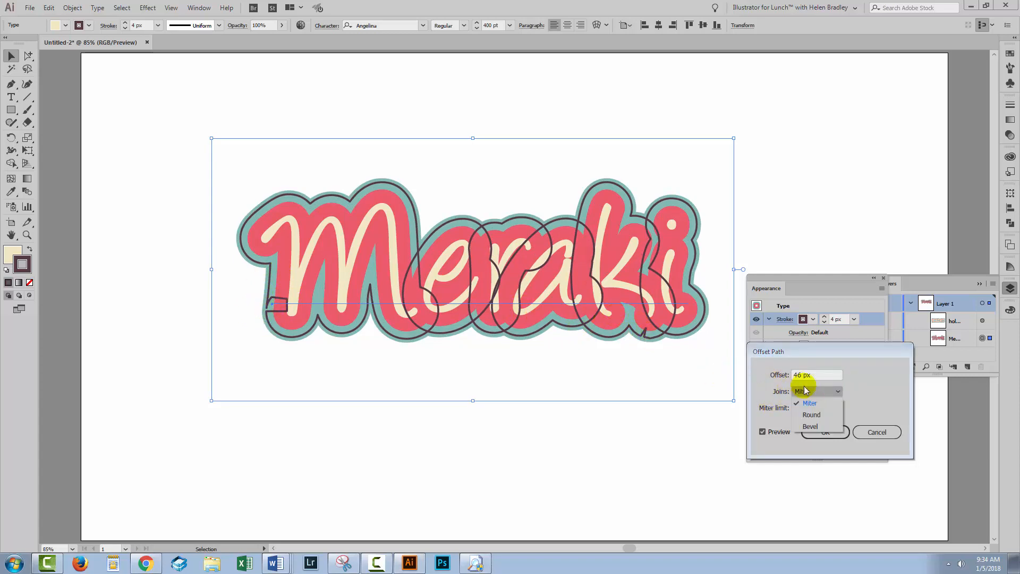
pyautogui.click(812, 414)
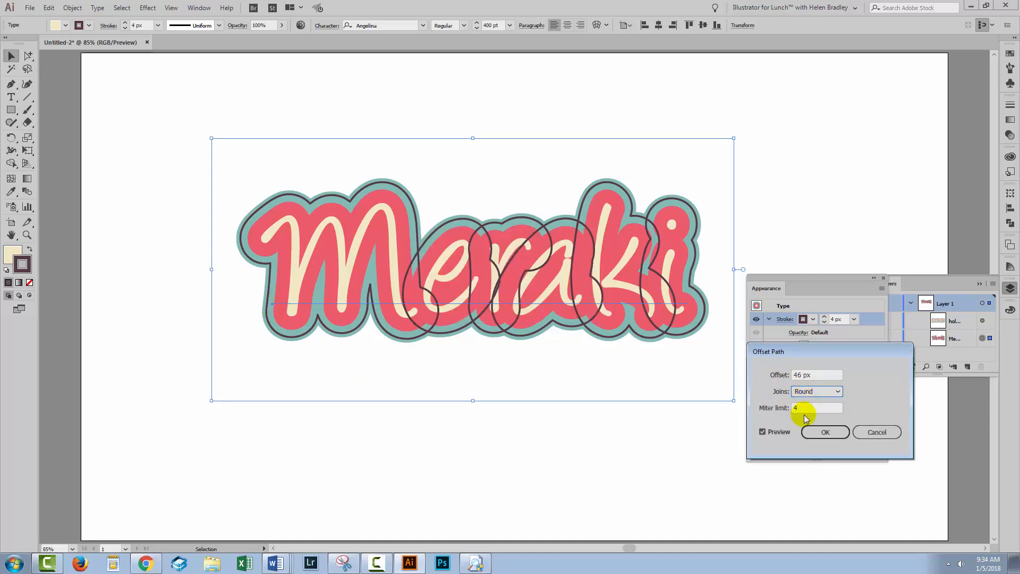
pyautogui.click(816, 391)
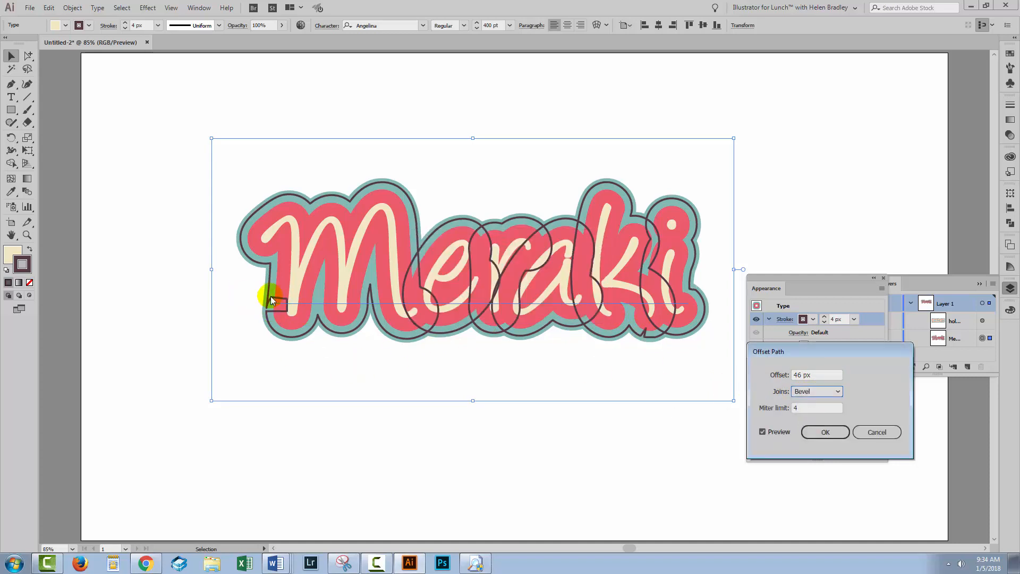
pyautogui.click(816, 391)
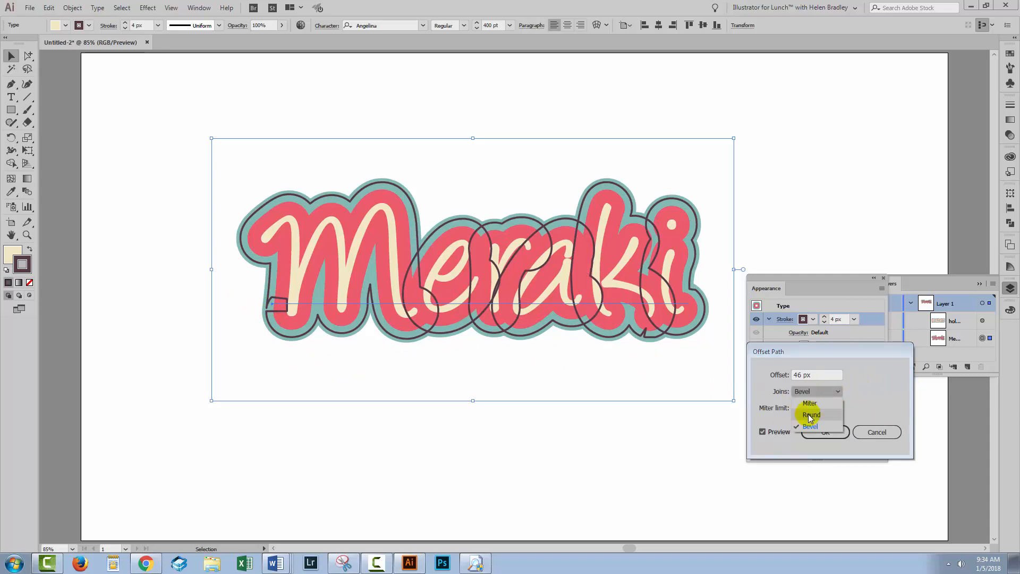
pyautogui.click(811, 415)
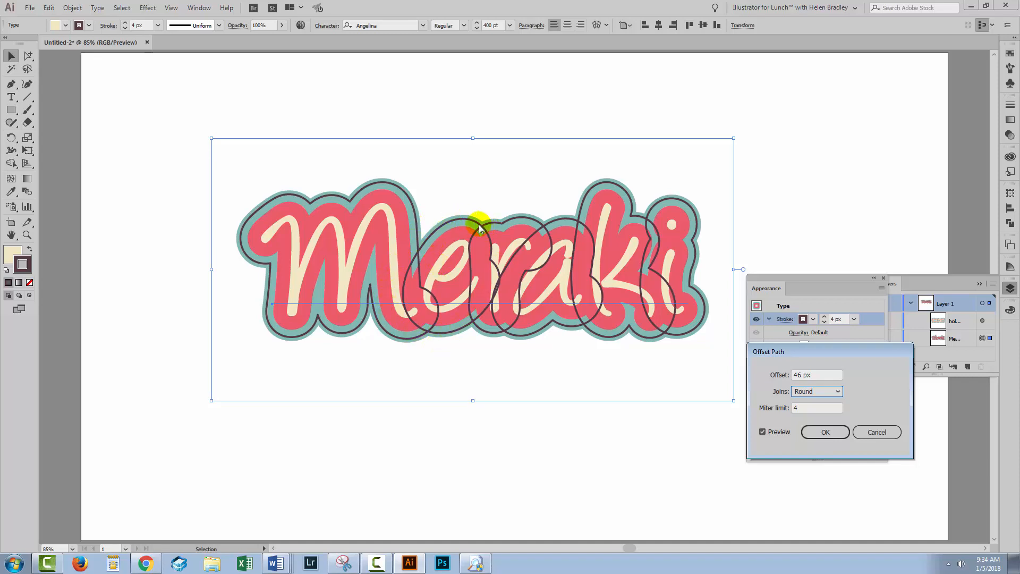
pyautogui.moveTo(533, 235)
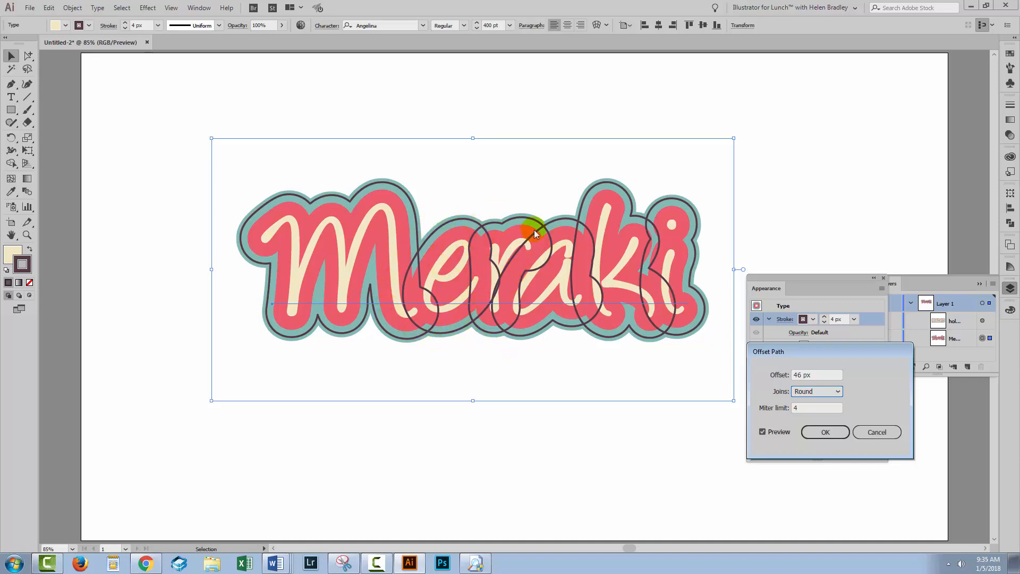
pyautogui.moveTo(513, 273)
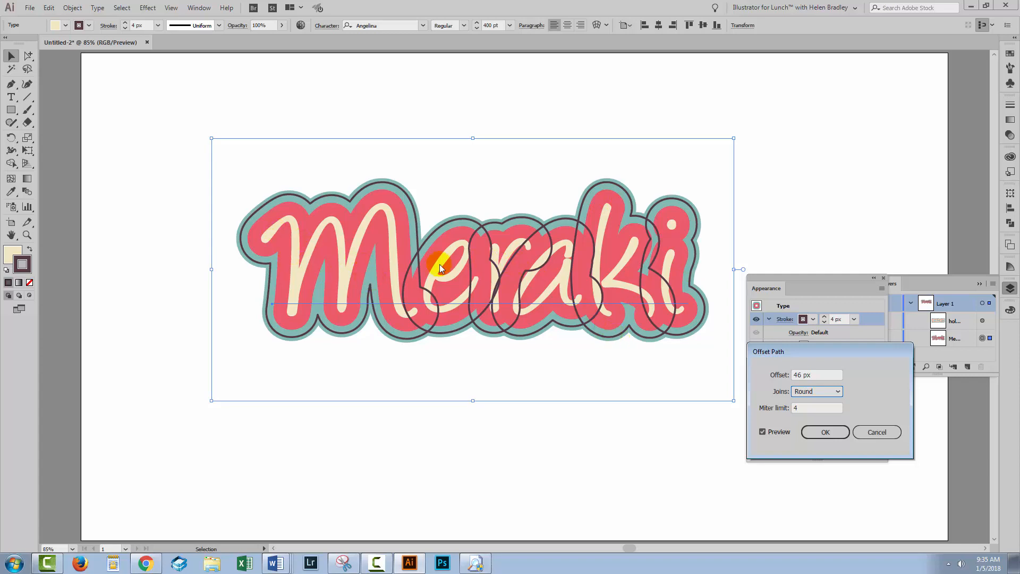
pyautogui.click(825, 432)
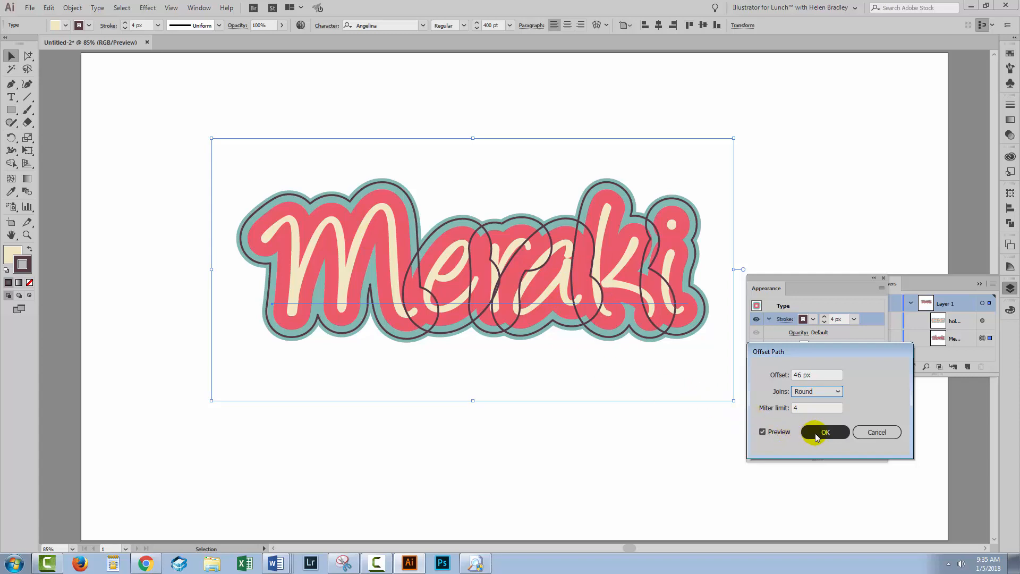
pyautogui.click(824, 431)
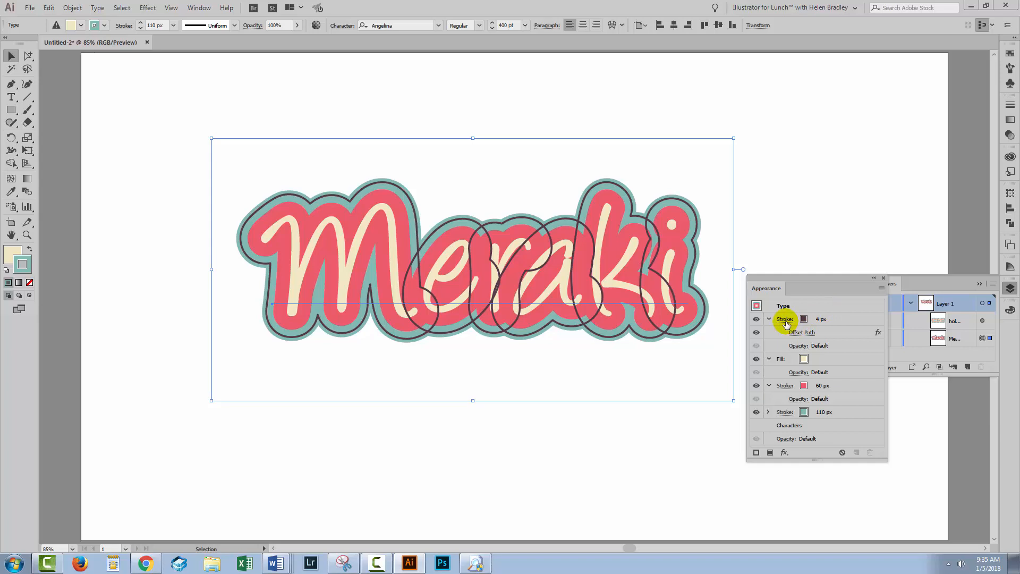
pyautogui.moveTo(786, 323)
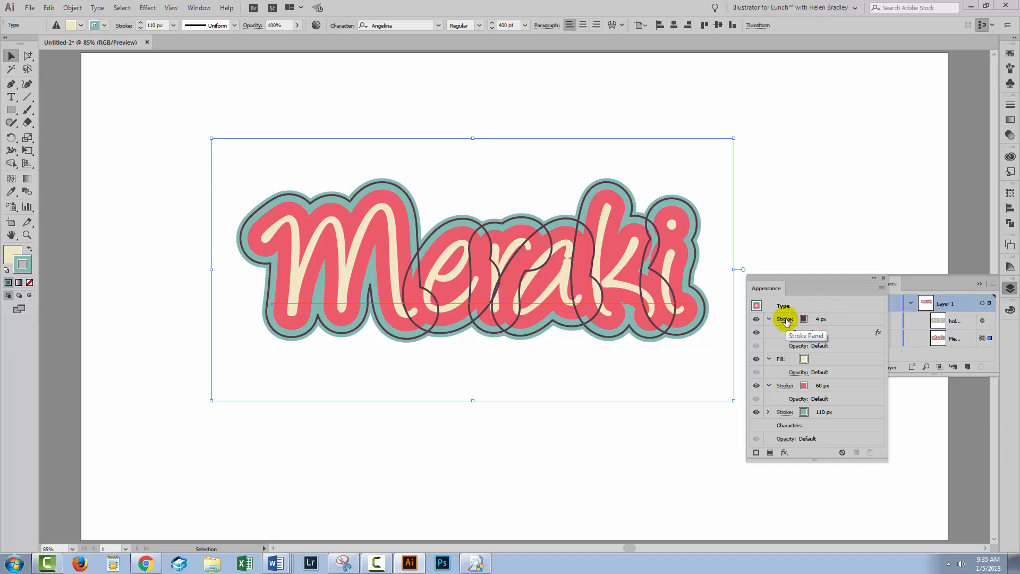
# Step: Make the thin offset outline a dashed line with 0 px dash length
pyautogui.click(784, 318)
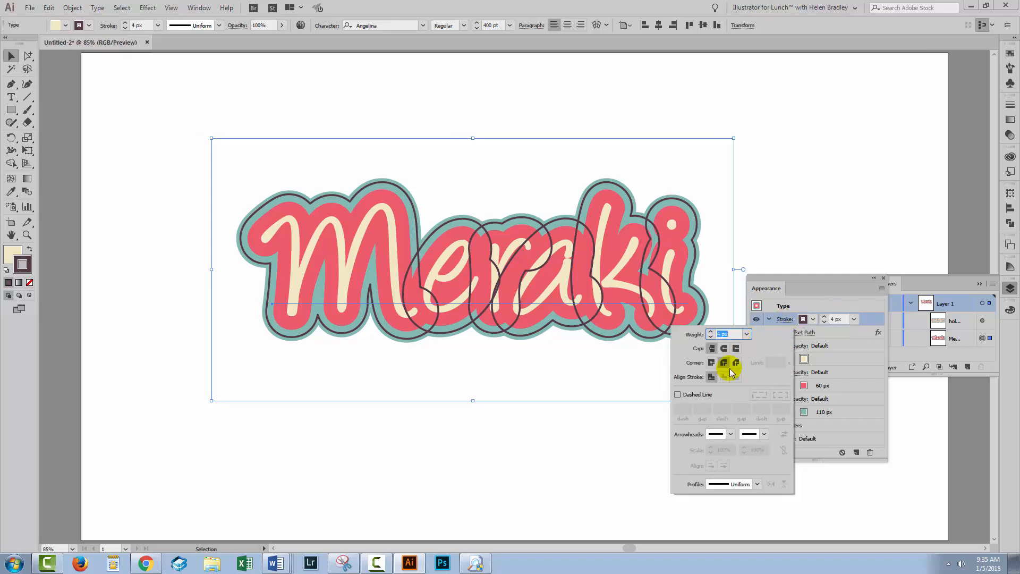
pyautogui.click(678, 394)
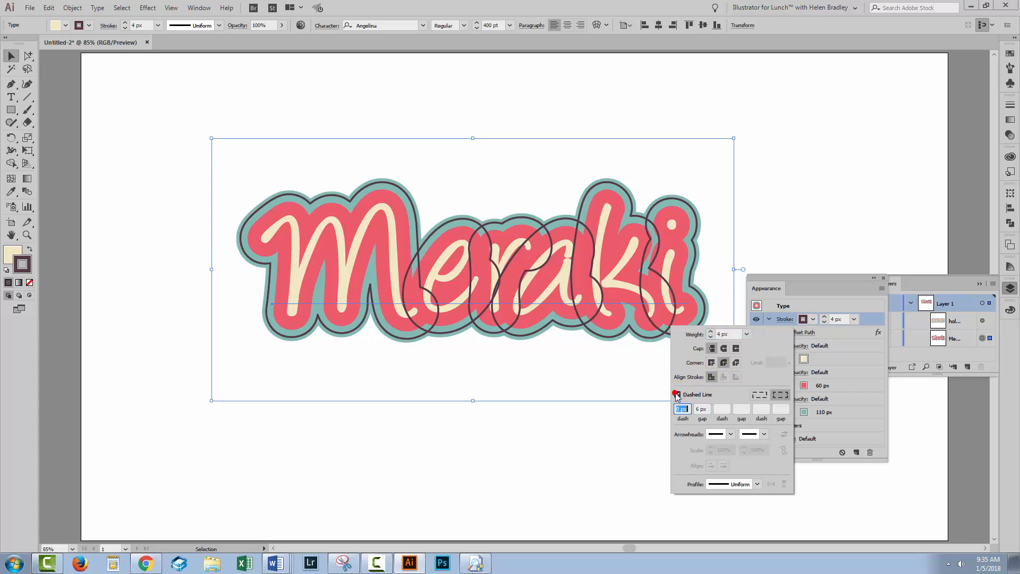
pyautogui.click(676, 394)
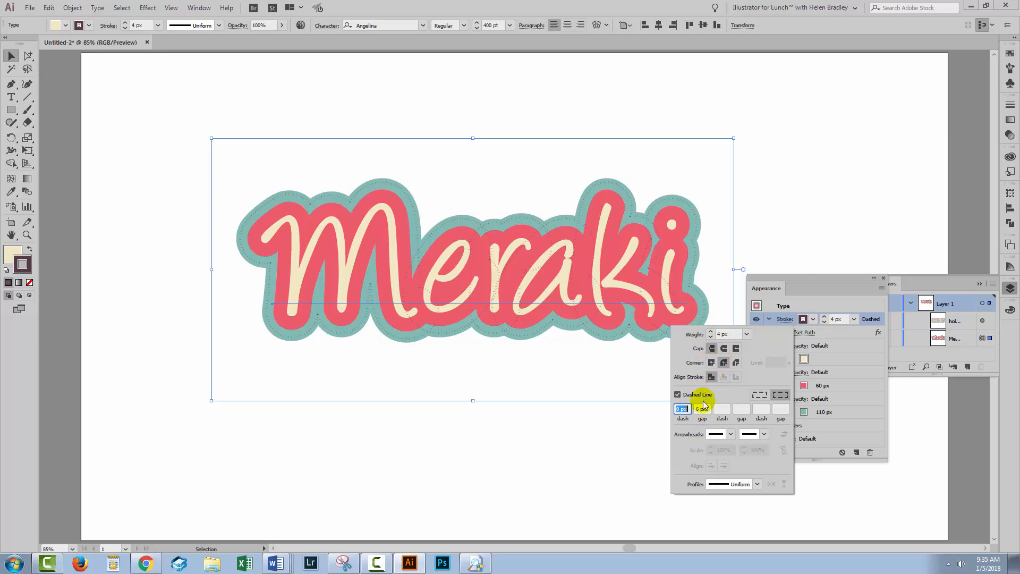
pyautogui.moveTo(706, 408)
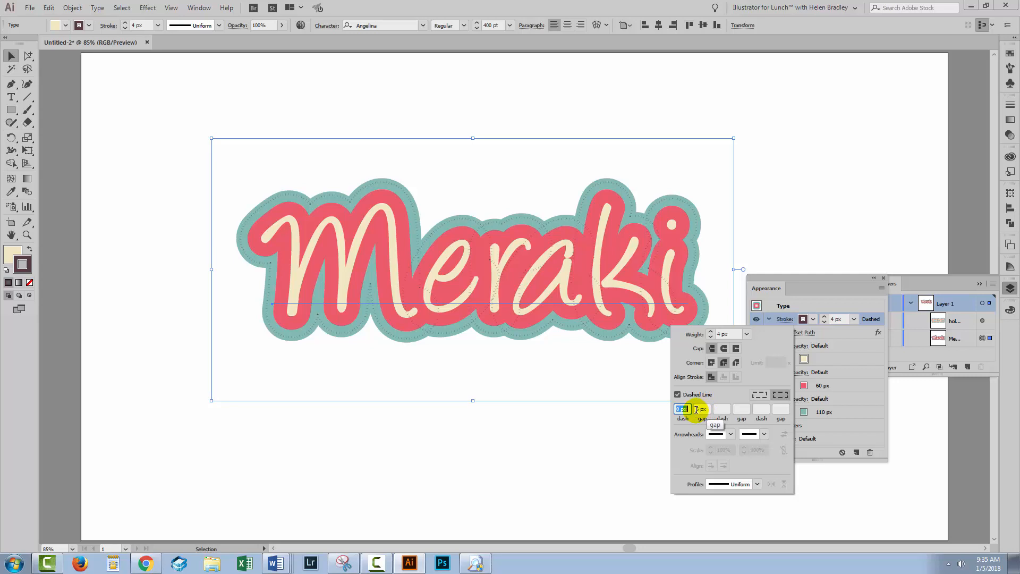
pyautogui.click(701, 409)
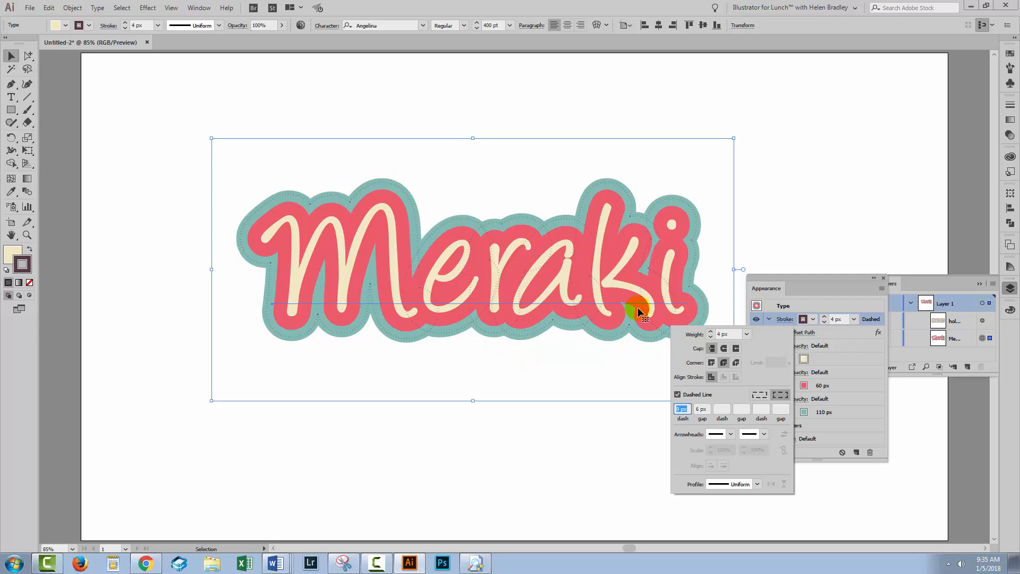
# Step: Give the dashes round caps with 6 px gaps and align the dots to corners
pyautogui.click(722, 348)
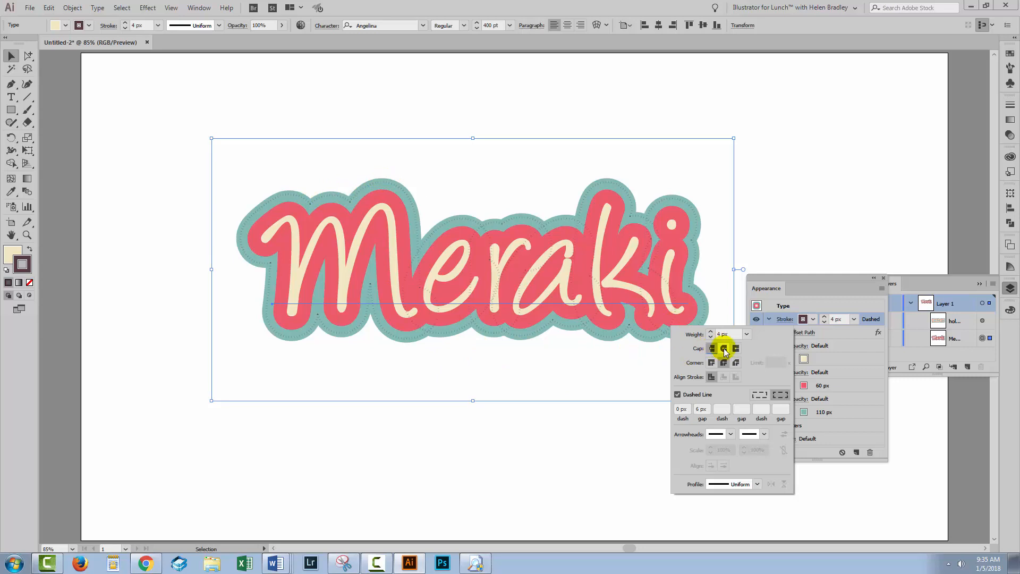
pyautogui.click(722, 347)
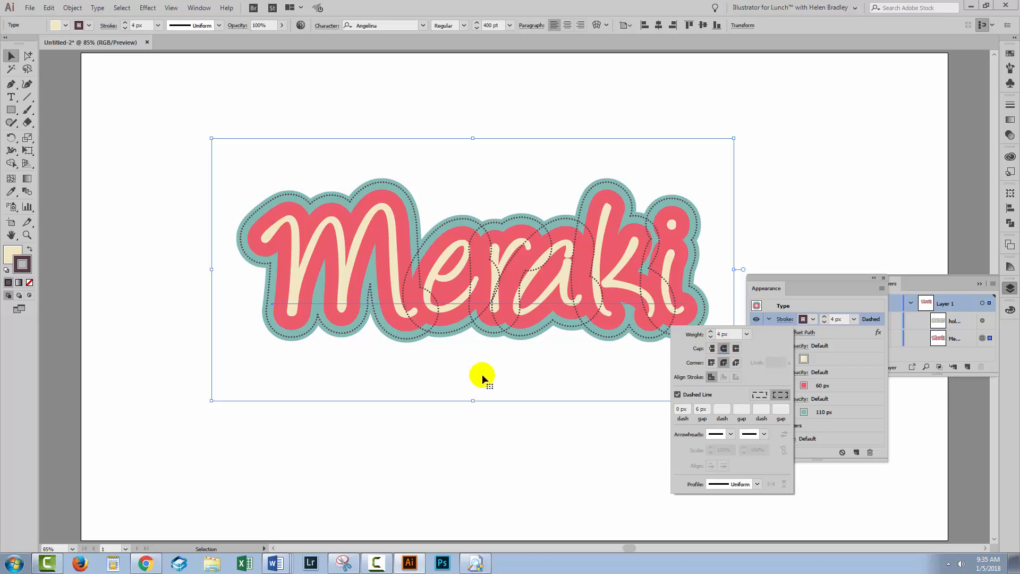
pyautogui.click(701, 407)
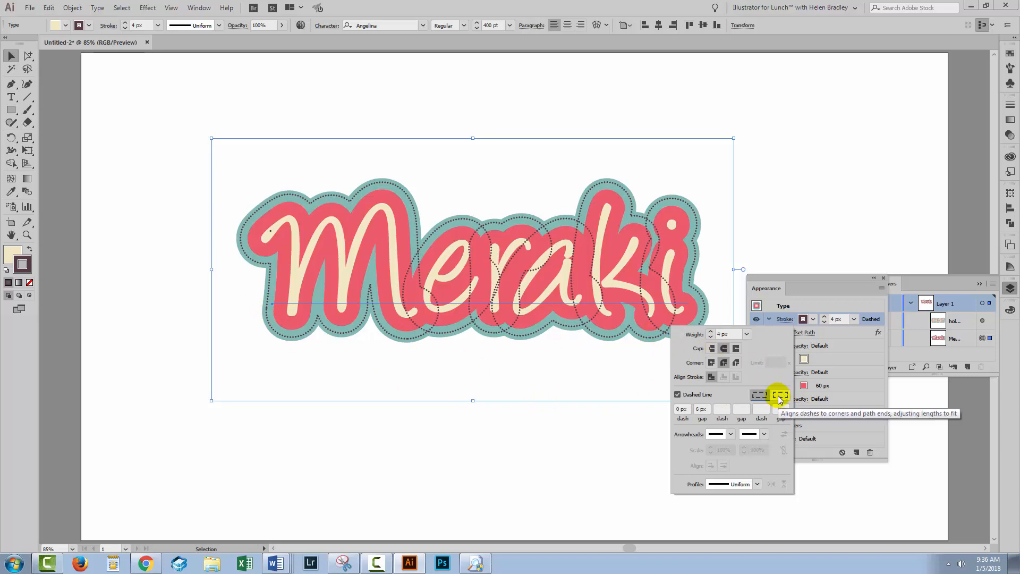
pyautogui.click(778, 394)
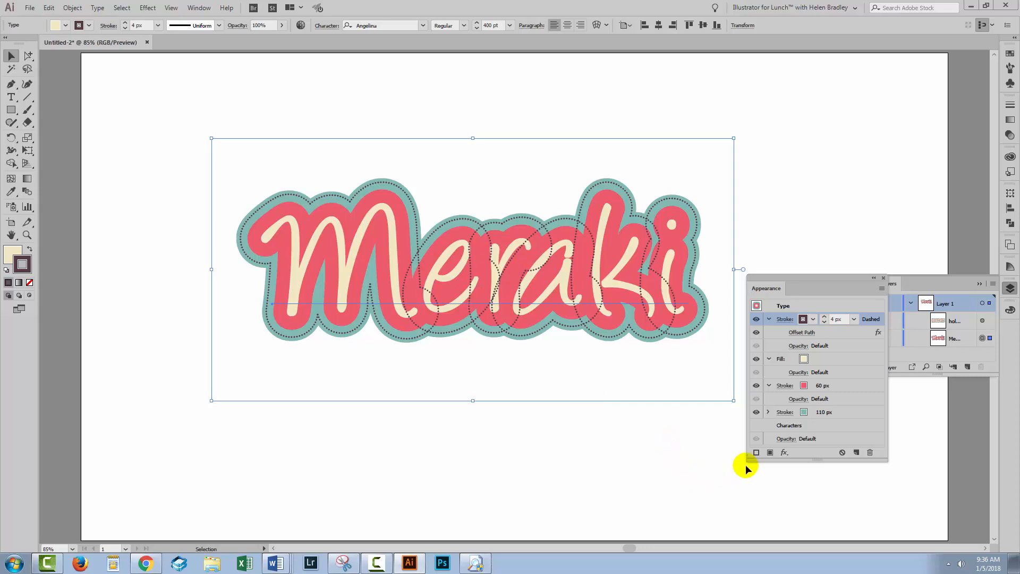
pyautogui.moveTo(692, 335)
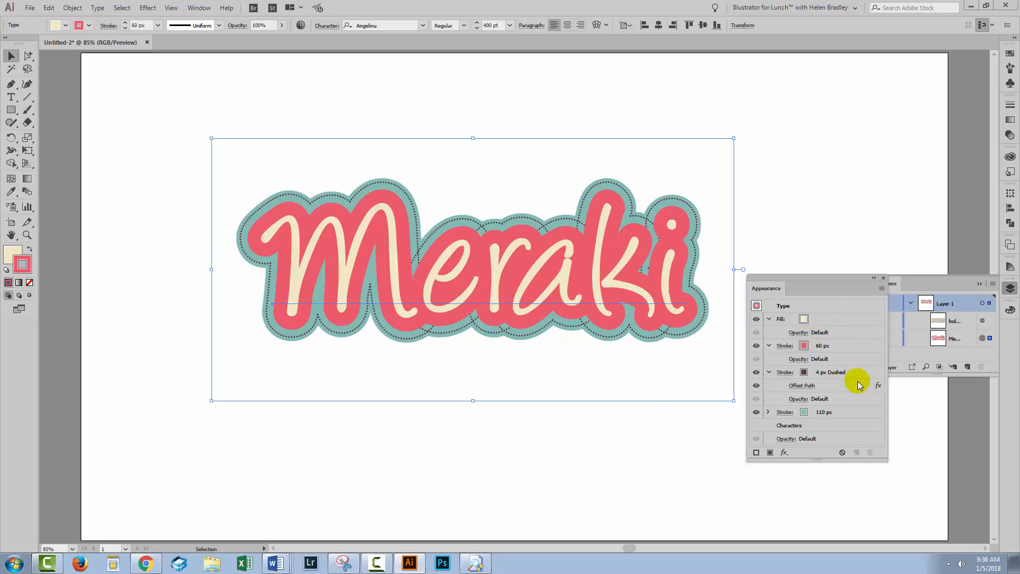
# Step: Move the dotted 4 px stroke beneath the 60 px red stroke on Meraki
pyautogui.click(603, 415)
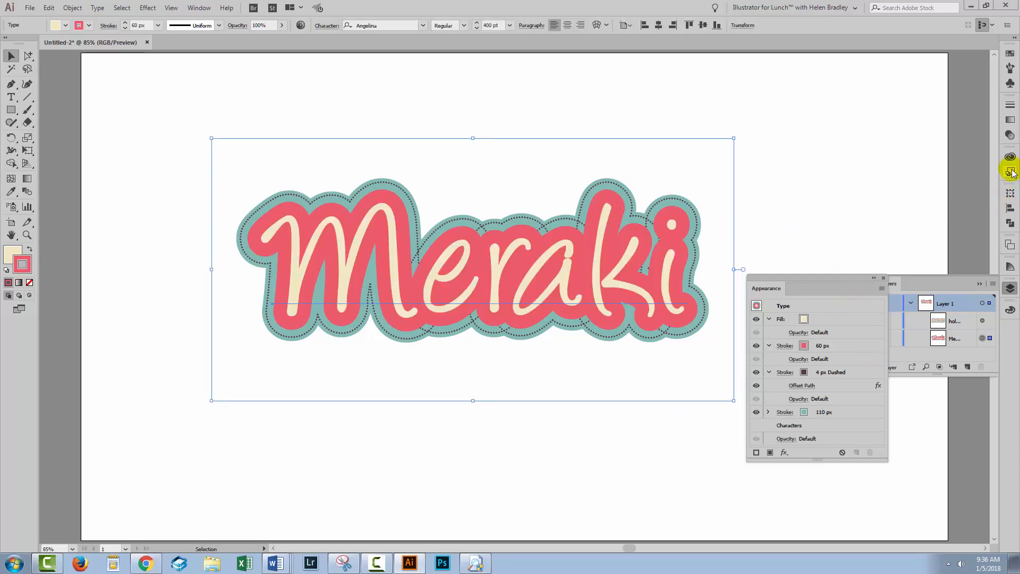
pyautogui.click(1010, 170)
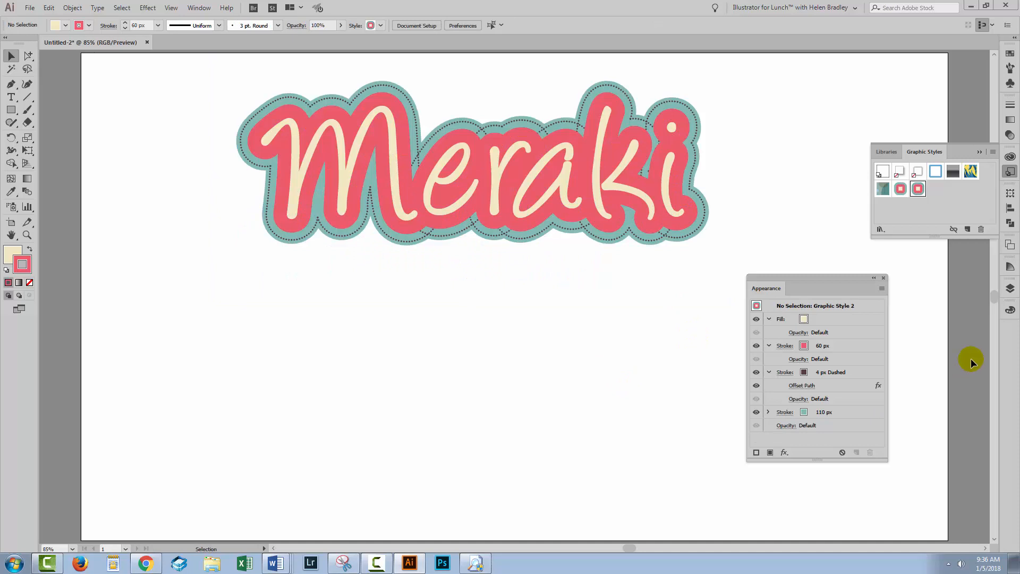
# Step: Apply the saved dotted Meraki style to HOLIDAYS, then hide the HOLIDAYS text
pyautogui.click(1008, 289)
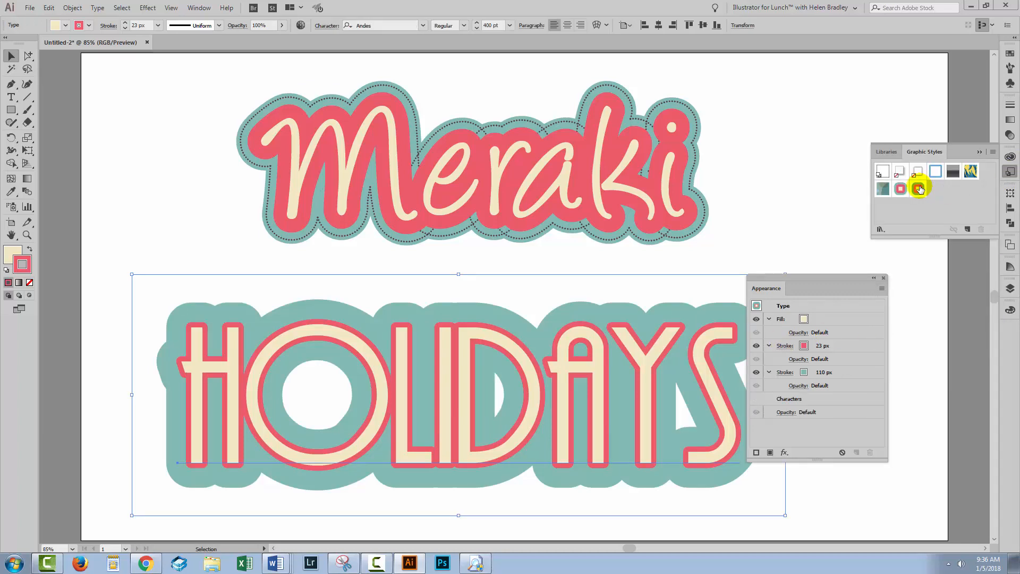
pyautogui.click(917, 189)
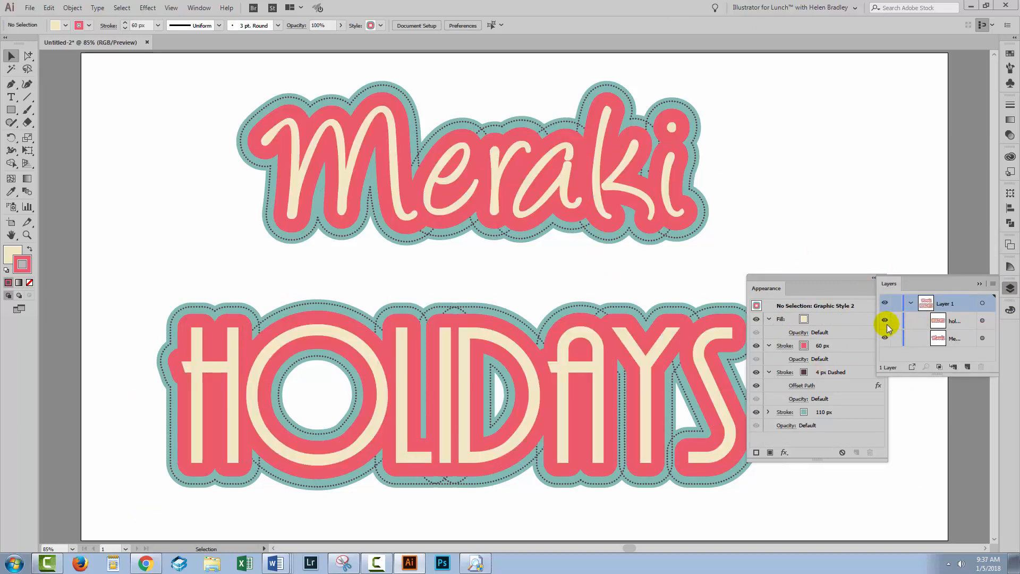
pyautogui.click(883, 321)
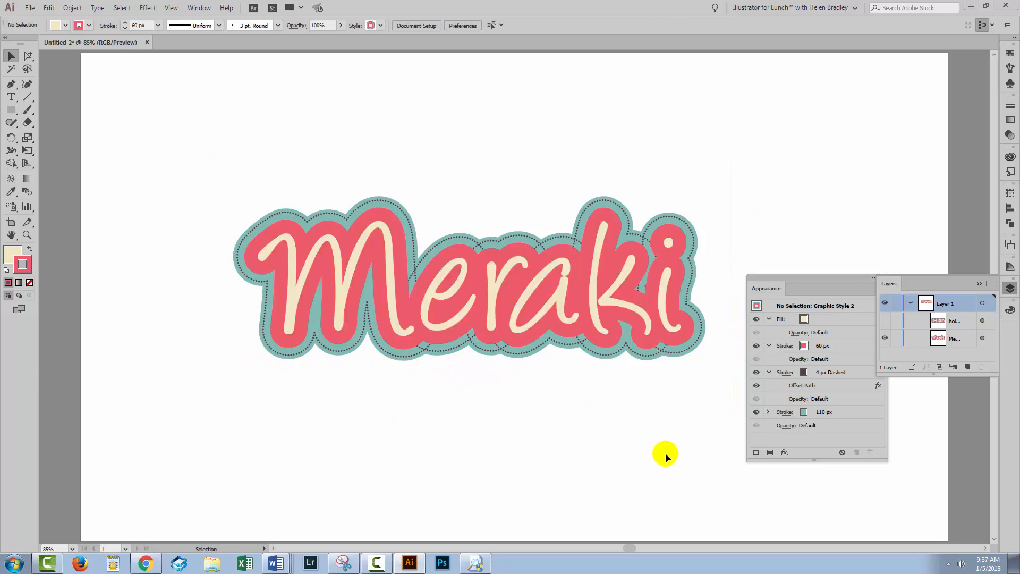
pyautogui.moveTo(711, 447)
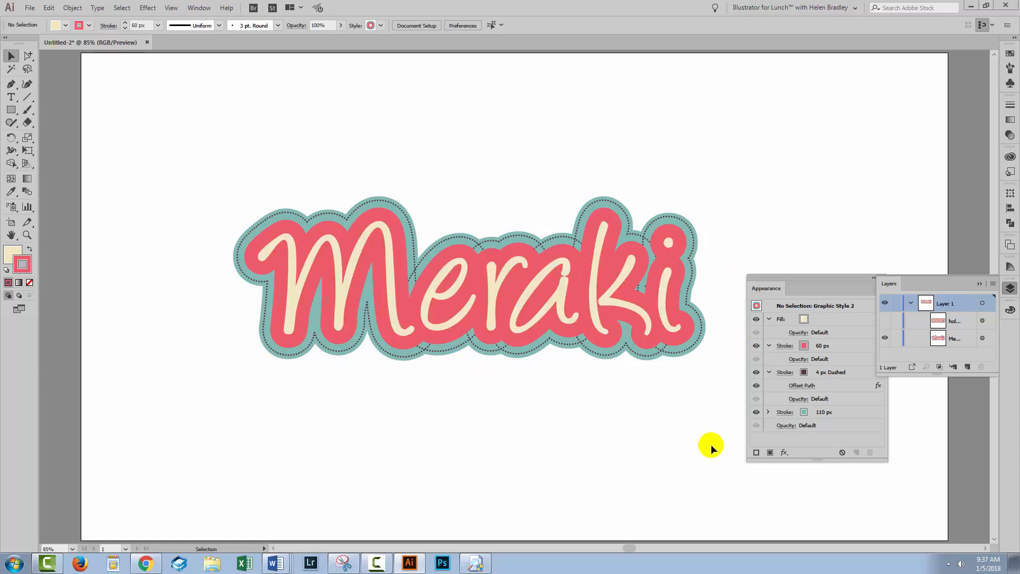
pyautogui.moveTo(165, 125)
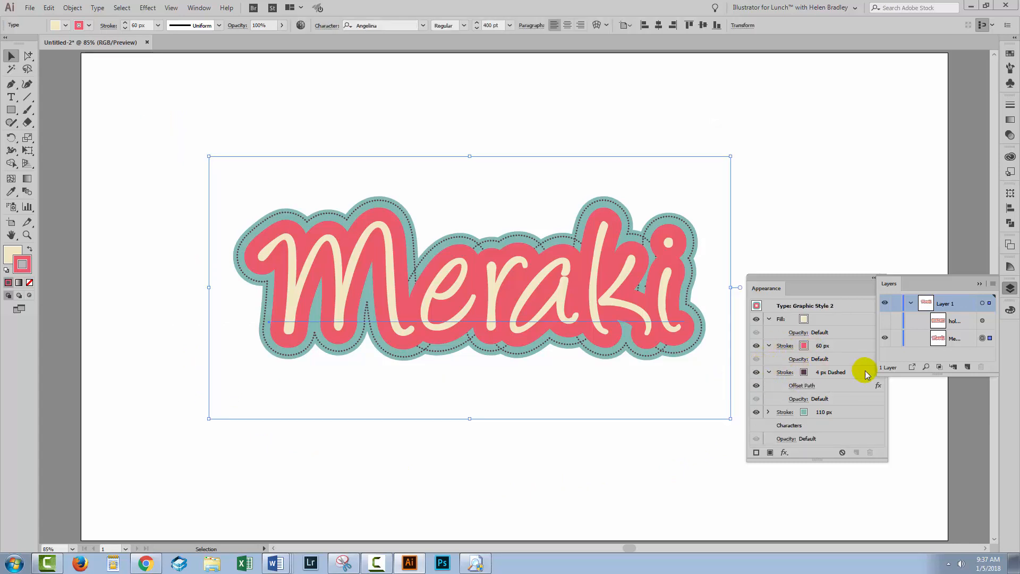
# Step: Delete the dotted offset outline from Meraki's appearance
pyautogui.click(830, 372)
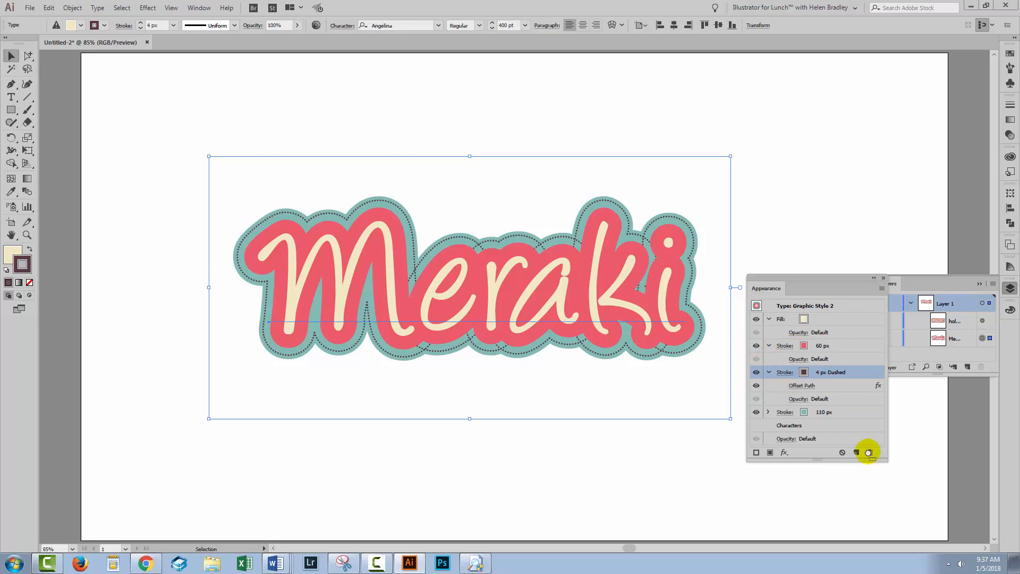
pyautogui.click(867, 452)
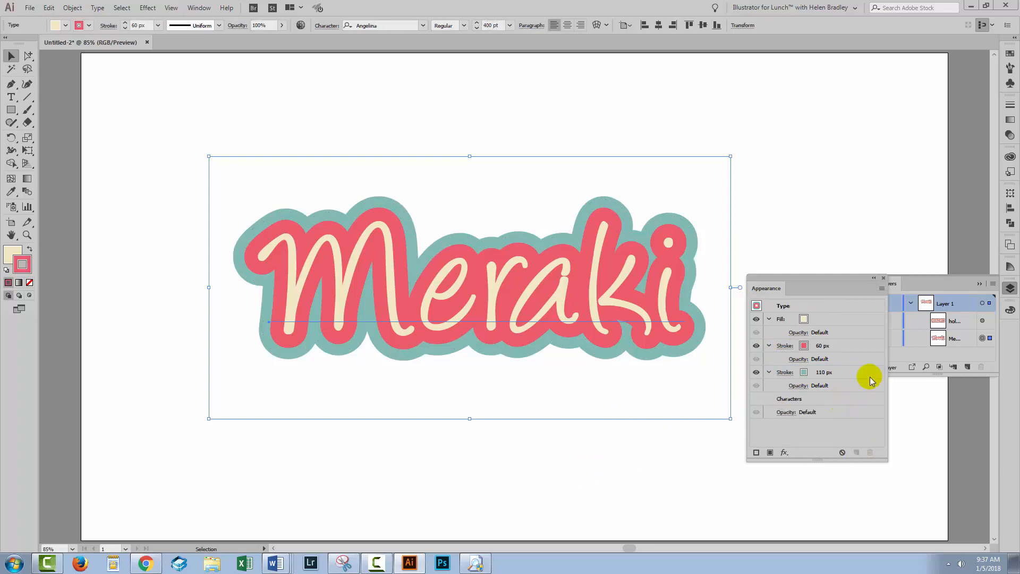
pyautogui.moveTo(707, 304)
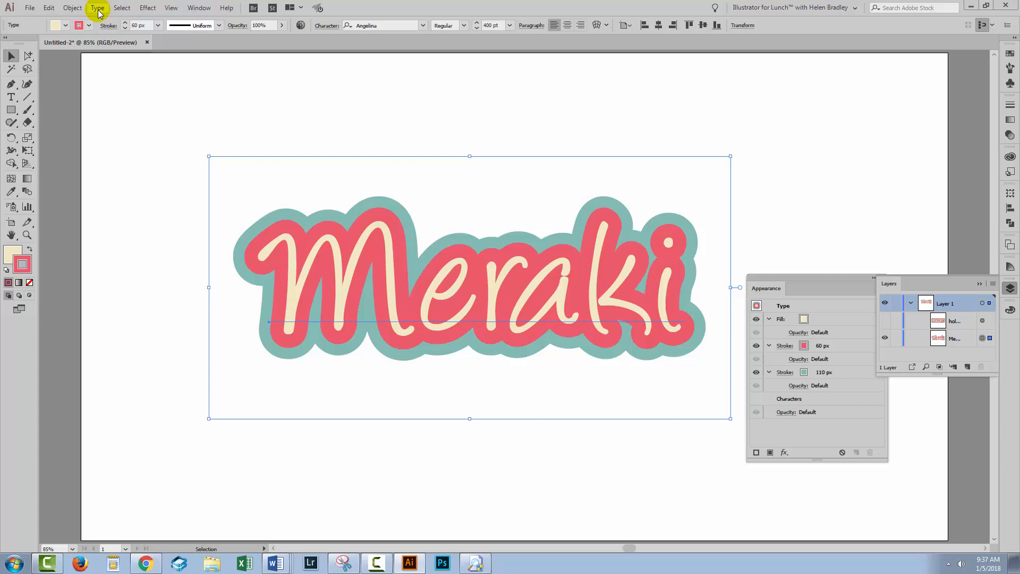
# Step: Group the cream, red and teal Meraki lettering via Object > Group
pyautogui.click(70, 7)
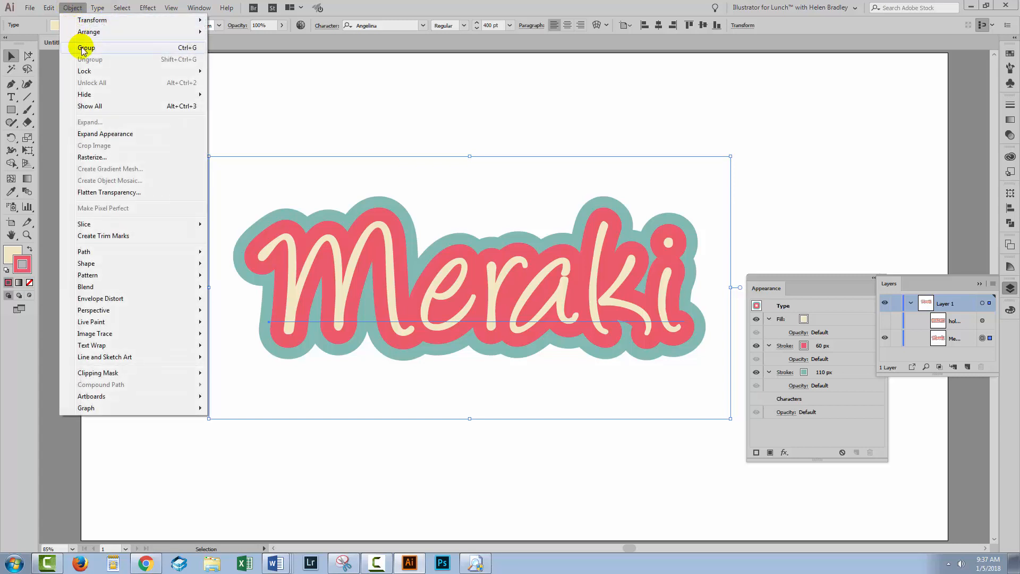
pyautogui.click(85, 48)
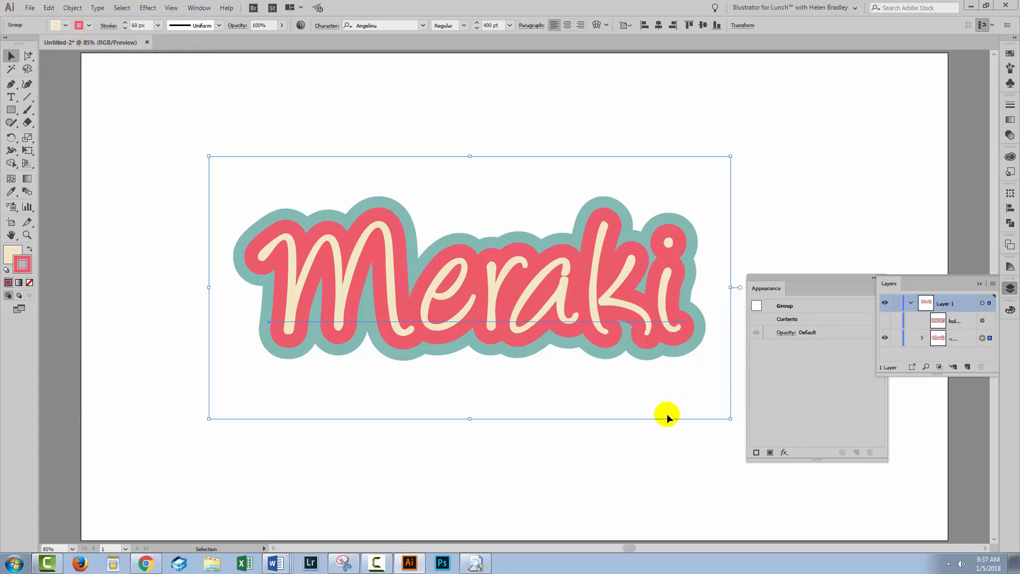
pyautogui.moveTo(250, 236)
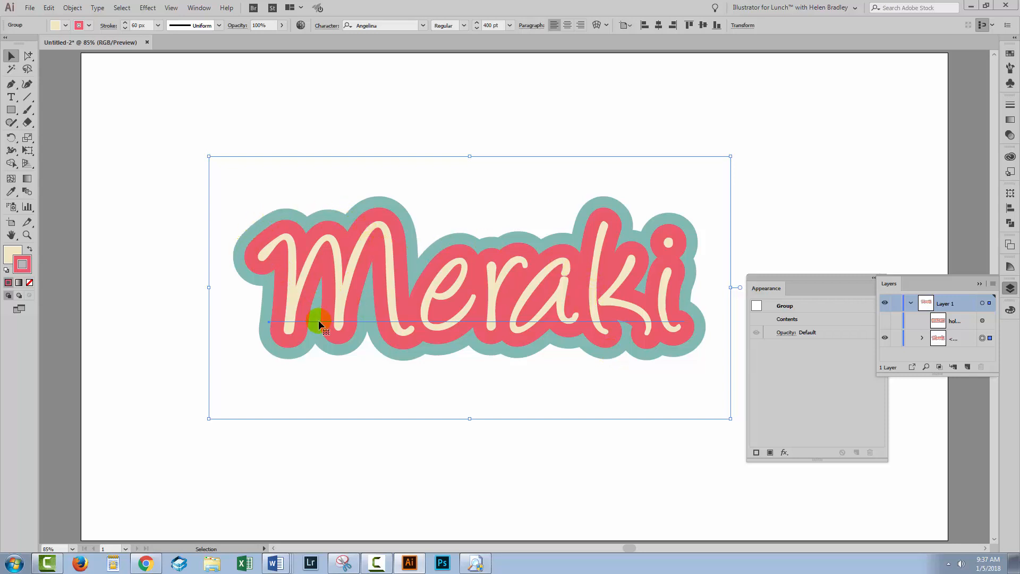
pyautogui.moveTo(367, 334)
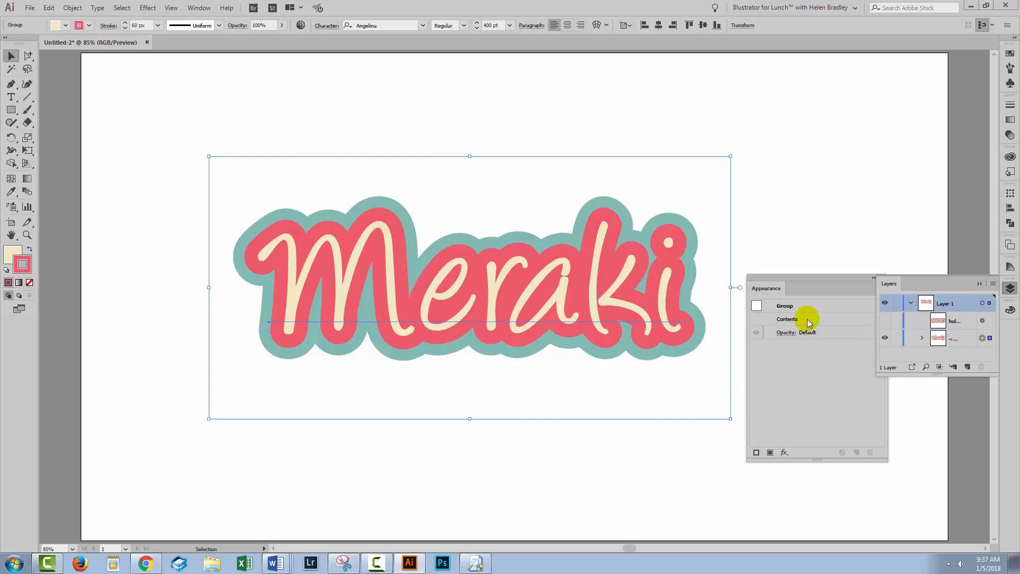
pyautogui.moveTo(765, 404)
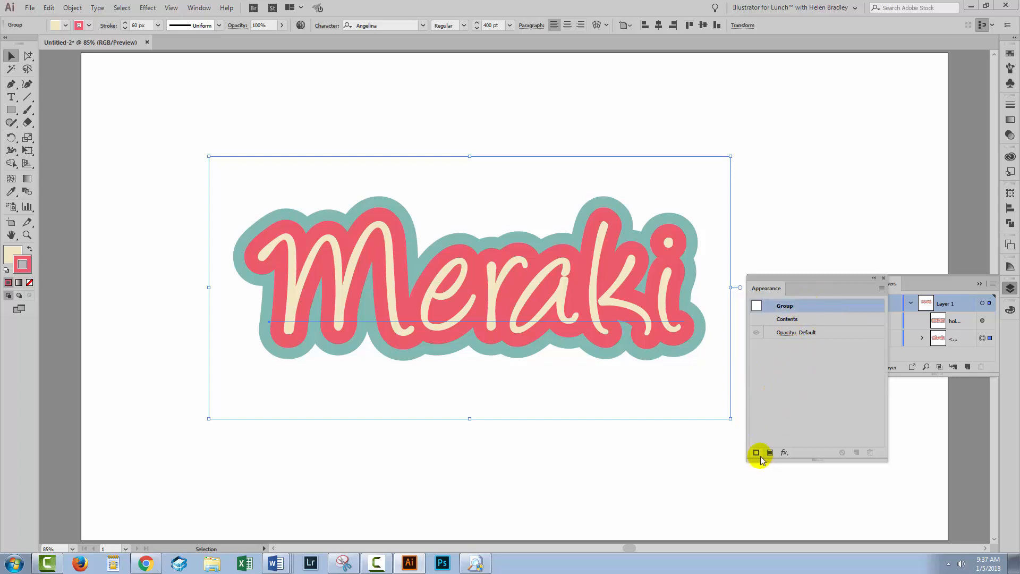
# Step: Add a 4 px dark stroke to the group and make it a round-dotted dashed line
pyautogui.click(756, 452)
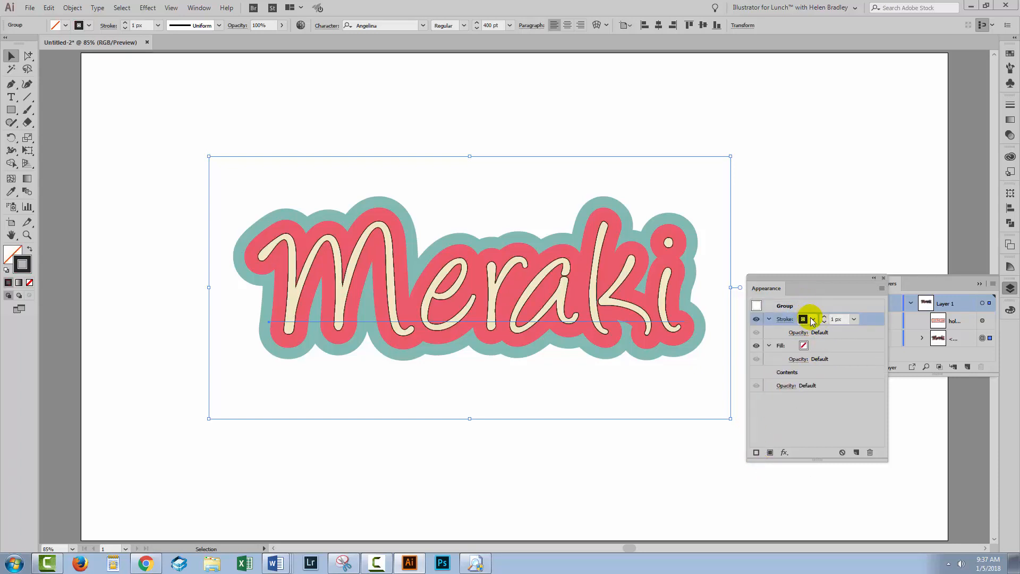
pyautogui.click(813, 318)
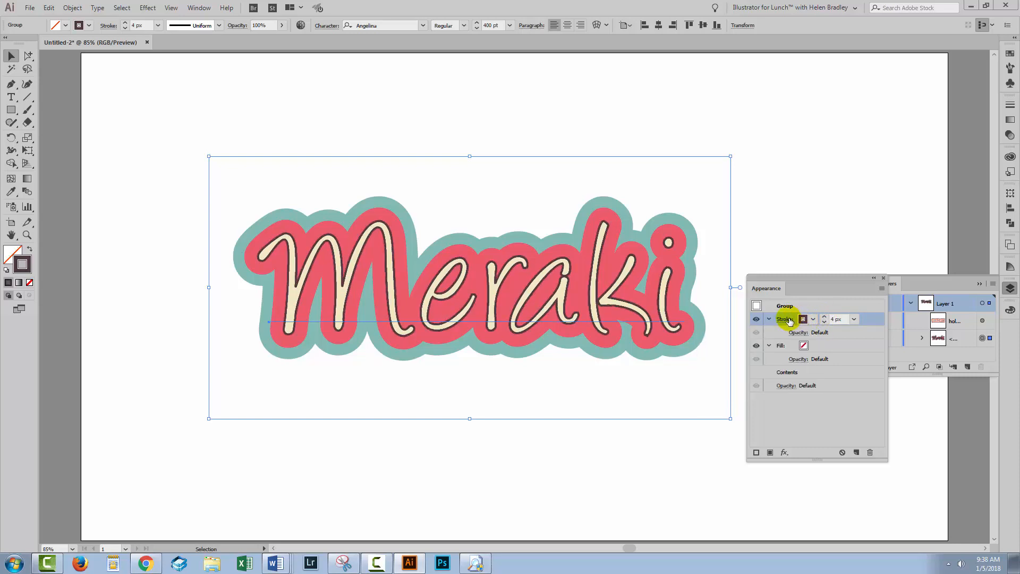
pyautogui.click(784, 319)
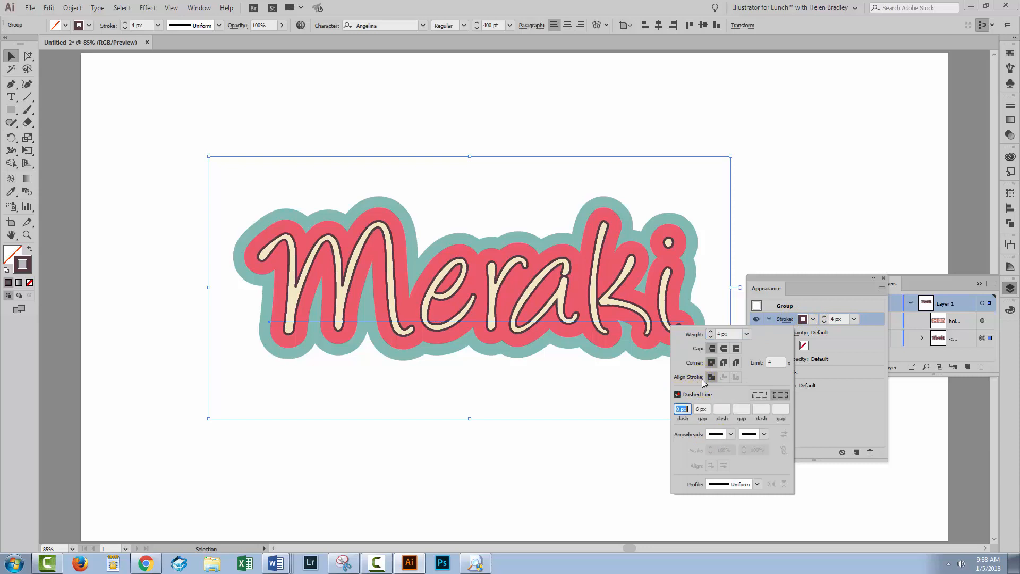
pyautogui.click(677, 394)
pyautogui.write('0')
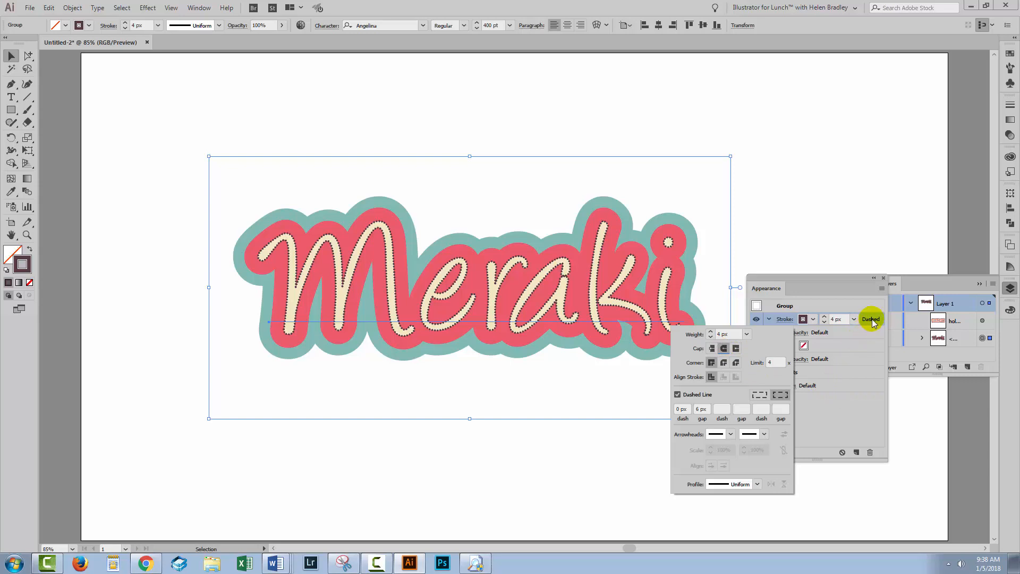
pyautogui.click(871, 319)
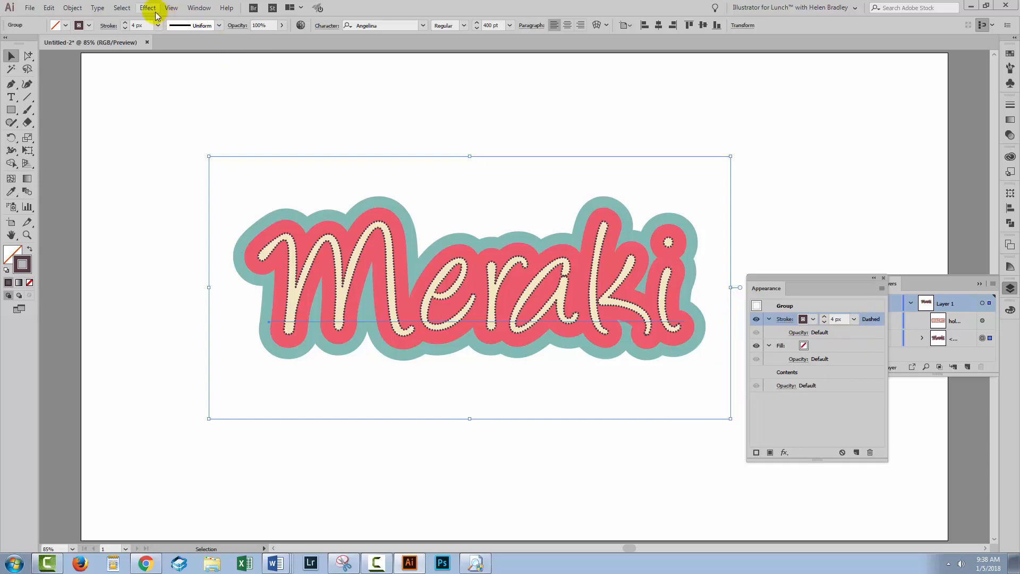
pyautogui.click(148, 7)
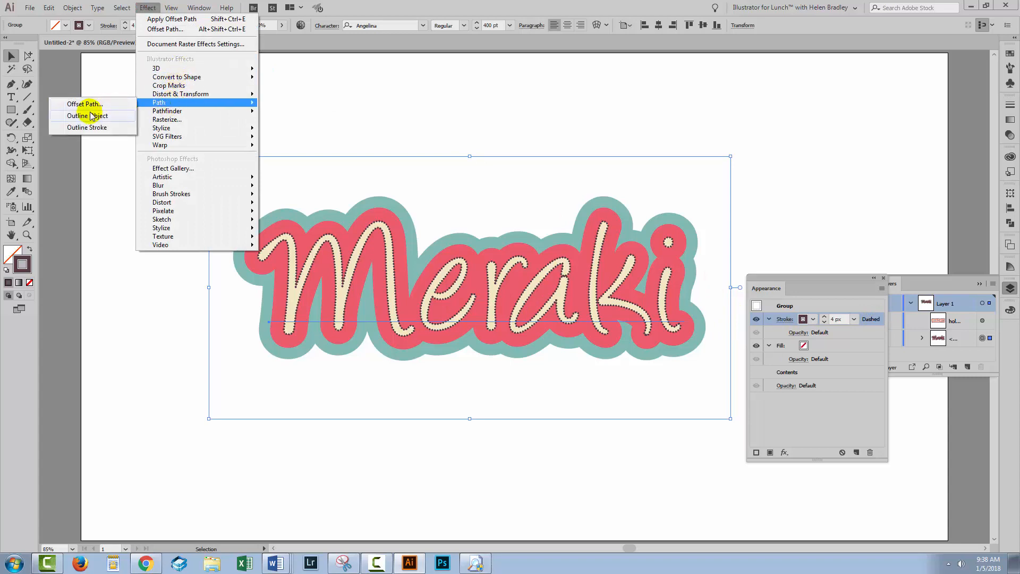
# Step: Apply Offset Path to the dotted stroke at 62 px with round joins, previewing interim values
pyautogui.click(85, 104)
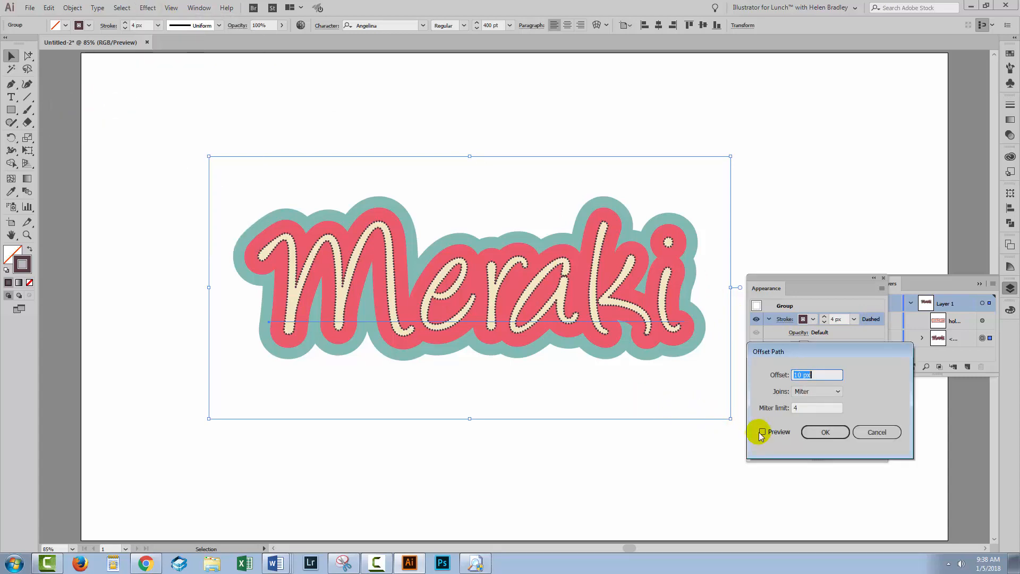
pyautogui.click(762, 431)
pyautogui.write('40')
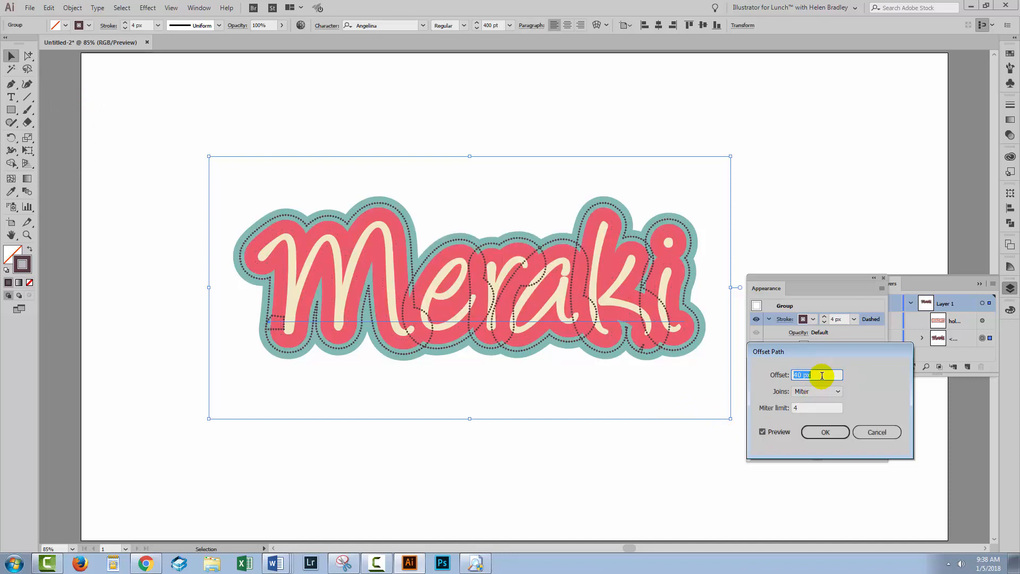
pyautogui.write('46 px')
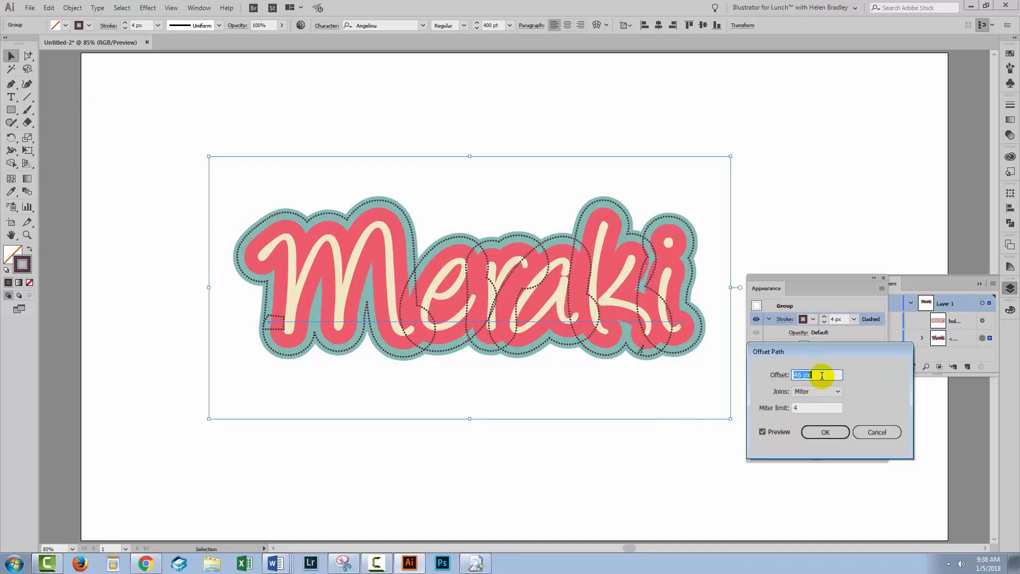
pyautogui.write('50 px')
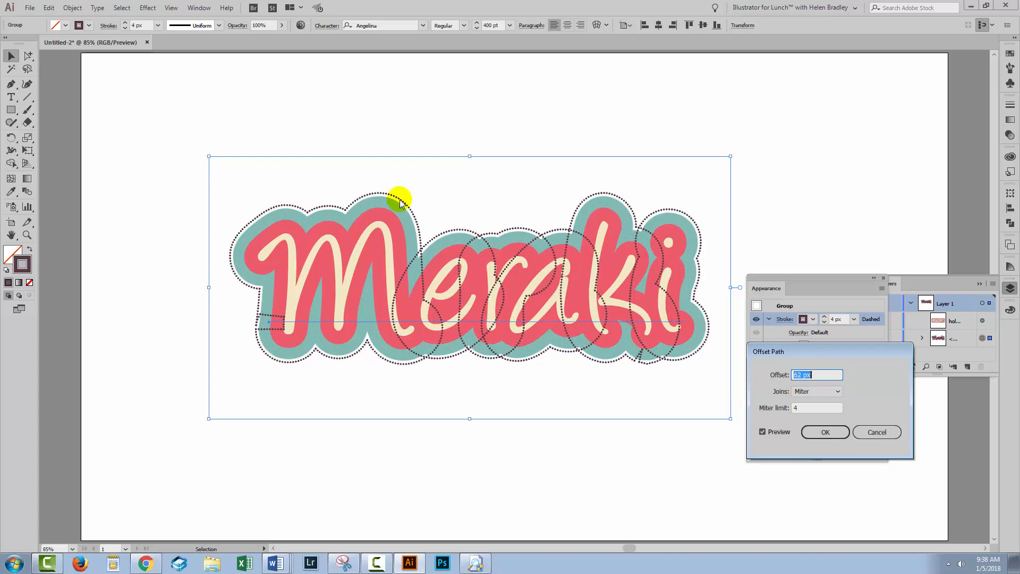
pyautogui.moveTo(702, 258)
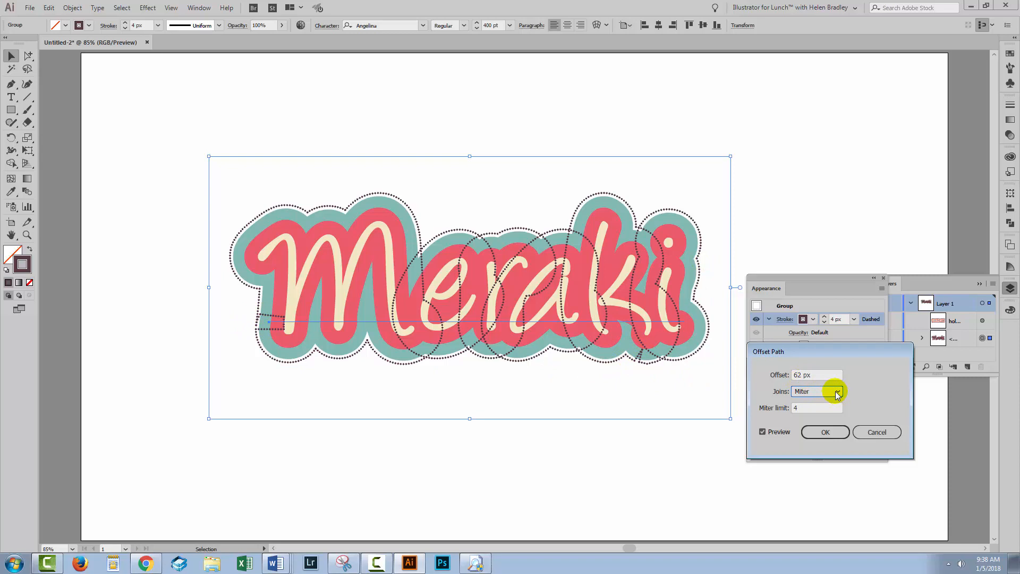
pyautogui.click(837, 391)
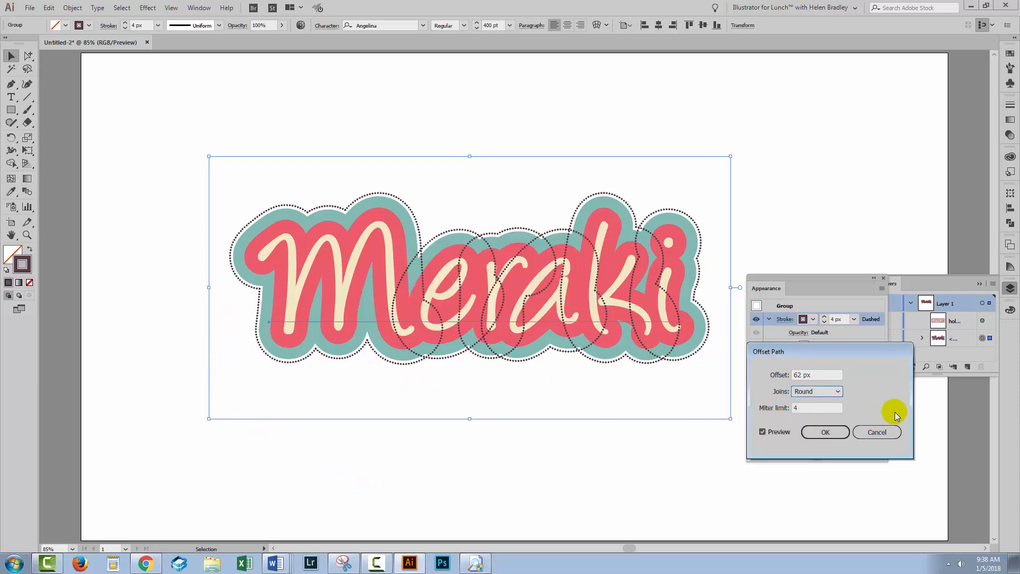
pyautogui.click(825, 431)
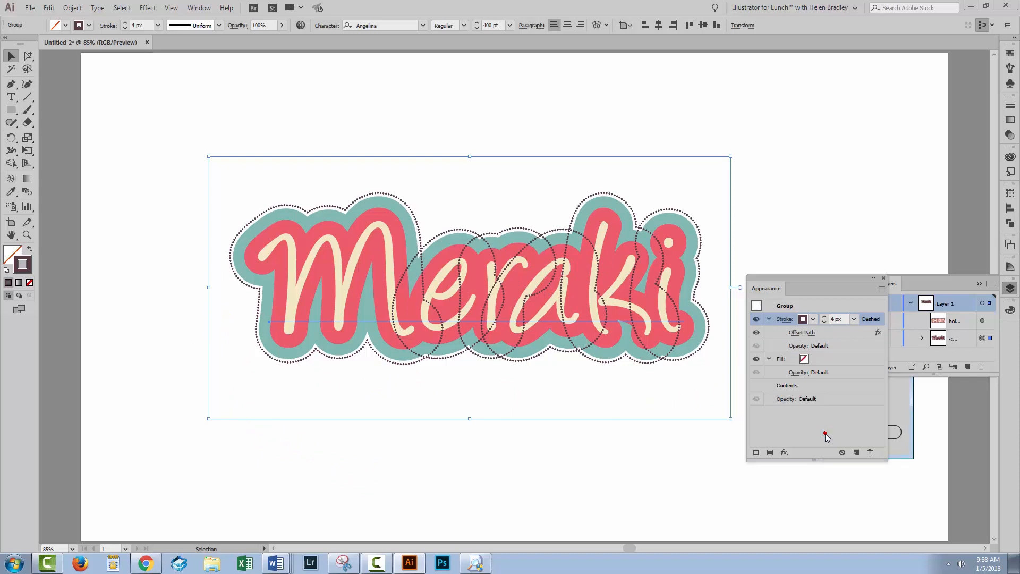
pyautogui.moveTo(728, 473)
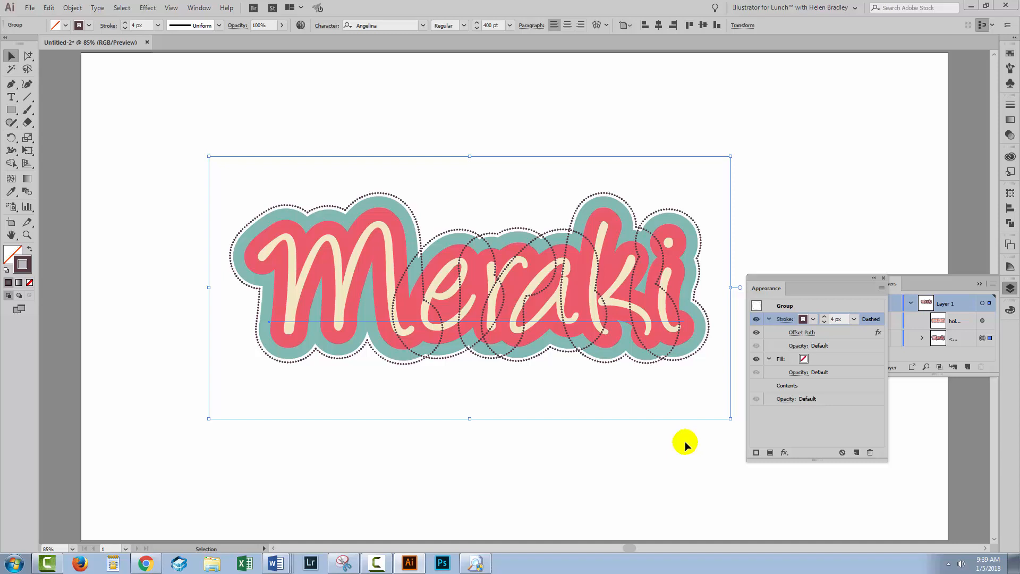
pyautogui.moveTo(839, 363)
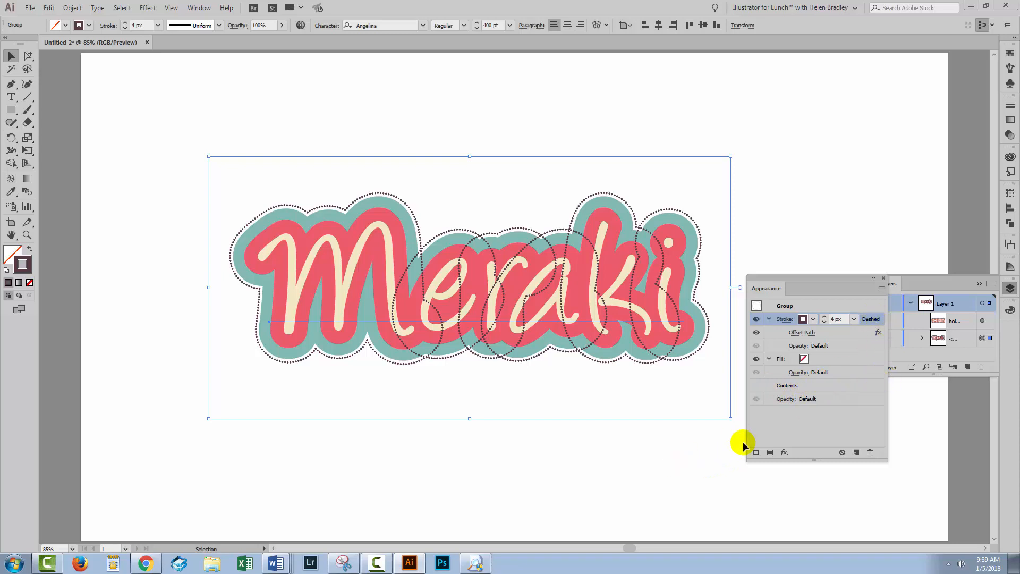
pyautogui.moveTo(748, 437)
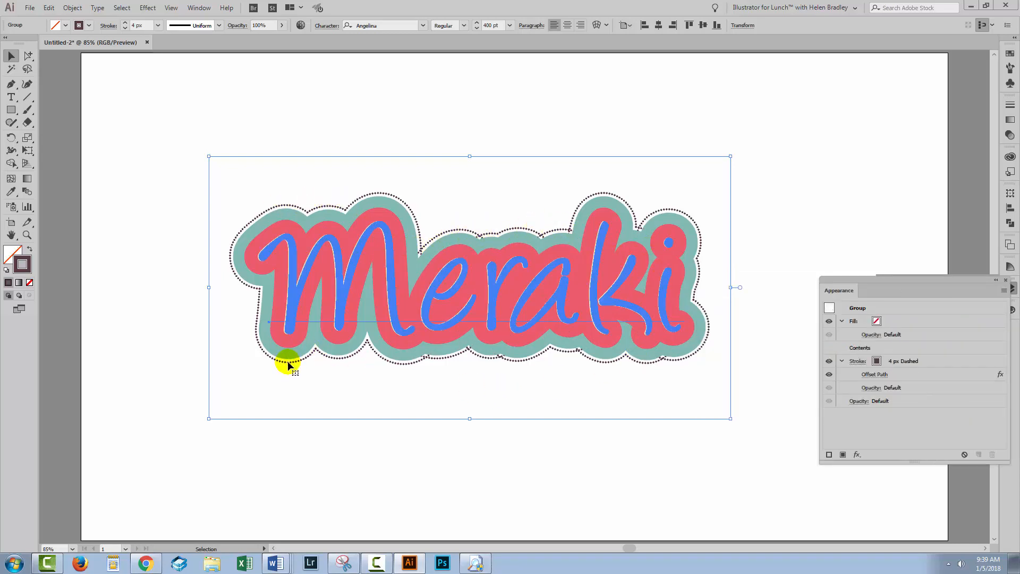
pyautogui.moveTo(517, 387)
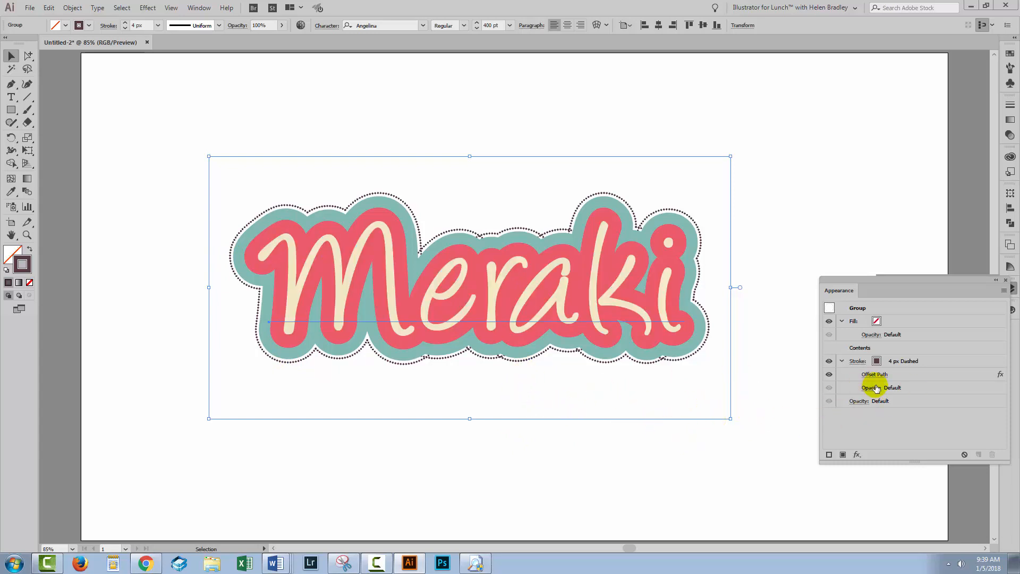
# Step: Reopen the dotted stroke's Offset Path and widen it to 68 px
pyautogui.click(874, 374)
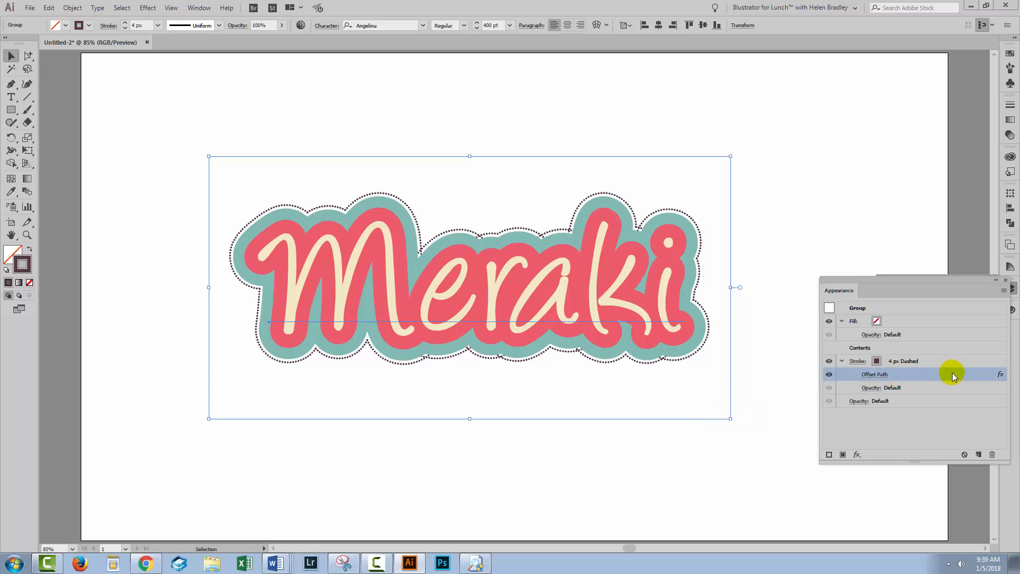
pyautogui.moveTo(871, 374)
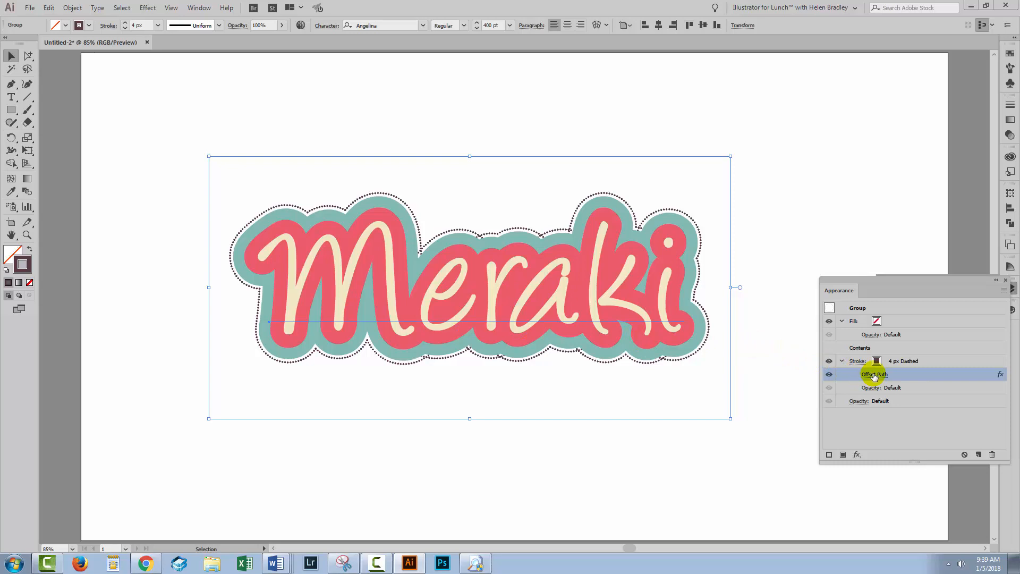
pyautogui.doubleClick(873, 374)
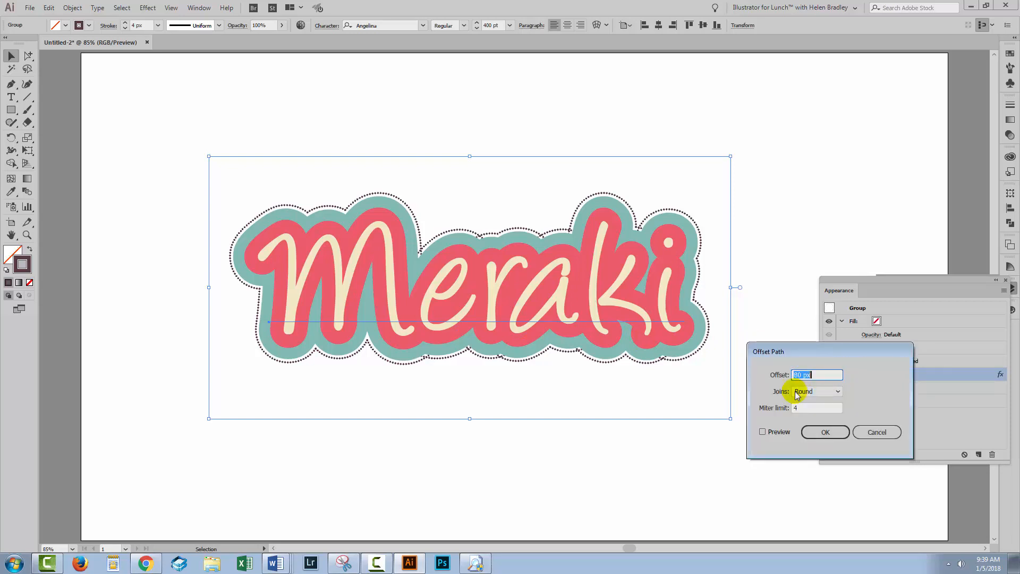
pyautogui.click(762, 432)
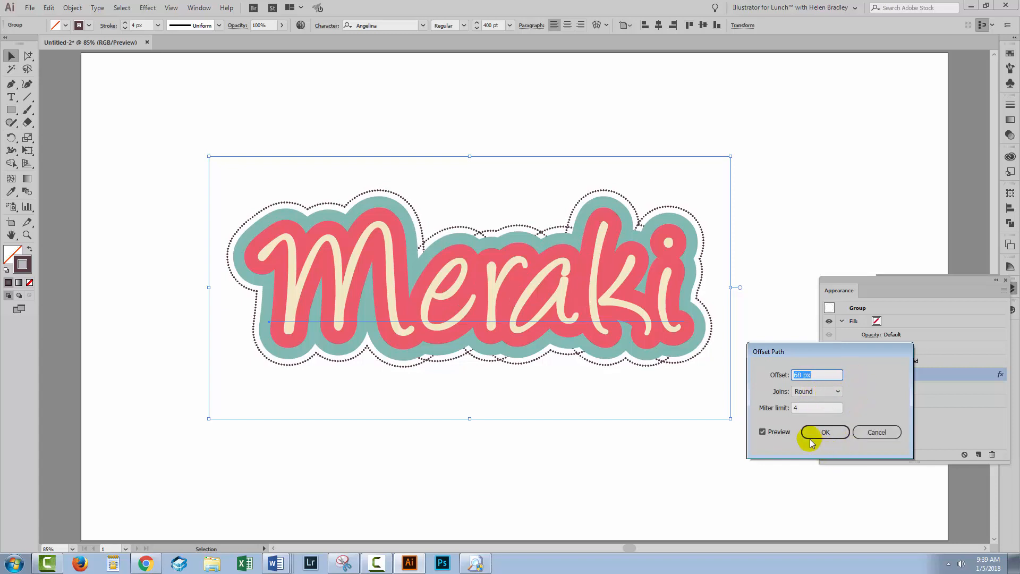
pyautogui.click(824, 431)
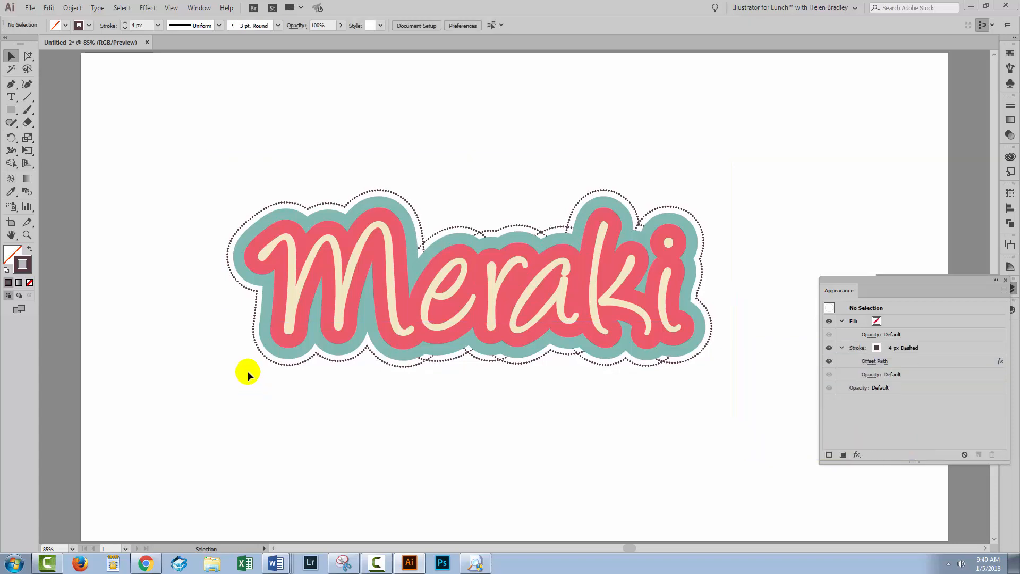
pyautogui.moveTo(246, 366)
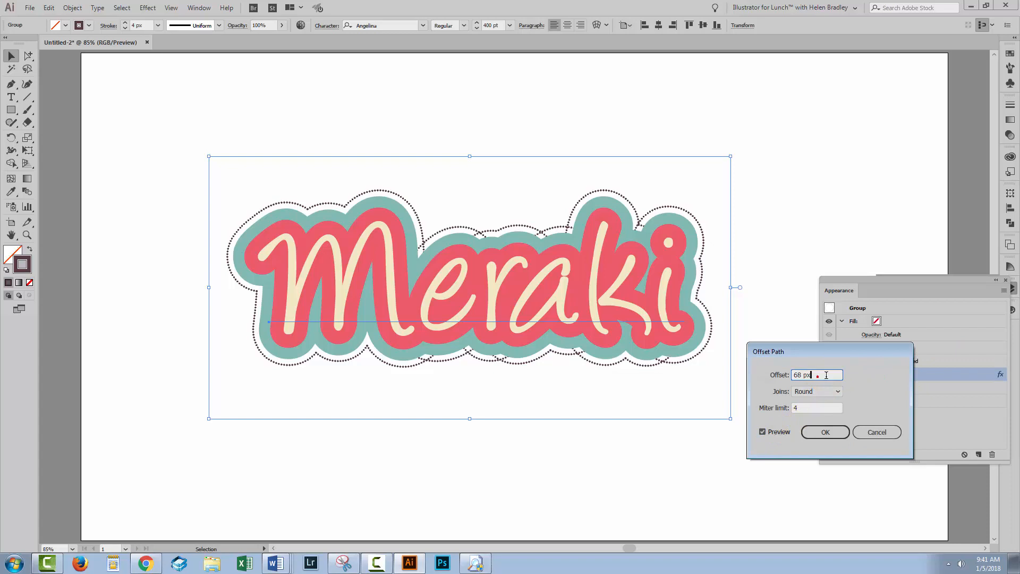
# Step: Pull the dotted outline's offset back in to 54 px so it hugs the teal border
pyautogui.write('63 px')
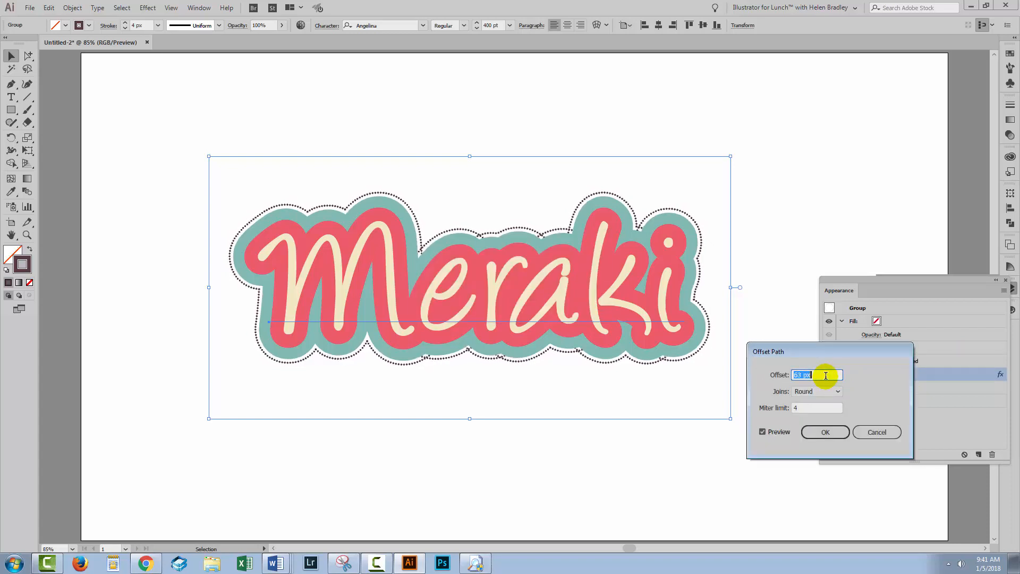
pyautogui.write('54 px')
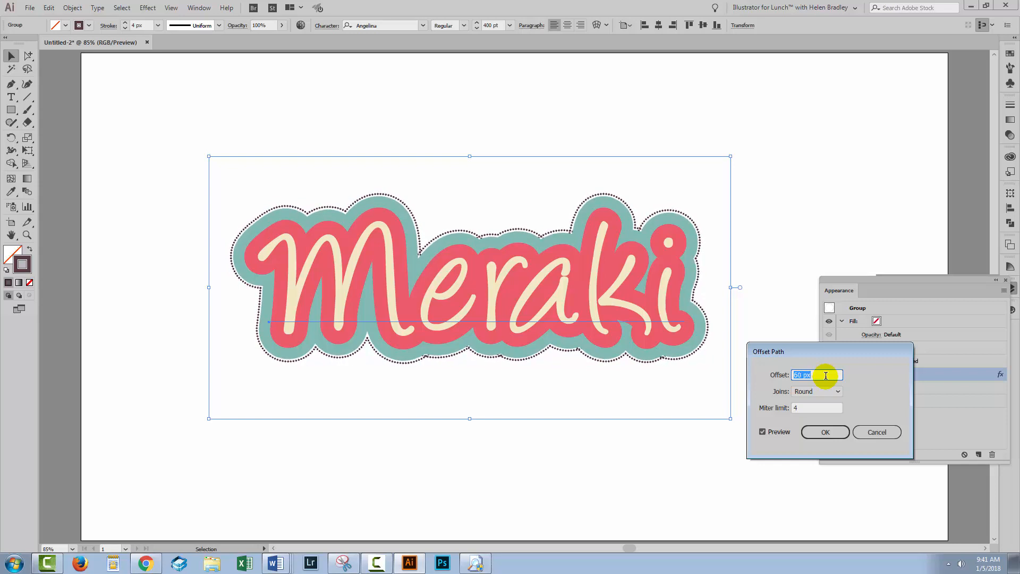
pyautogui.click(824, 432)
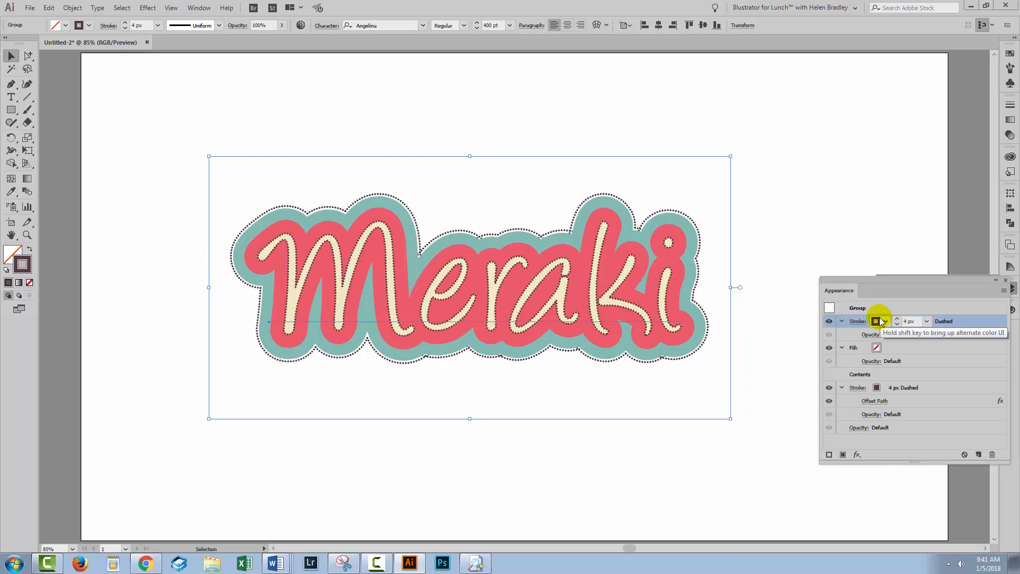
# Step: Remove dashes from the new stroke and widen the group's teal band to 140 px
pyautogui.click(875, 321)
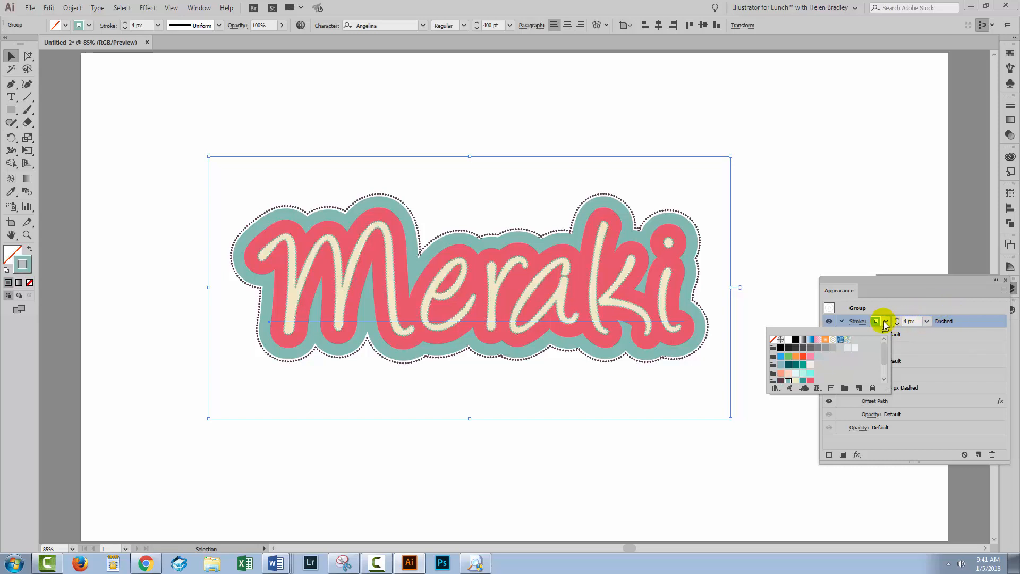
pyautogui.click(855, 321)
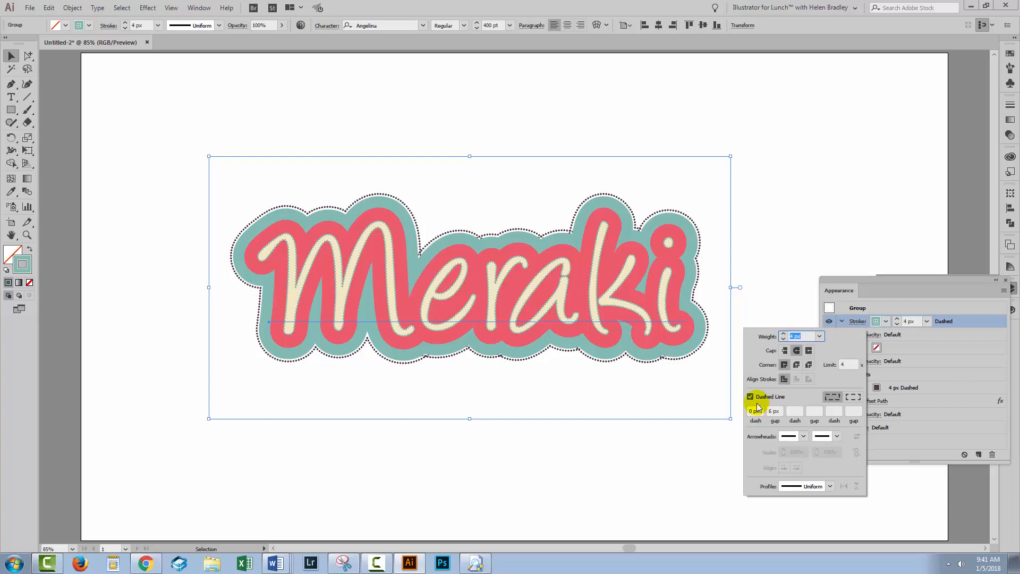
pyautogui.click(750, 396)
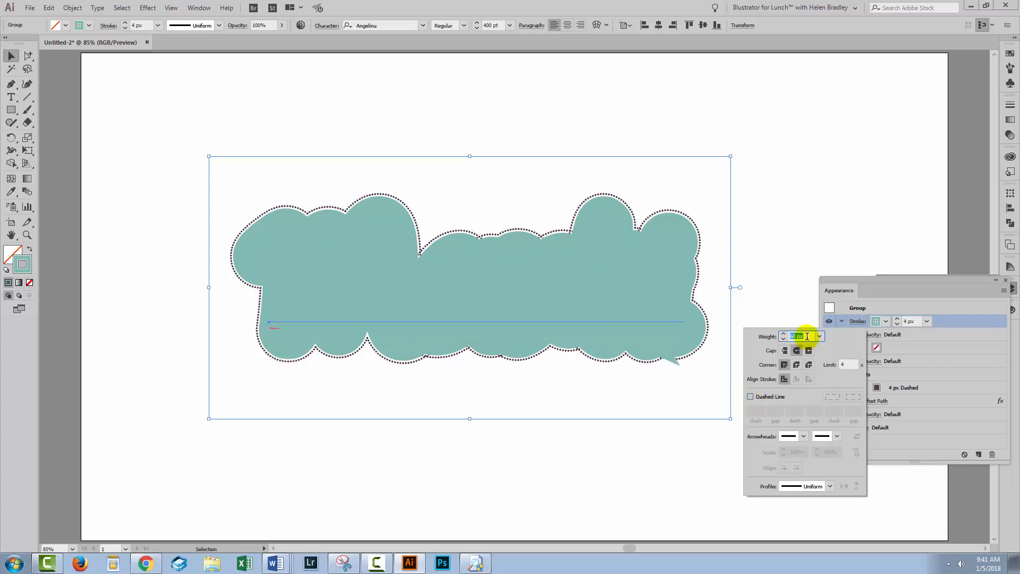
pyautogui.write('140 px')
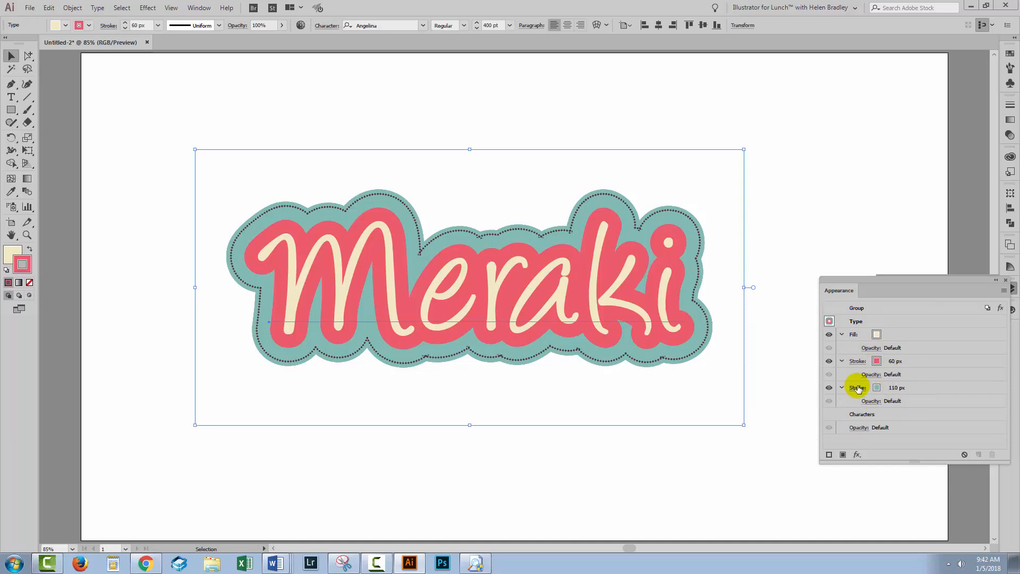
pyautogui.click(828, 387)
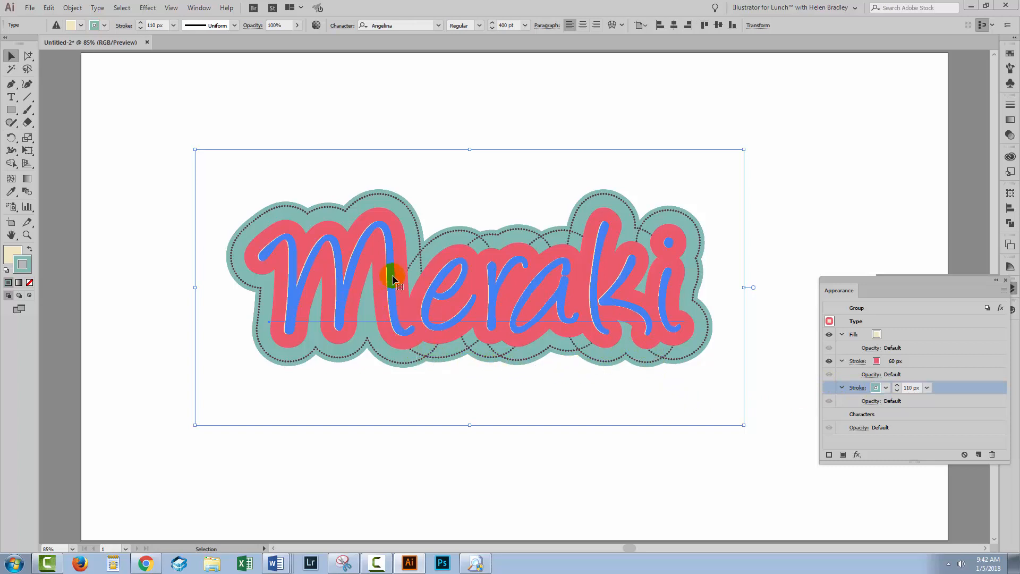
pyautogui.click(828, 387)
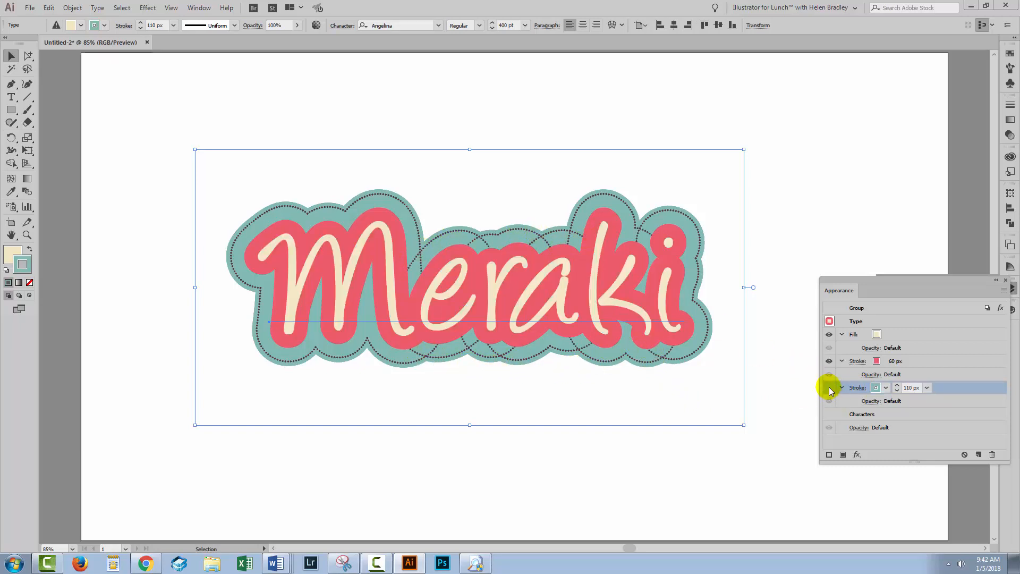
pyautogui.click(828, 386)
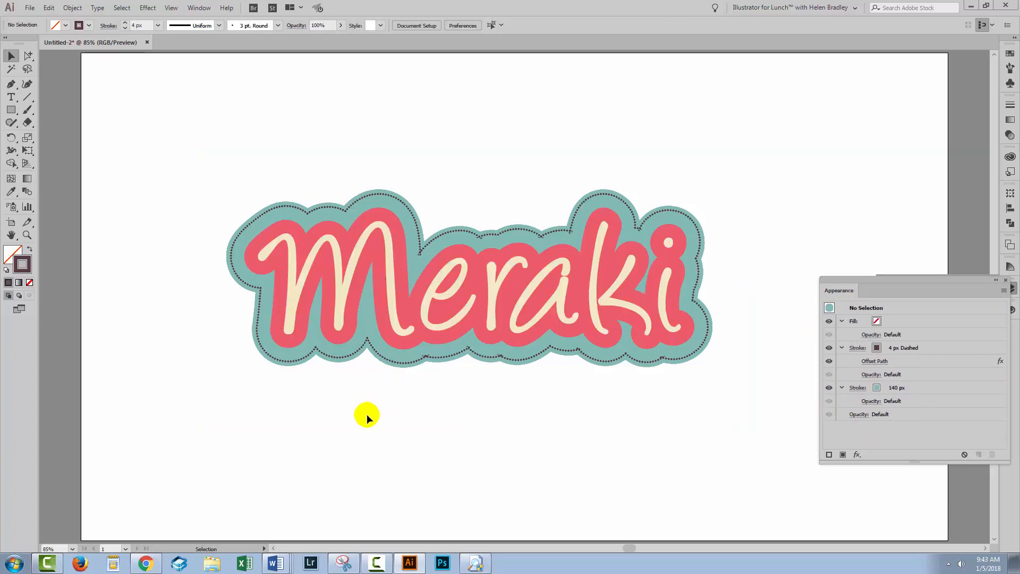
pyautogui.moveTo(313, 432)
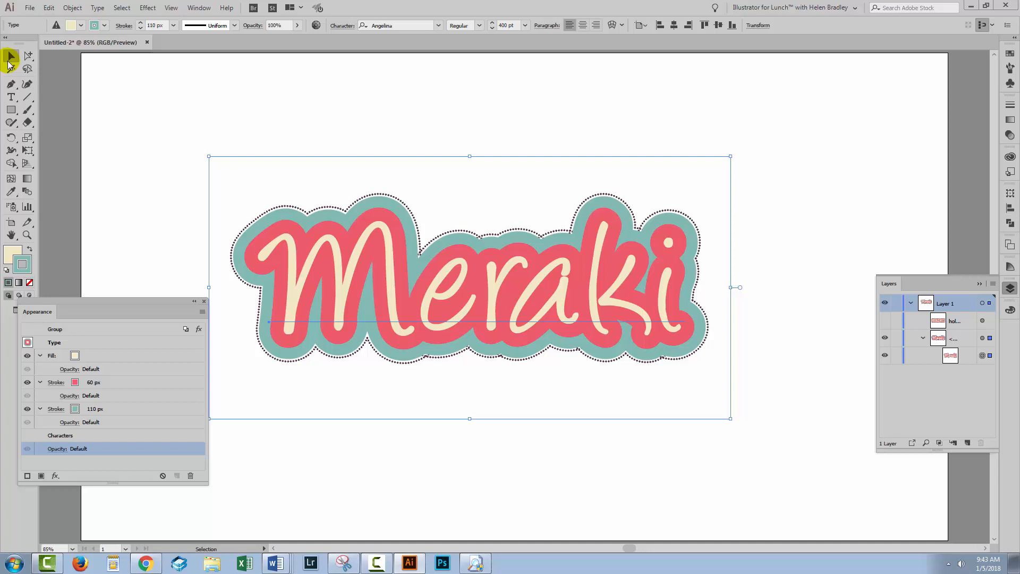
pyautogui.moveTo(993, 211)
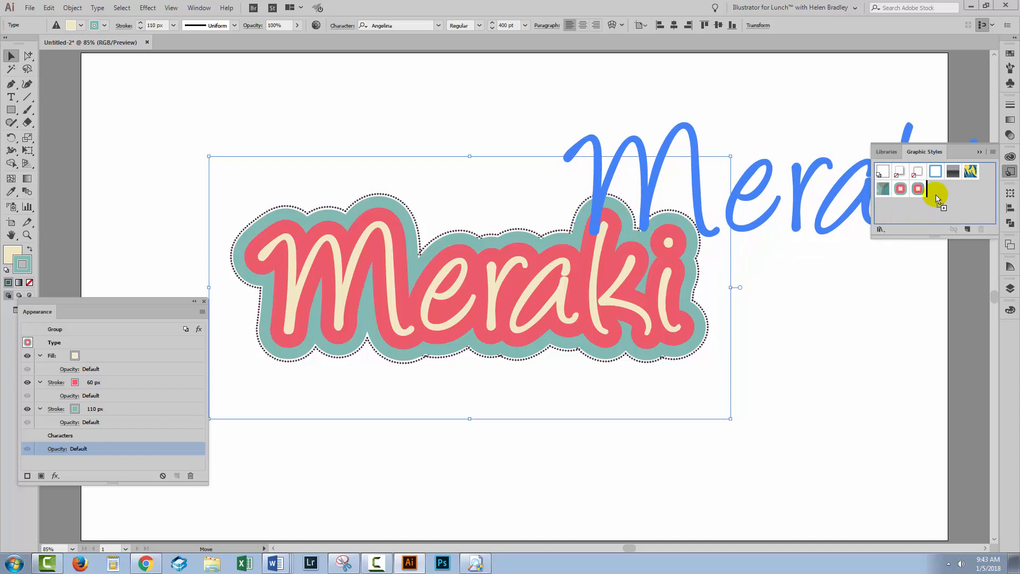
# Step: Save the Meraki text's look and then the group's dotted-band look as two graphic styles
pyautogui.click(918, 189)
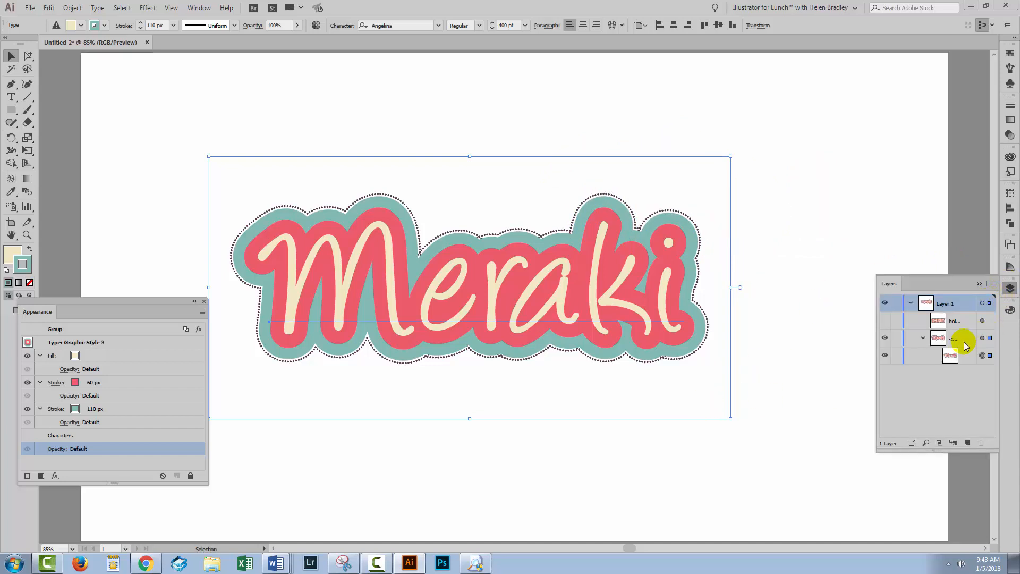
pyautogui.click(981, 338)
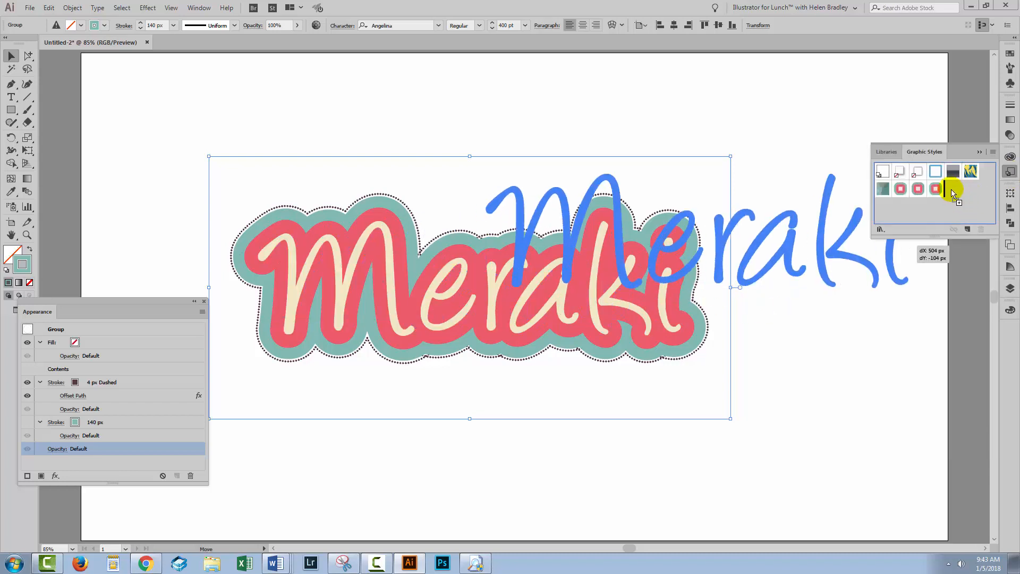
pyautogui.click(952, 190)
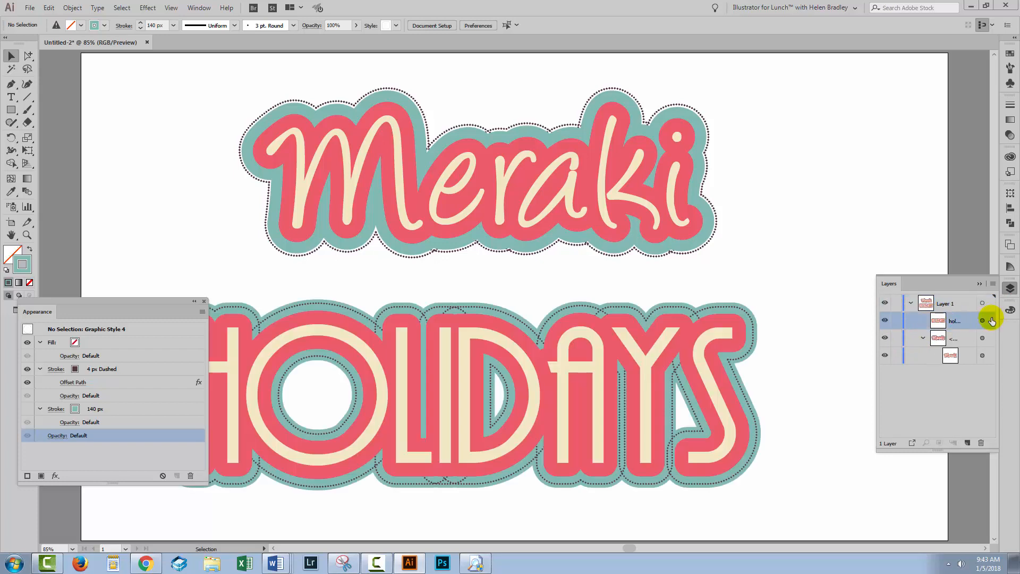
# Step: Target the HOLIDAYS text layer to strip it back to plain black
pyautogui.click(981, 321)
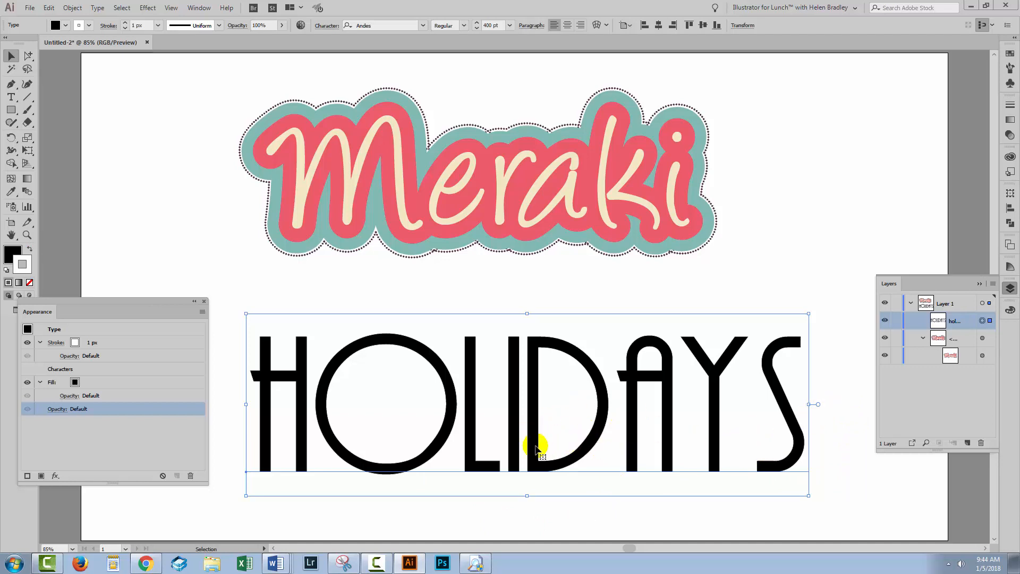
pyautogui.moveTo(1010, 157)
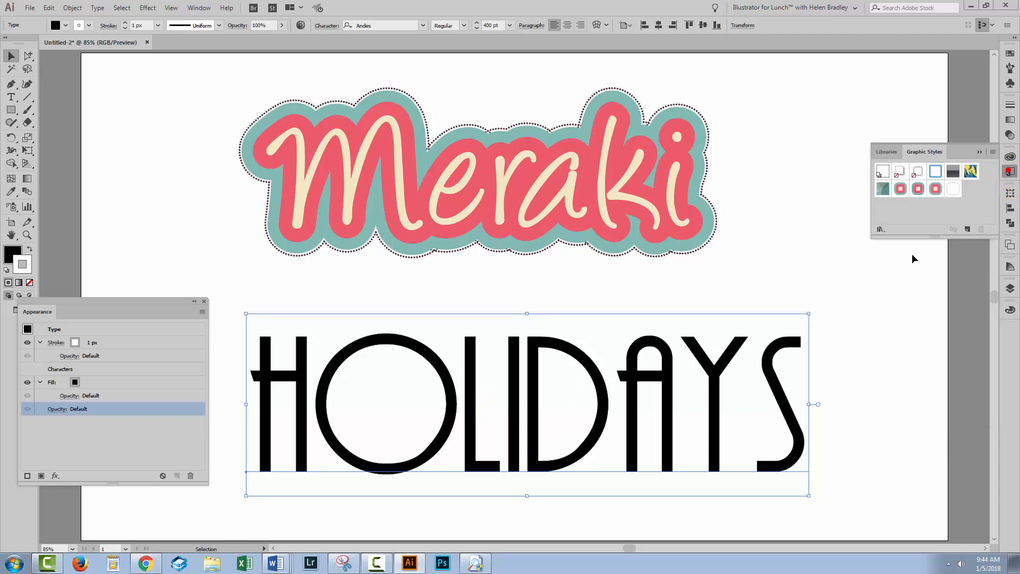
# Step: Apply the layered text stroke style (Graphic Style 3) to HOLIDAYS
pyautogui.click(935, 188)
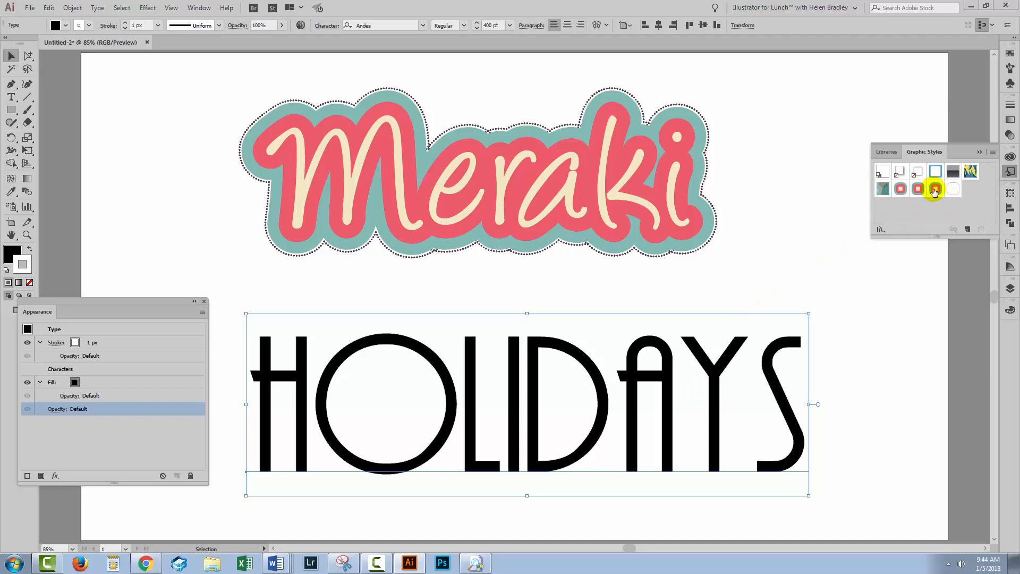
pyautogui.click(935, 189)
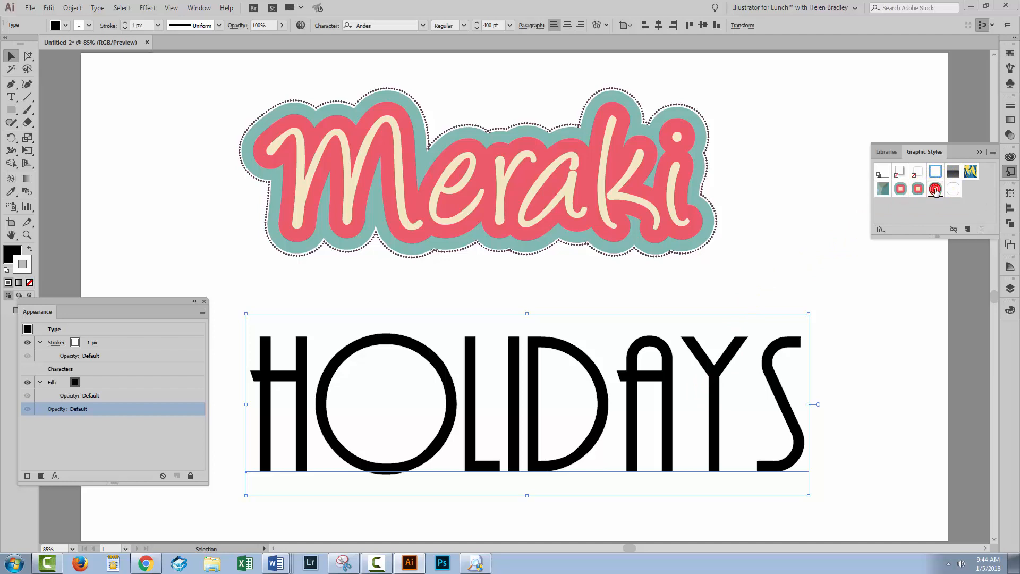
pyautogui.click(934, 189)
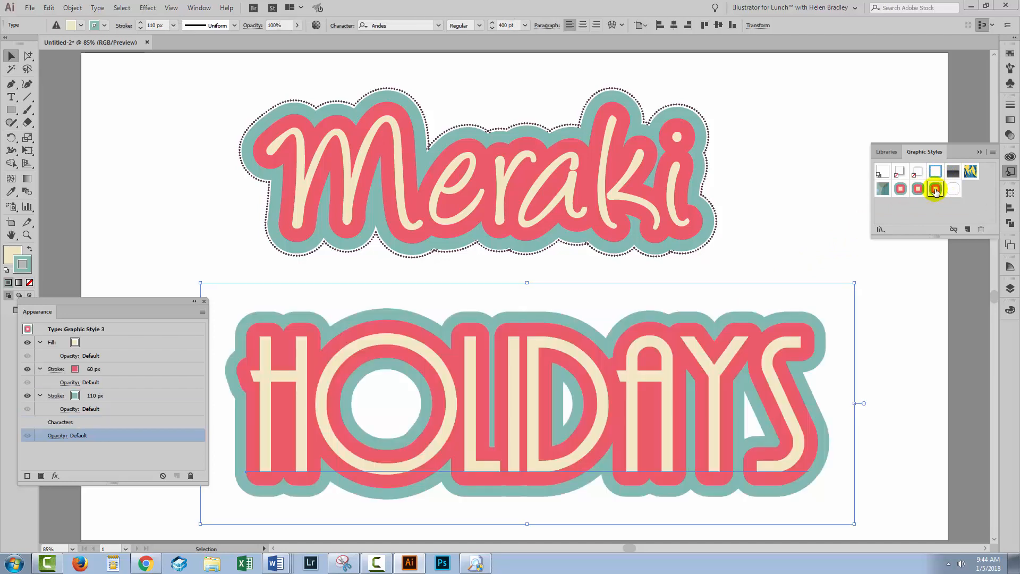
pyautogui.click(934, 189)
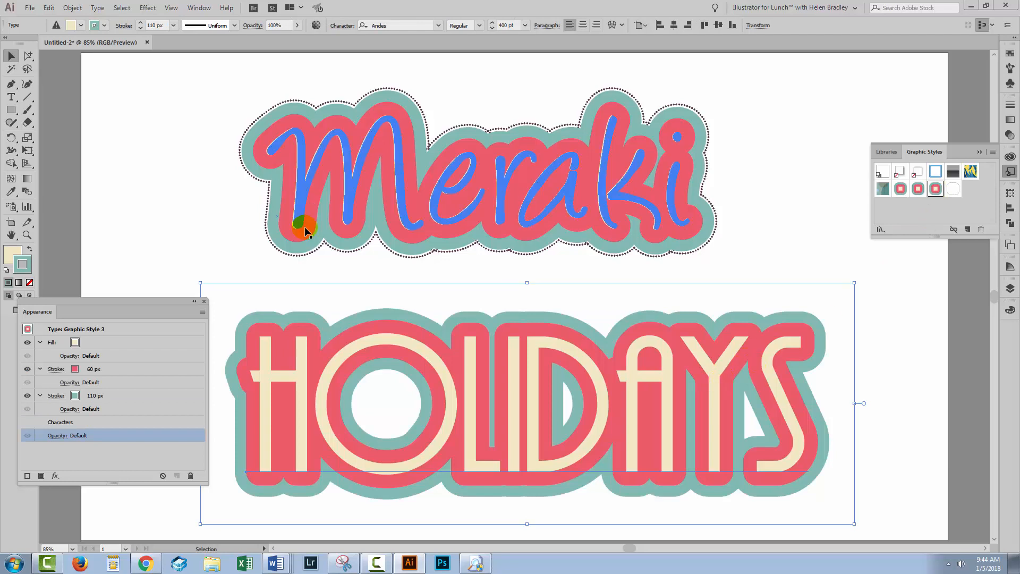
# Step: Group HOLIDAYS, apply the dotted-outline band style (Graphic Style 4), and deselect
pyautogui.click(72, 7)
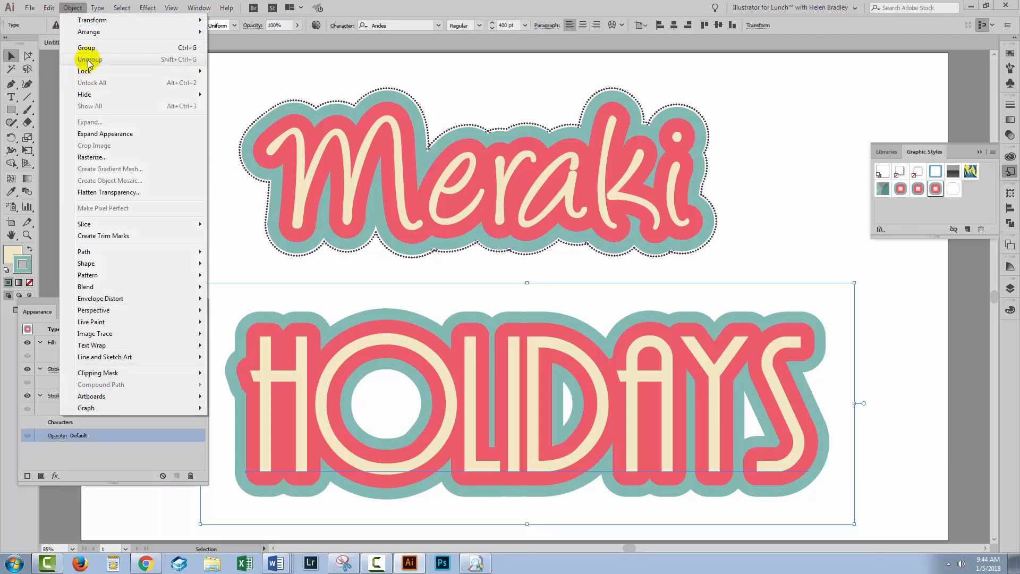
pyautogui.click(85, 48)
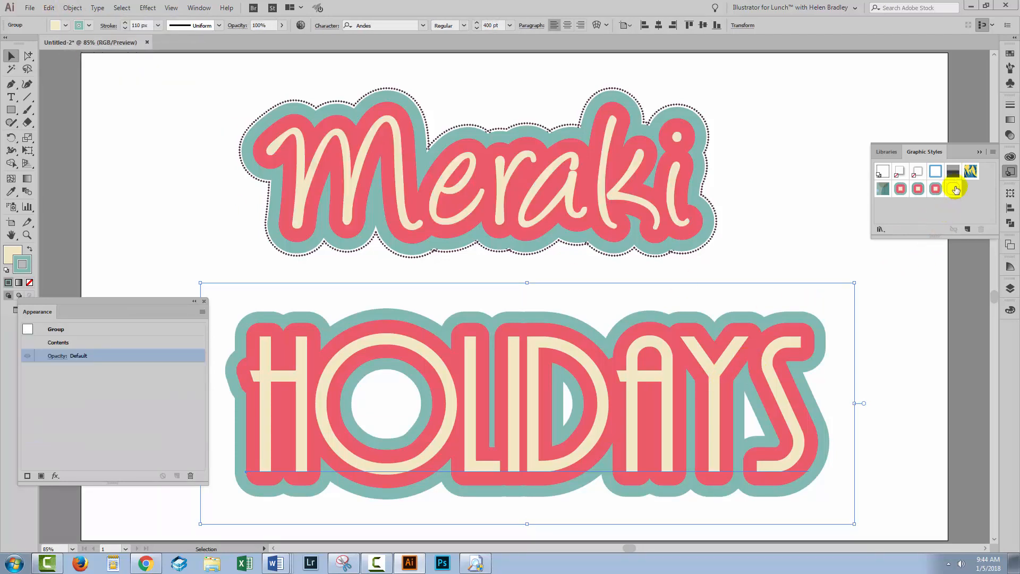
pyautogui.moveTo(954, 189)
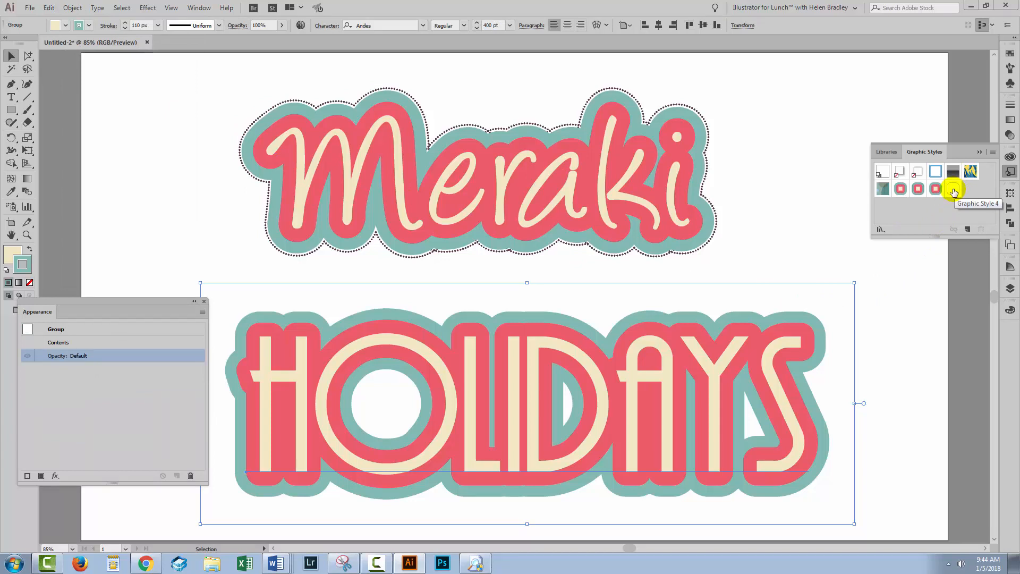
pyautogui.click(953, 188)
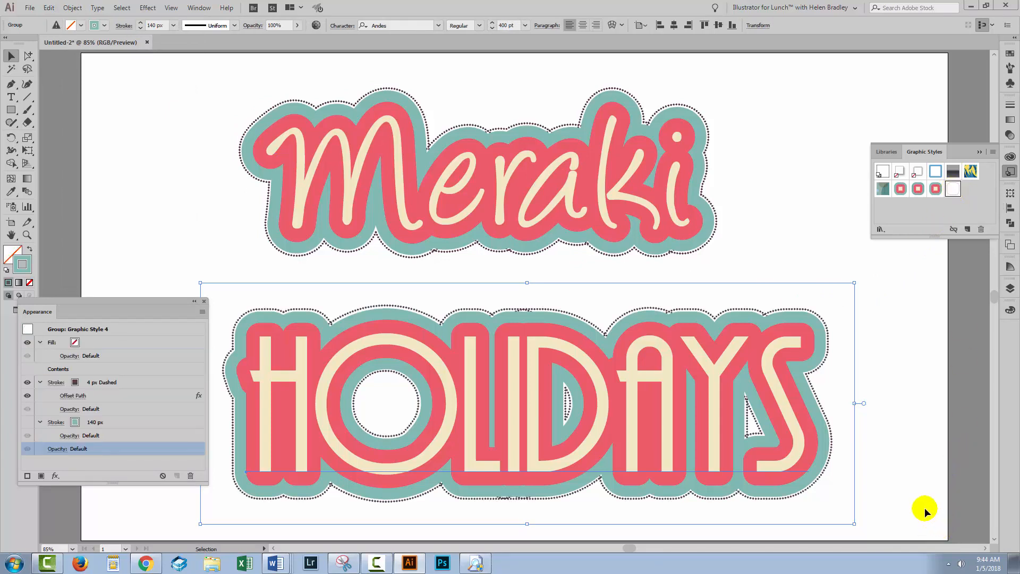
pyautogui.click(909, 505)
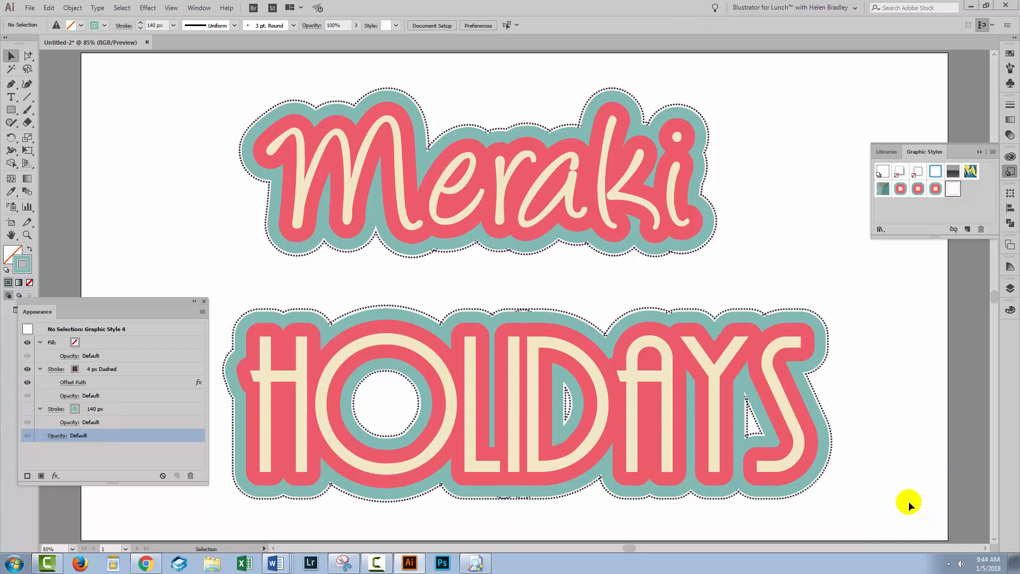
pyautogui.click(525, 404)
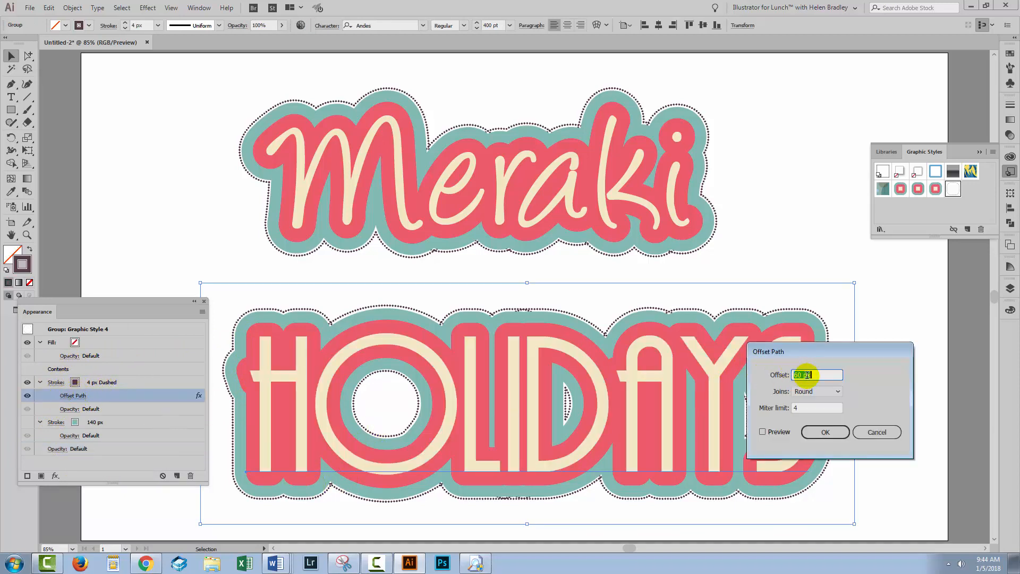
# Step: Widen the Offset Path on HOLIDAYS' dotted outline so it clears the teal band
pyautogui.click(763, 431)
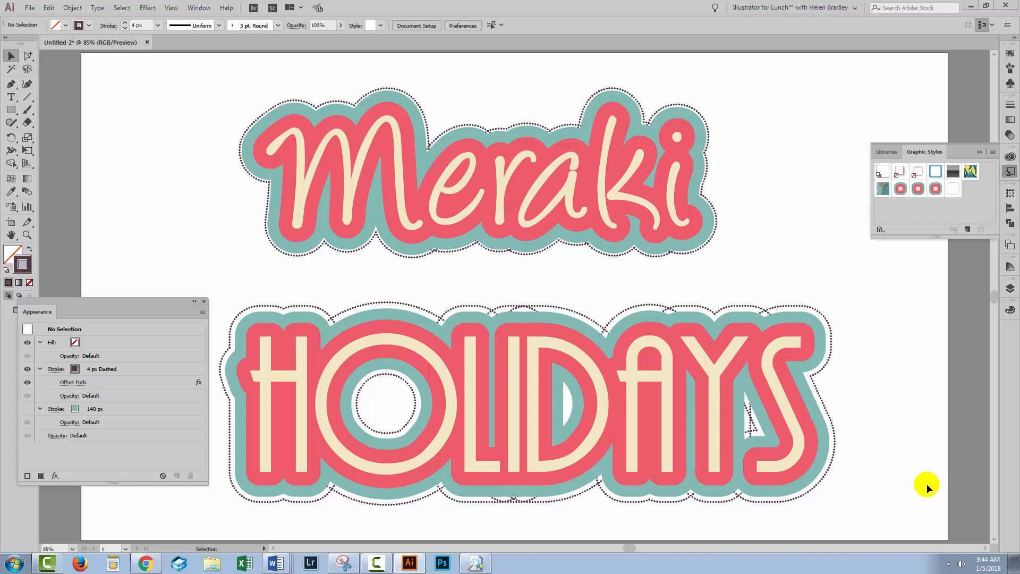
pyautogui.moveTo(776, 256)
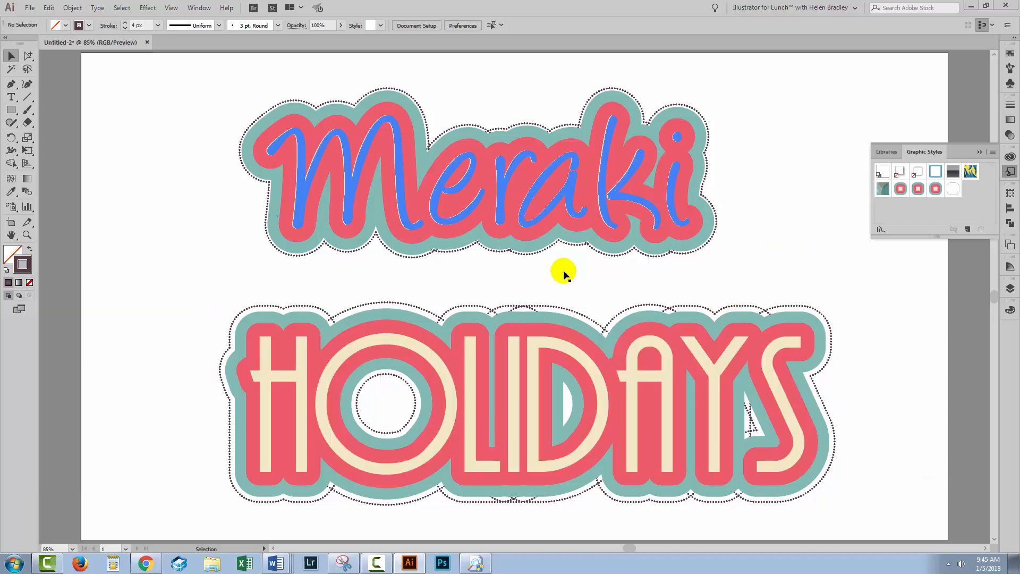
# Step: Save the document's graphic styles as a library file named for layered strokes
pyautogui.click(953, 171)
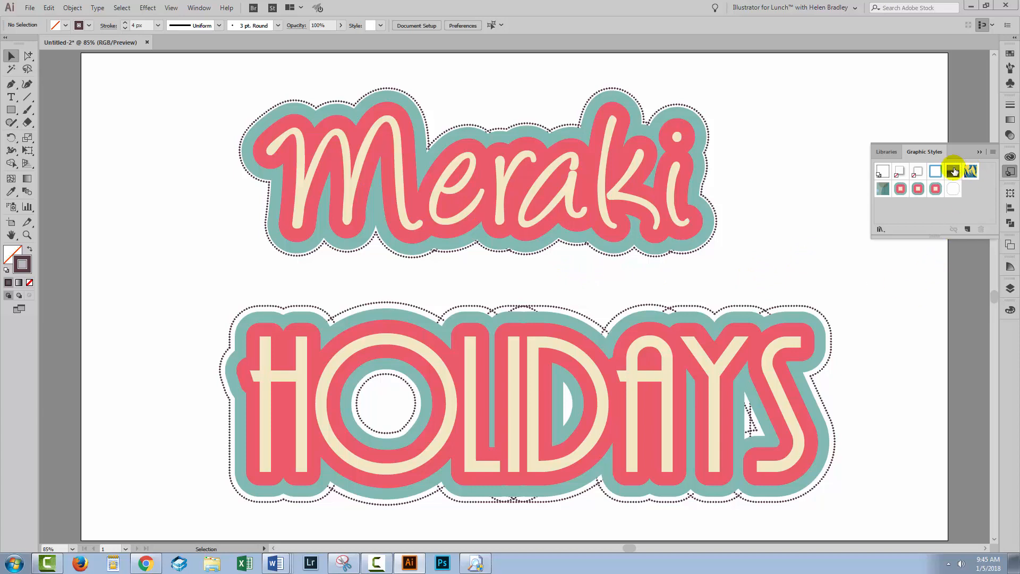
pyautogui.click(993, 153)
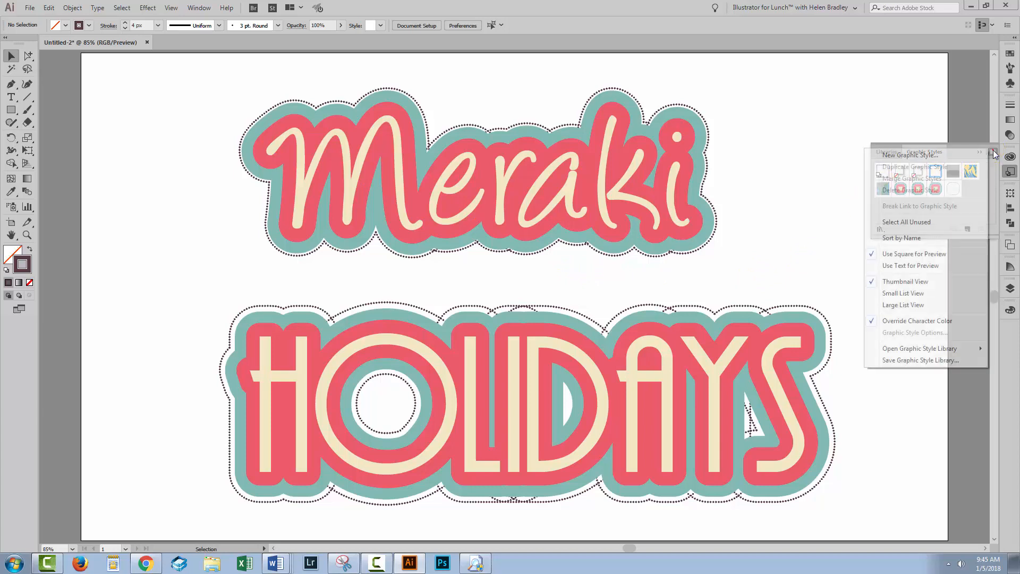
pyautogui.moveTo(911, 360)
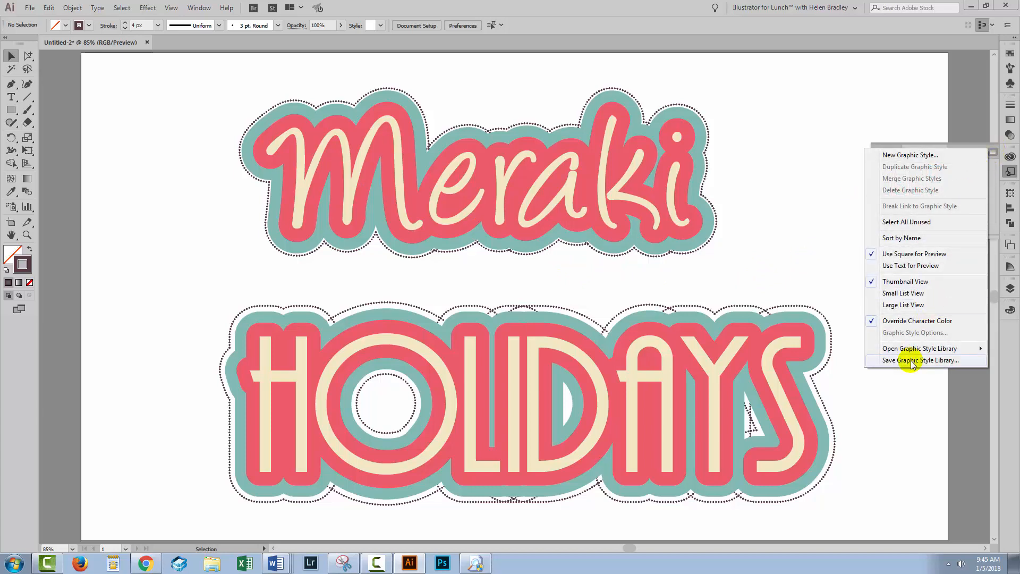
pyautogui.click(918, 360)
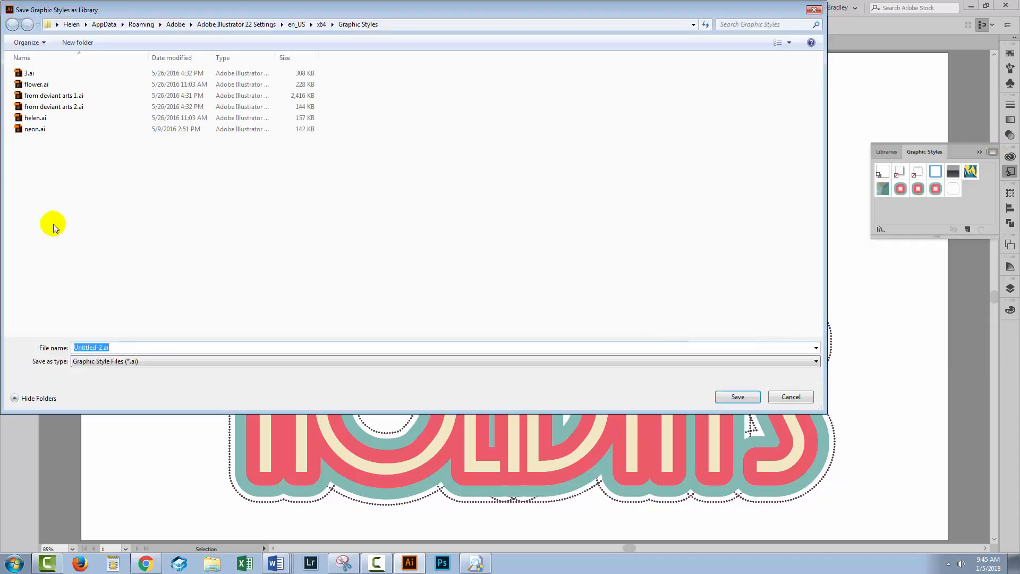
pyautogui.moveTo(150, 343)
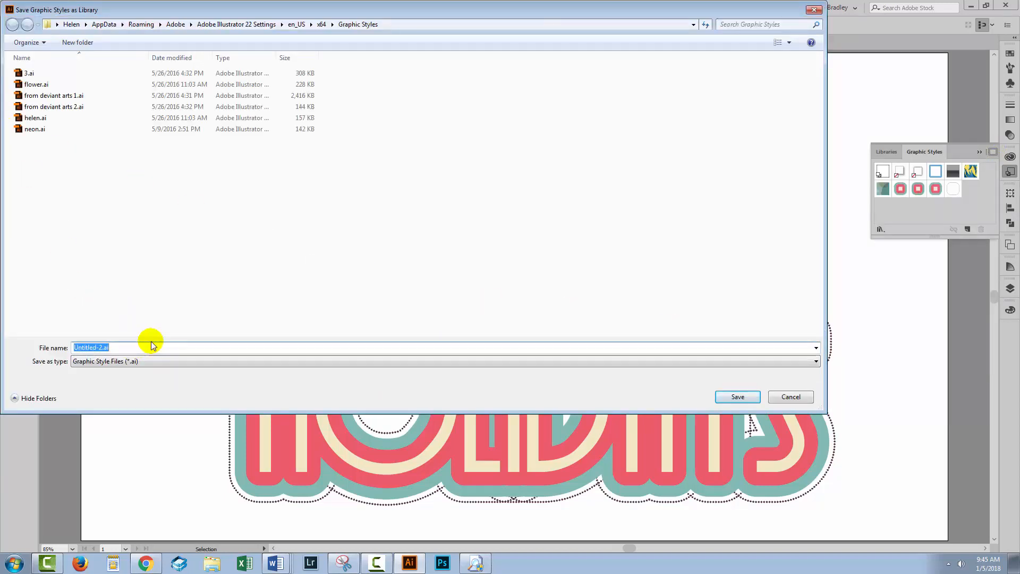
pyautogui.write('layered stro')
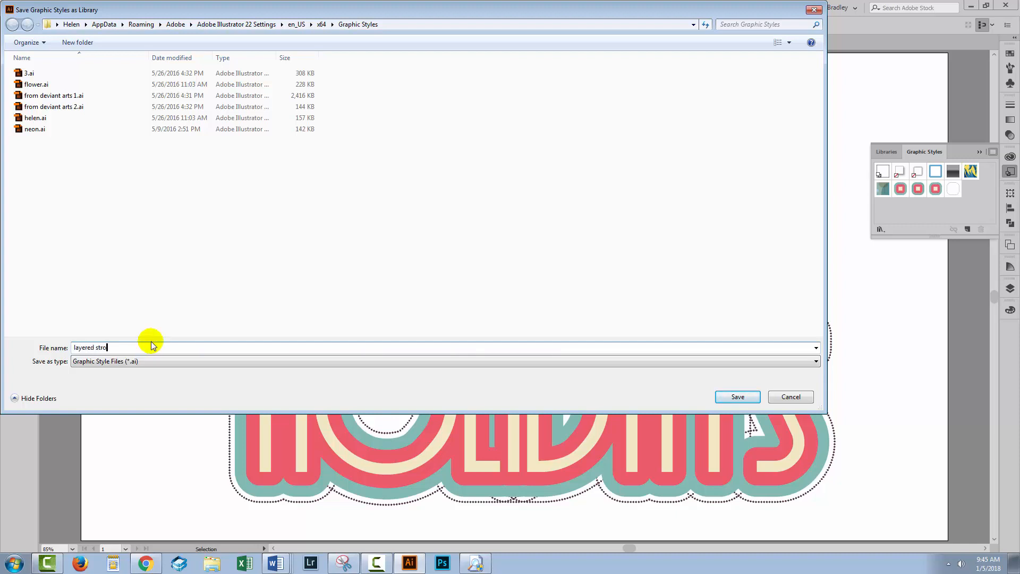
pyautogui.click(737, 397)
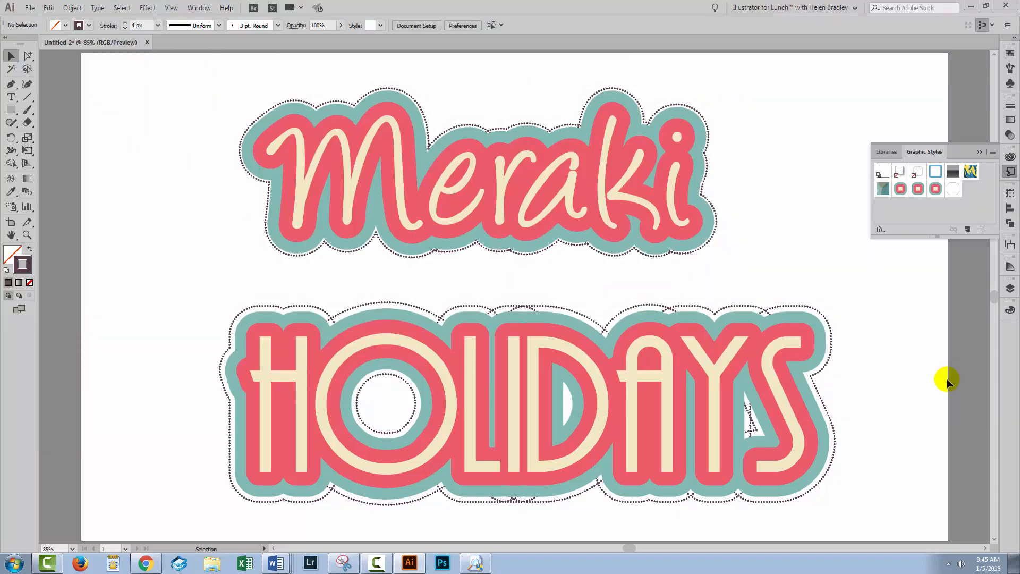